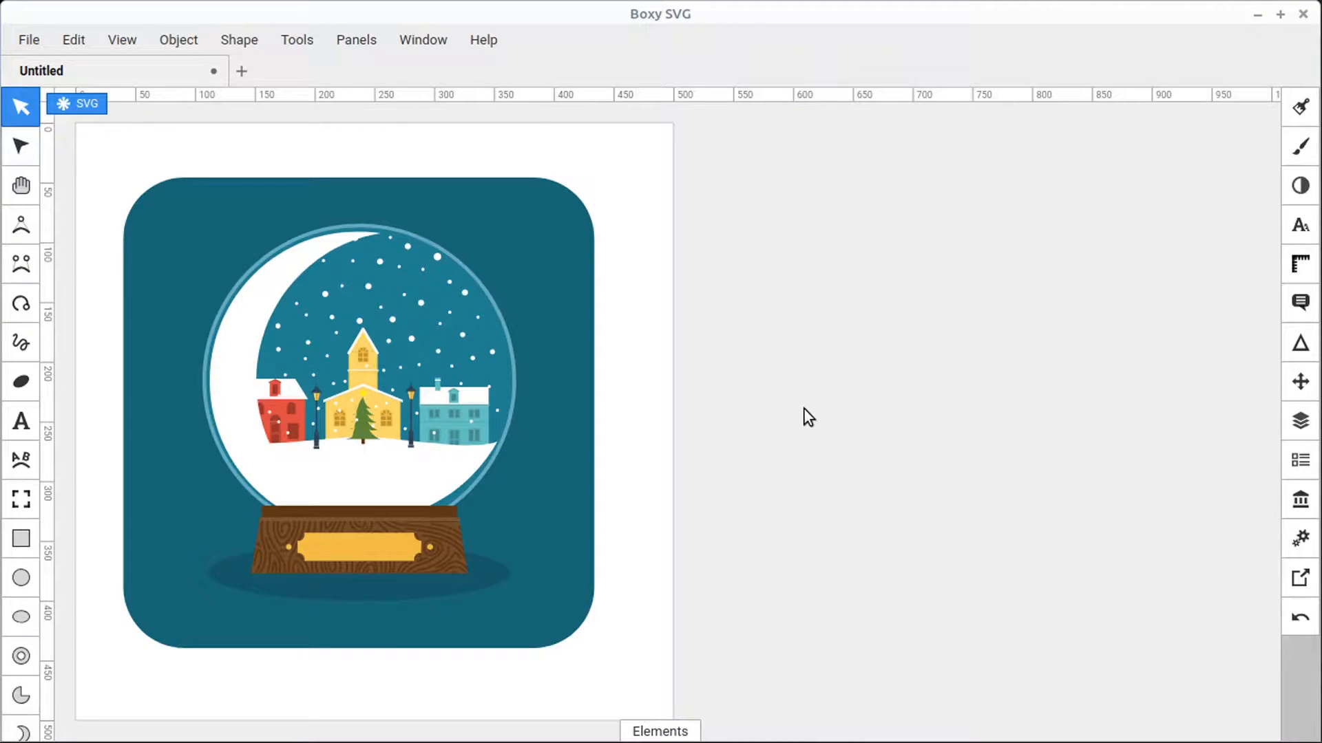
Select the snow globe artwork on the canvas with the Selection tool
{"action": "left_click", "coordinate": [534, 483]}
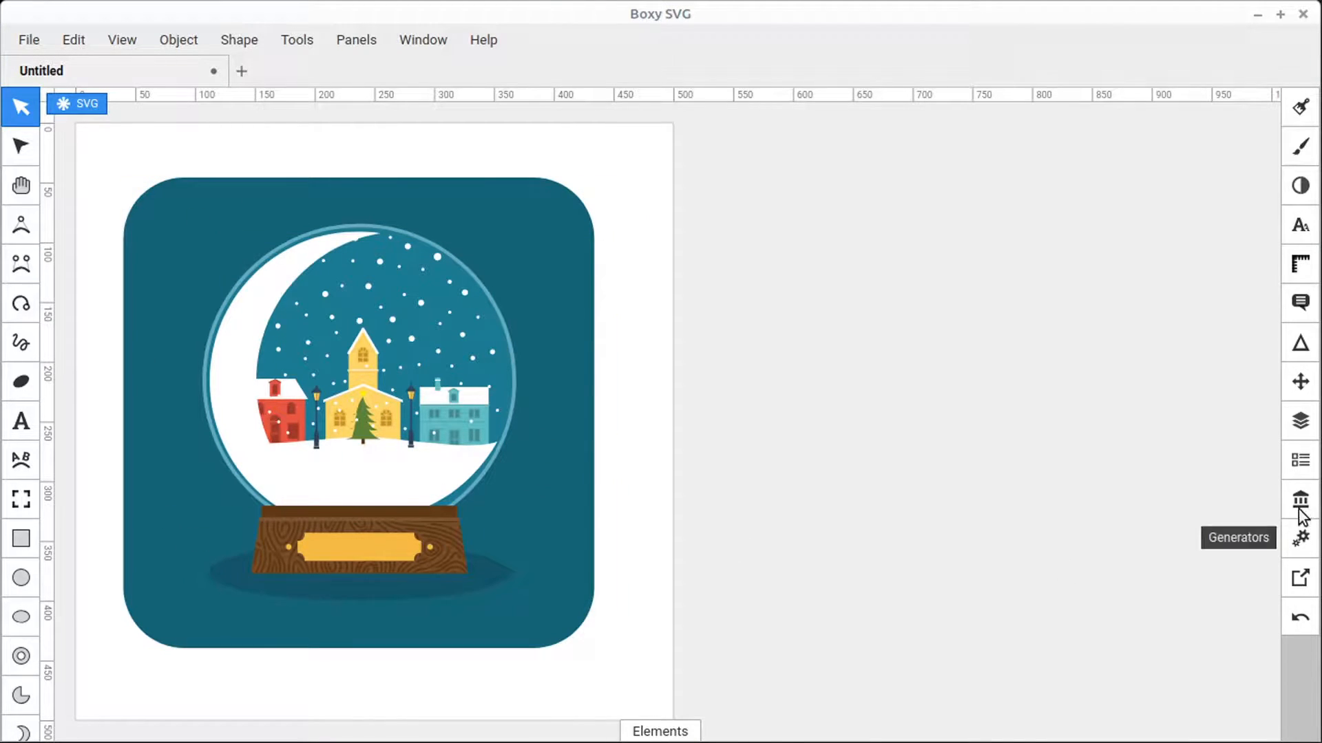
{"action": "left_click", "coordinate": [1300, 498]}
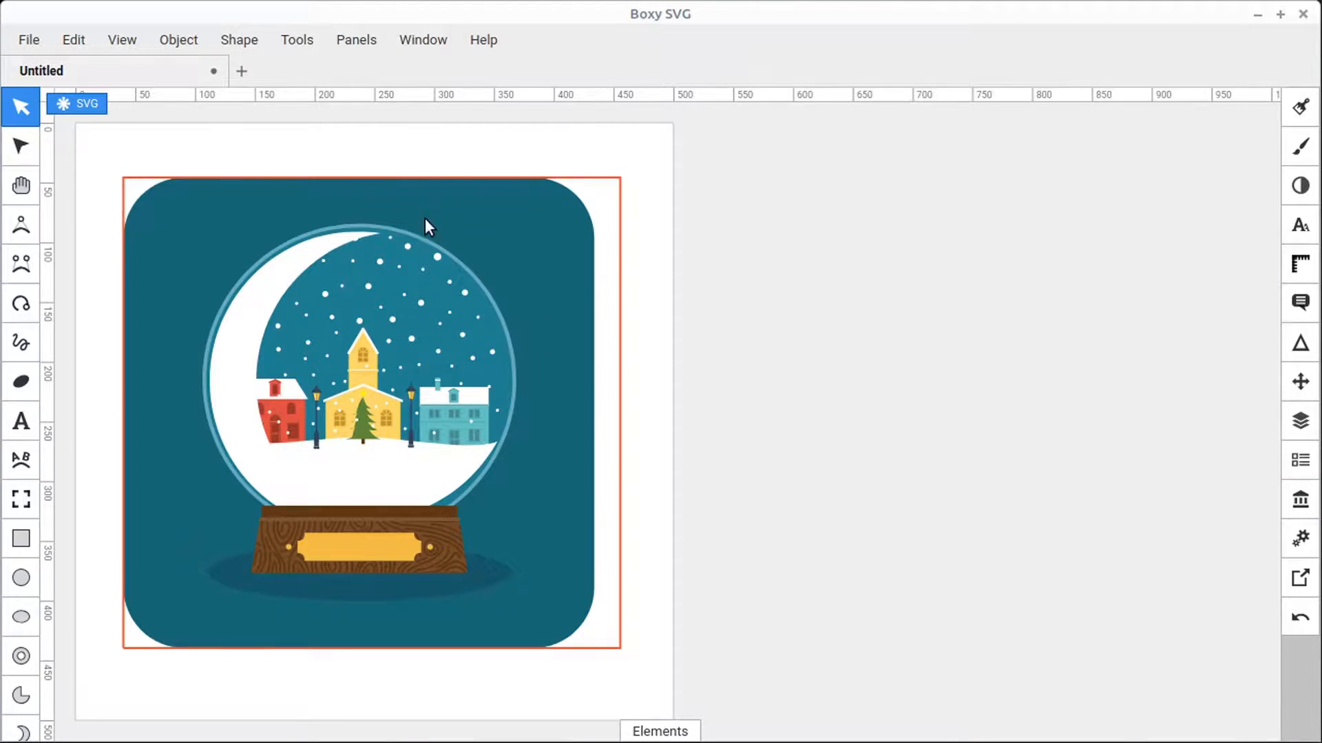
Show the Export panel for the snow globe and drop down its list of export formats
{"action": "left_click", "coordinate": [29, 38]}
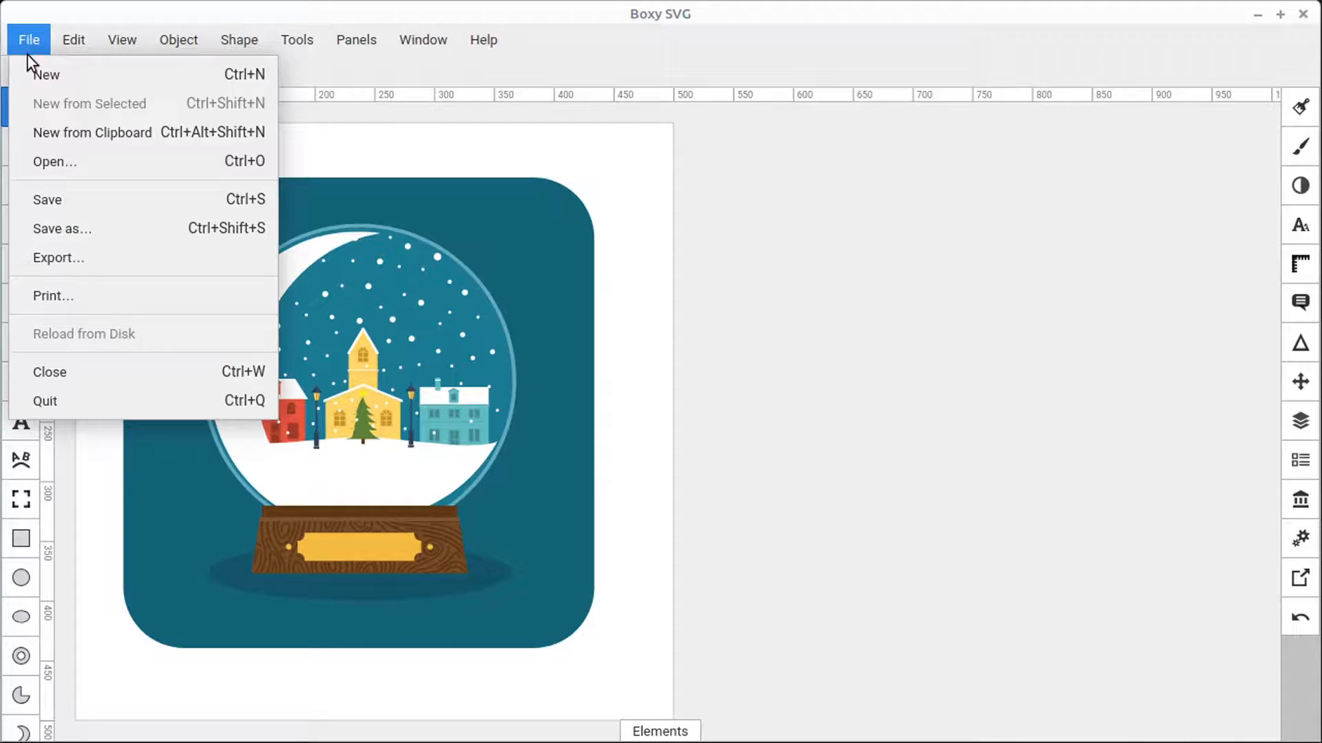
{"action": "mouse_move", "coordinate": [50, 203]}
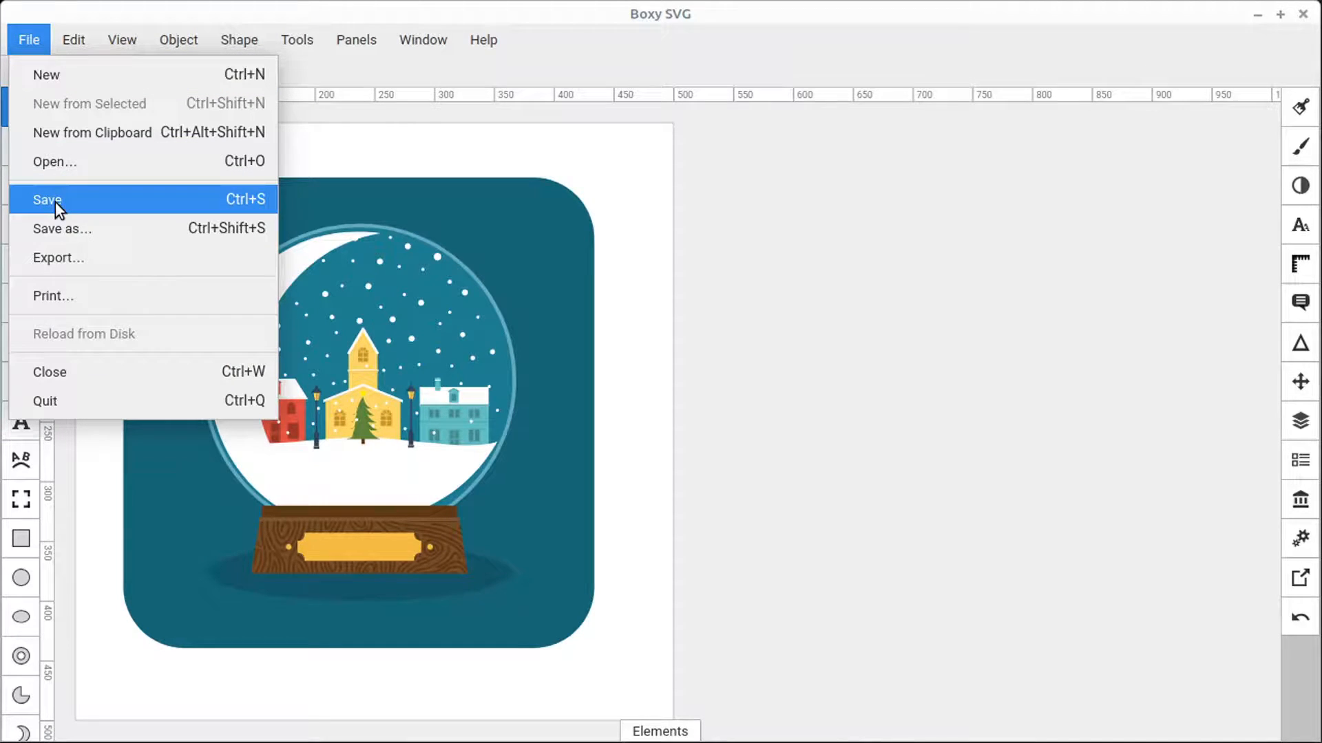
{"action": "mouse_move", "coordinate": [75, 240]}
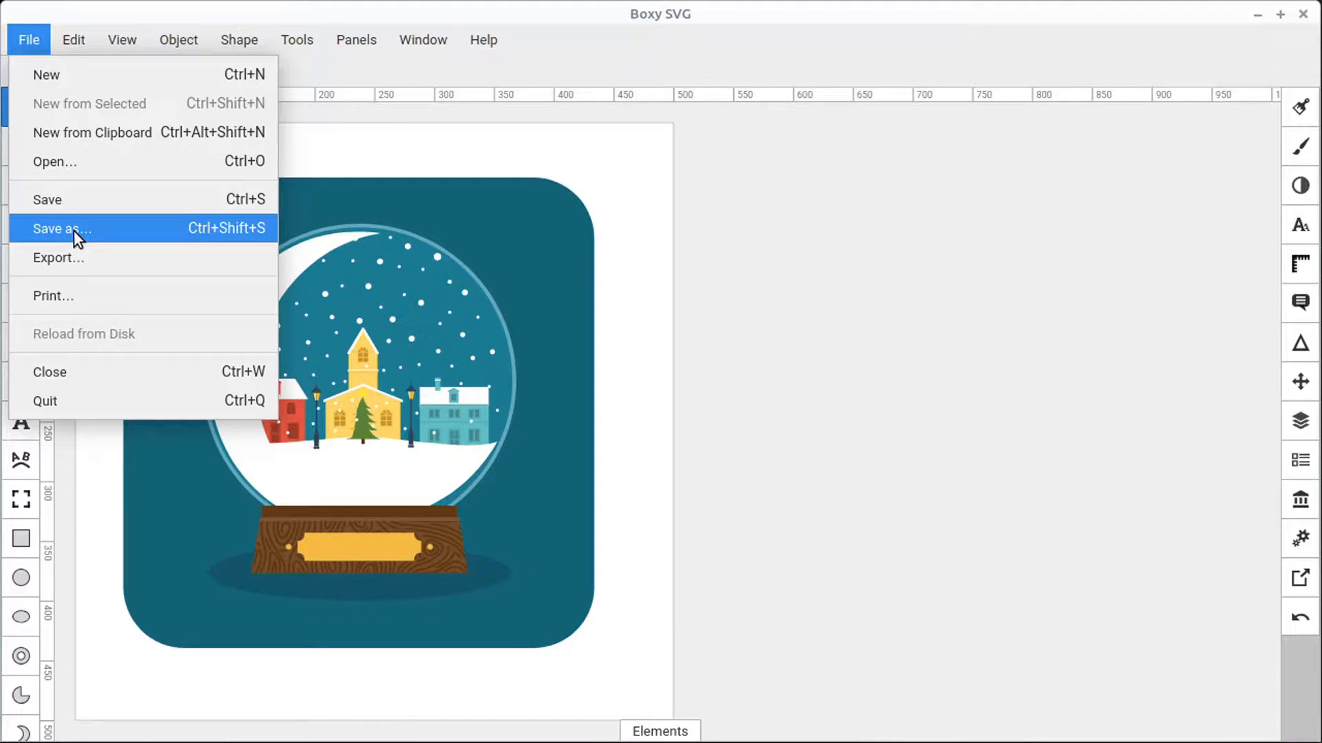
{"action": "mouse_move", "coordinate": [84, 276]}
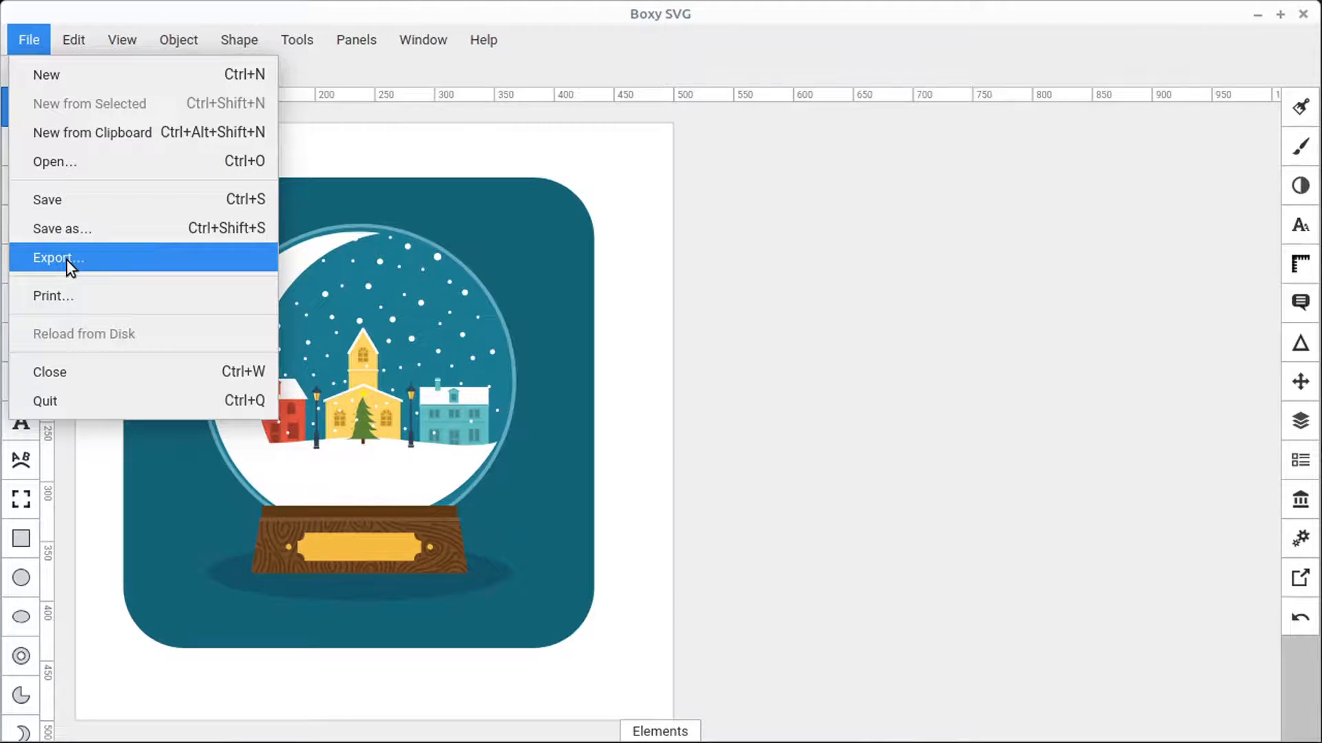
{"action": "left_click", "coordinate": [57, 259]}
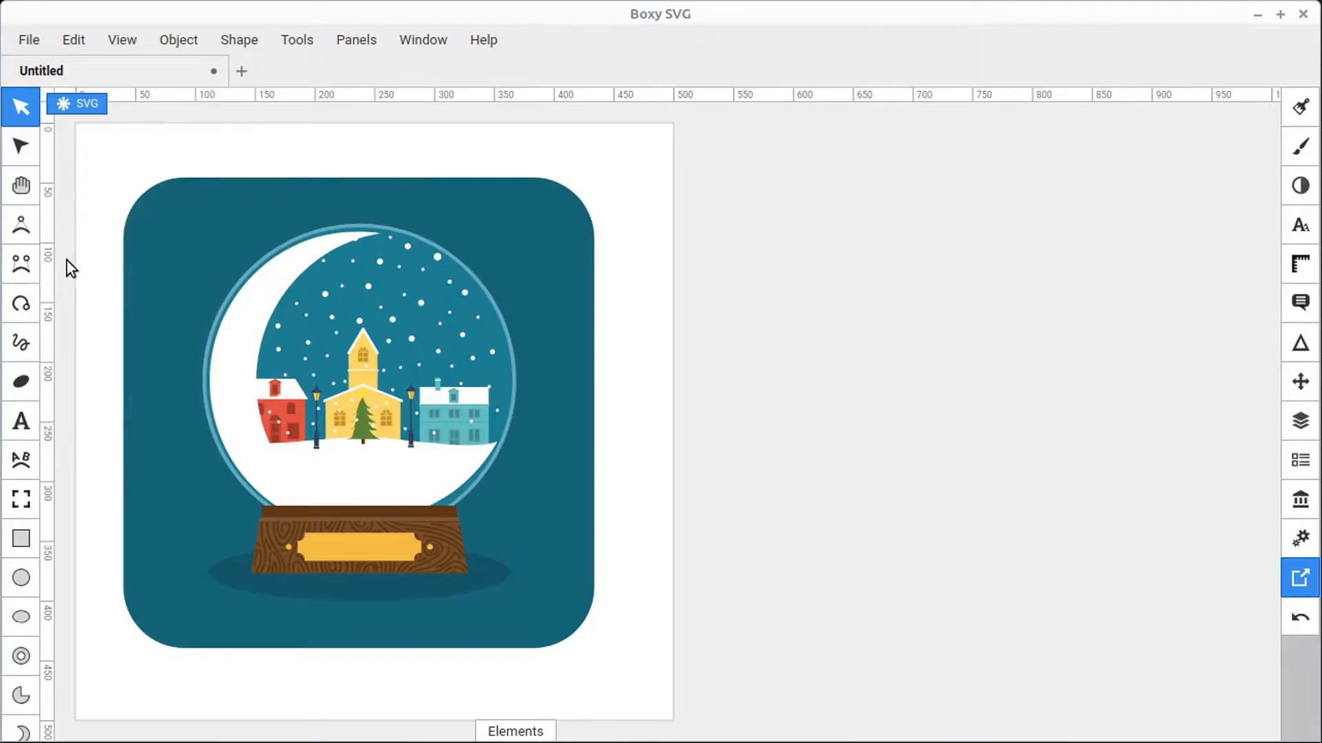
{"action": "left_click", "coordinate": [1303, 579]}
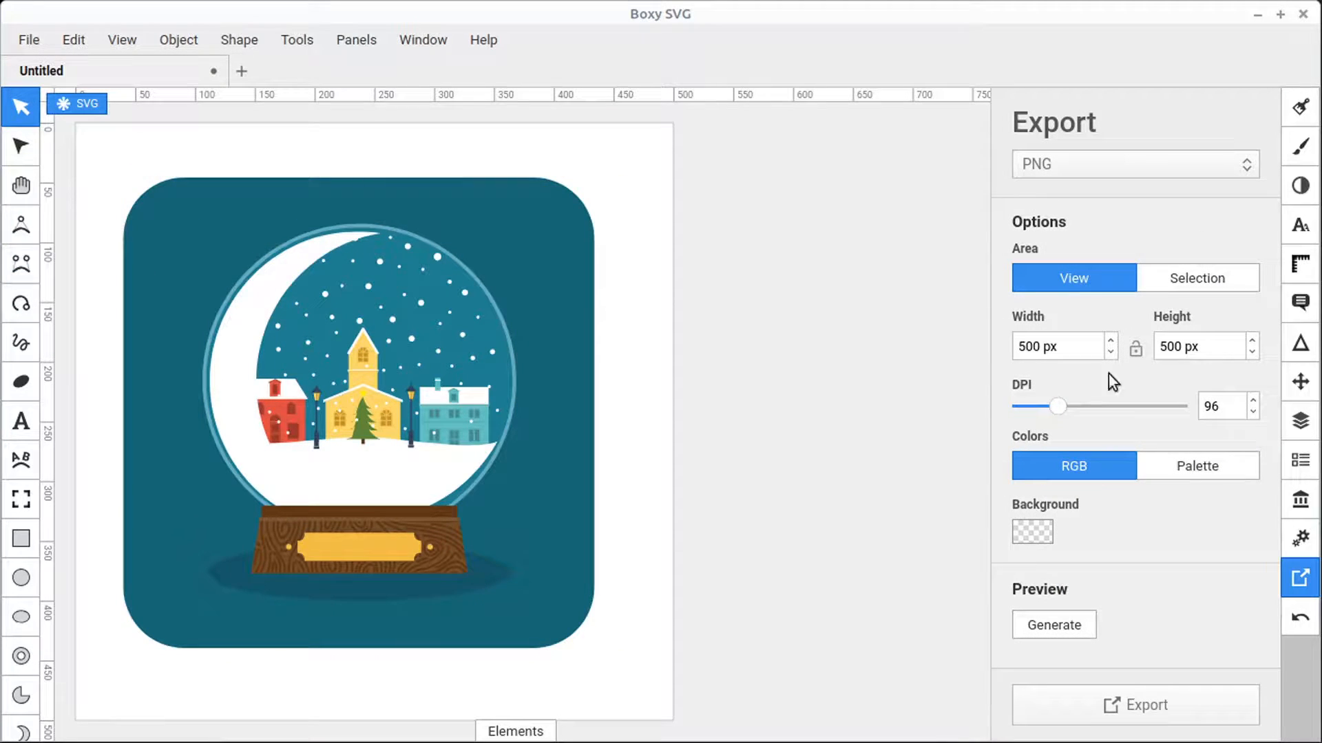
{"action": "left_click", "coordinate": [1301, 578]}
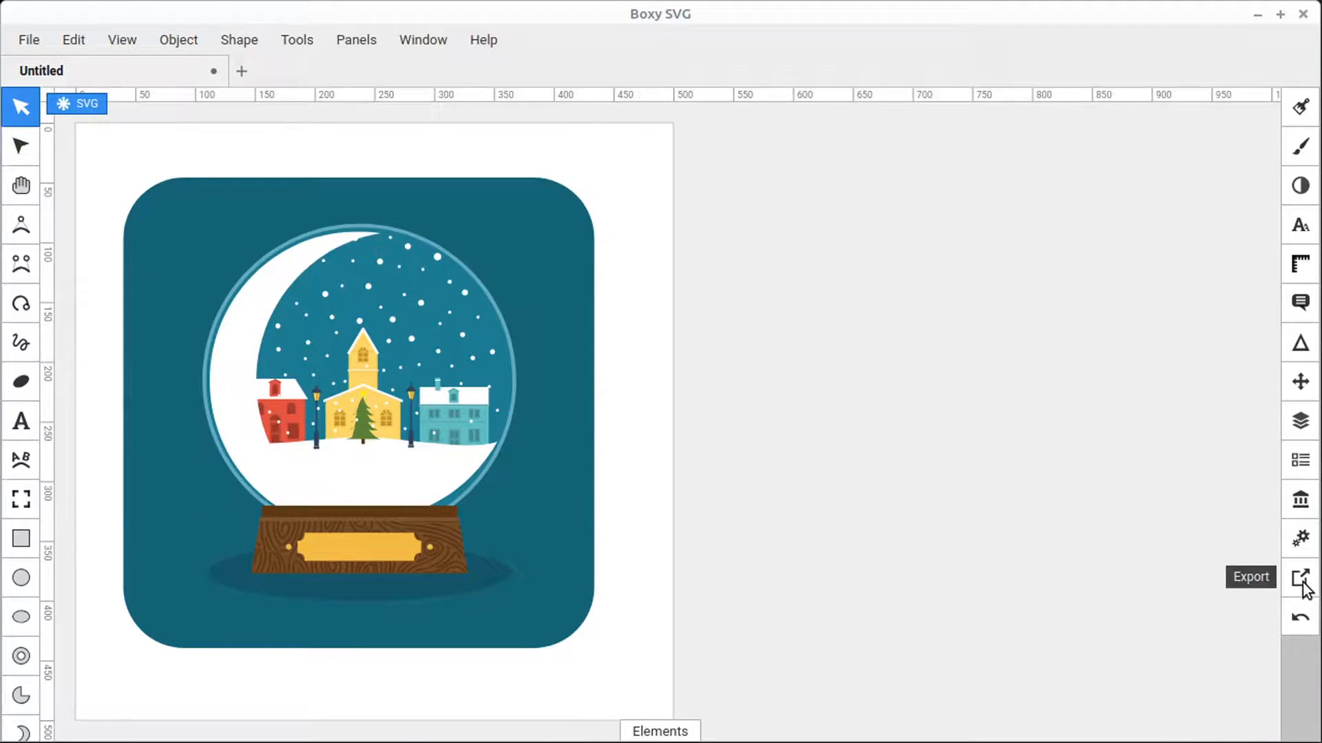
{"action": "left_click", "coordinate": [1301, 577]}
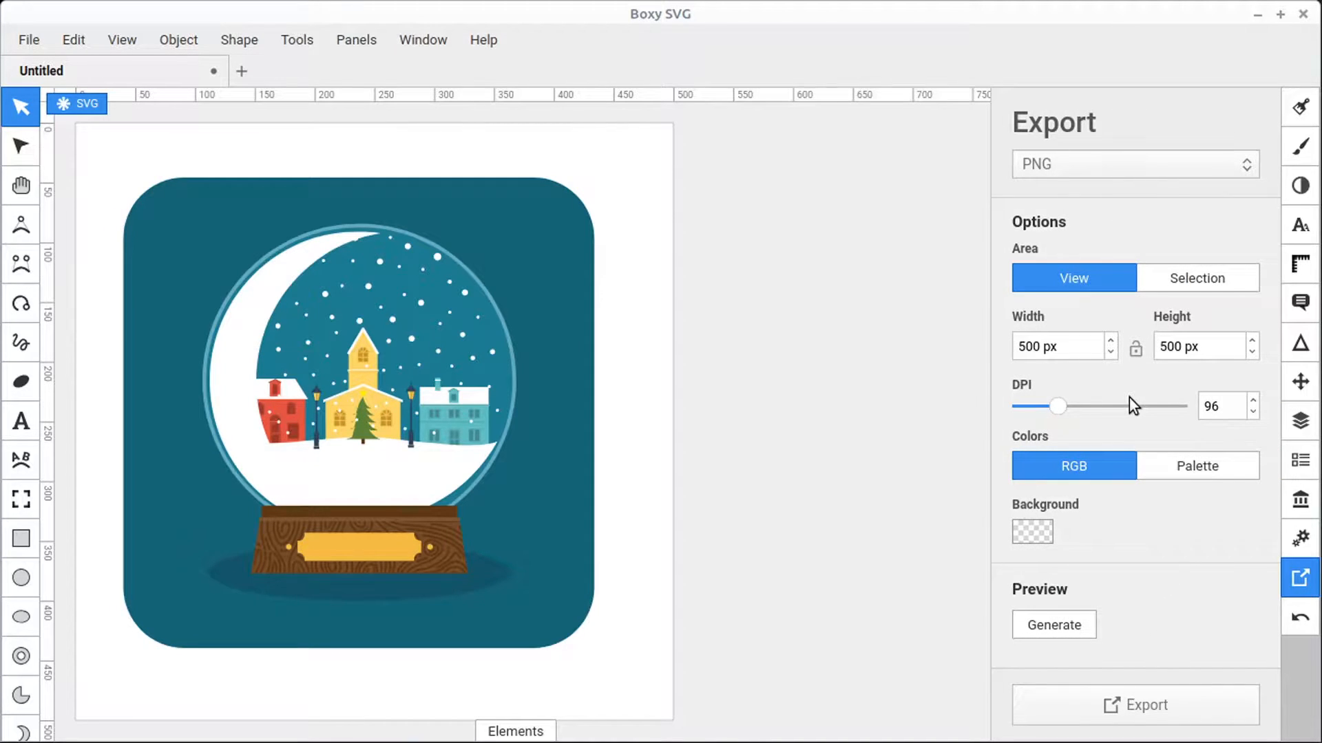
{"action": "left_click", "coordinate": [1134, 164]}
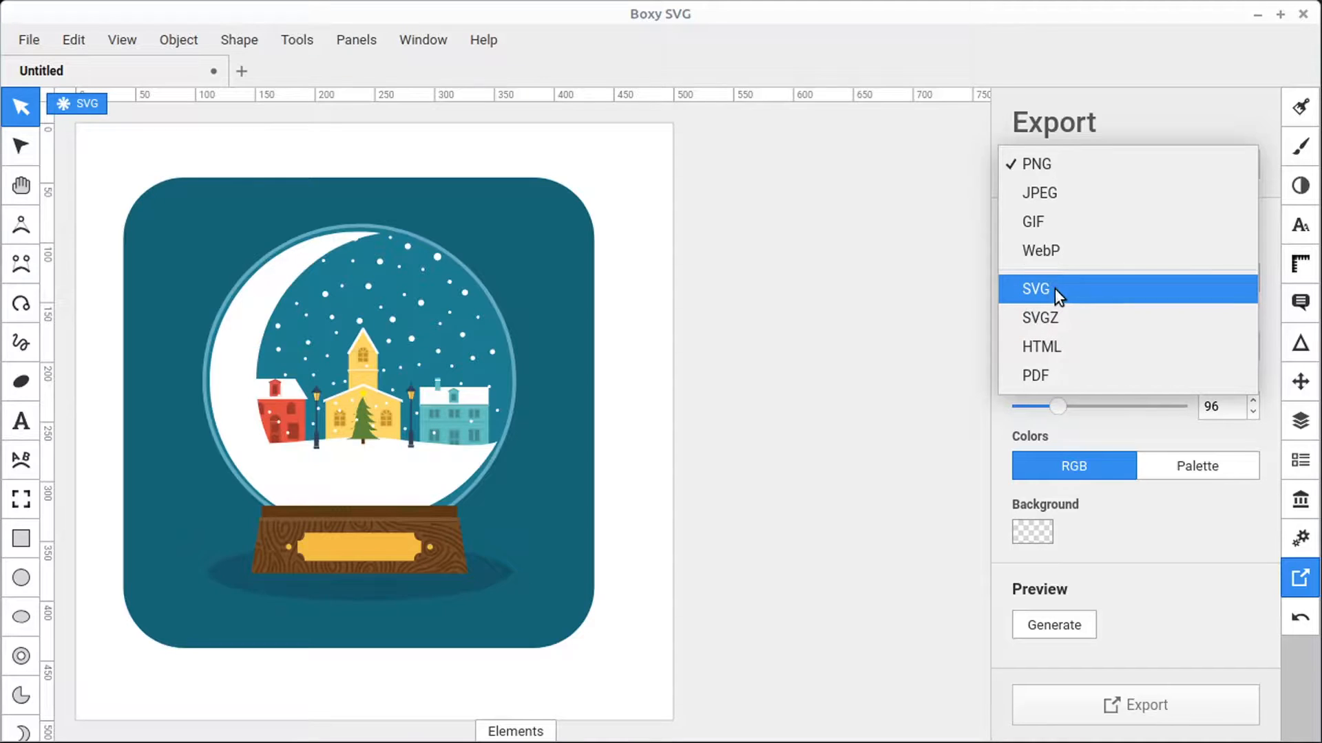
Save the artwork as snow.svg in the Desktop folder
{"action": "left_click", "coordinate": [1033, 289]}
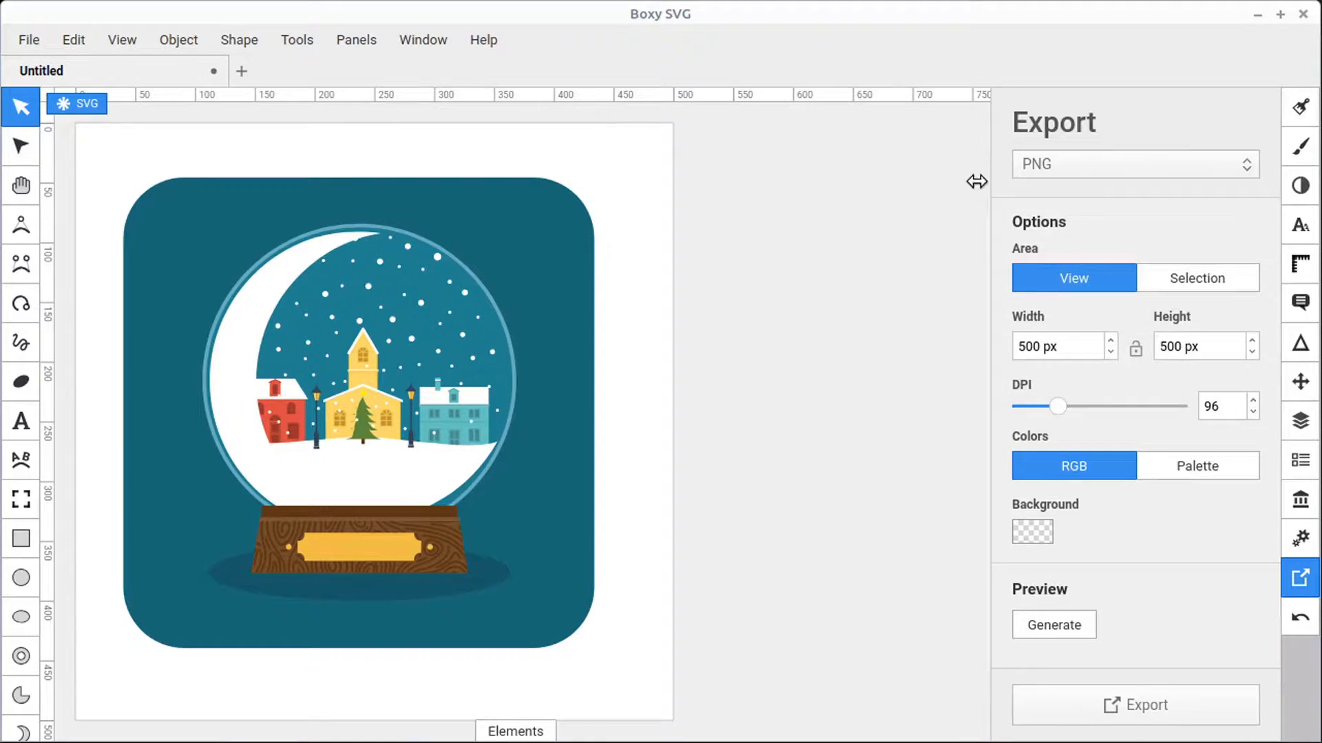
{"action": "left_click", "coordinate": [29, 38]}
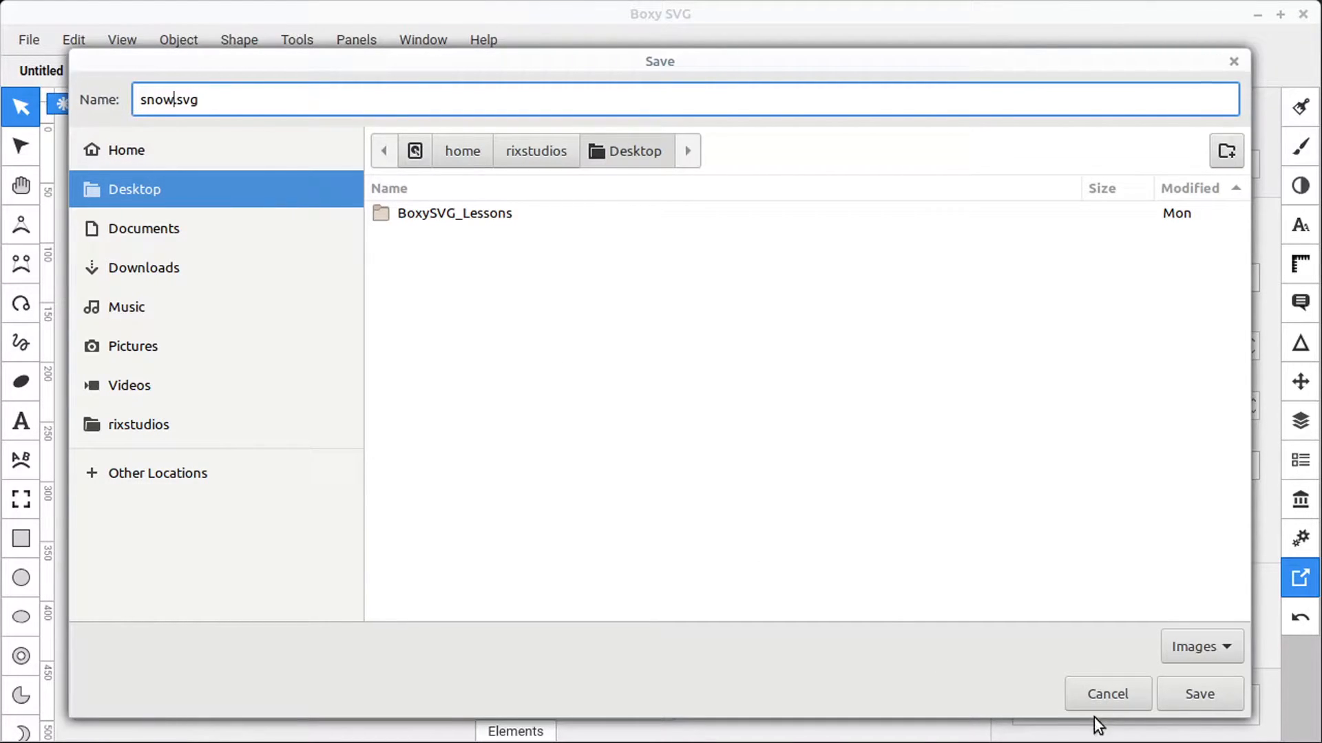
{"action": "left_click", "coordinate": [1197, 693]}
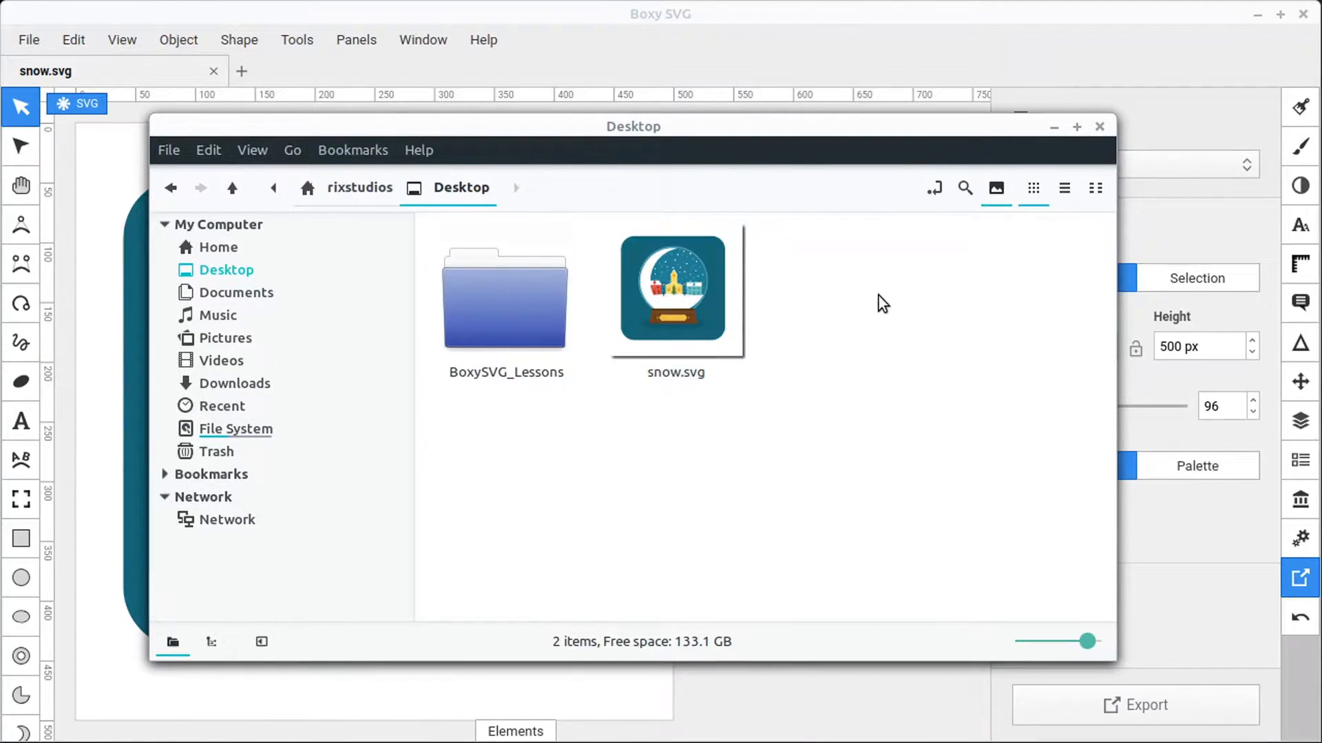
{"action": "left_click", "coordinate": [672, 288]}
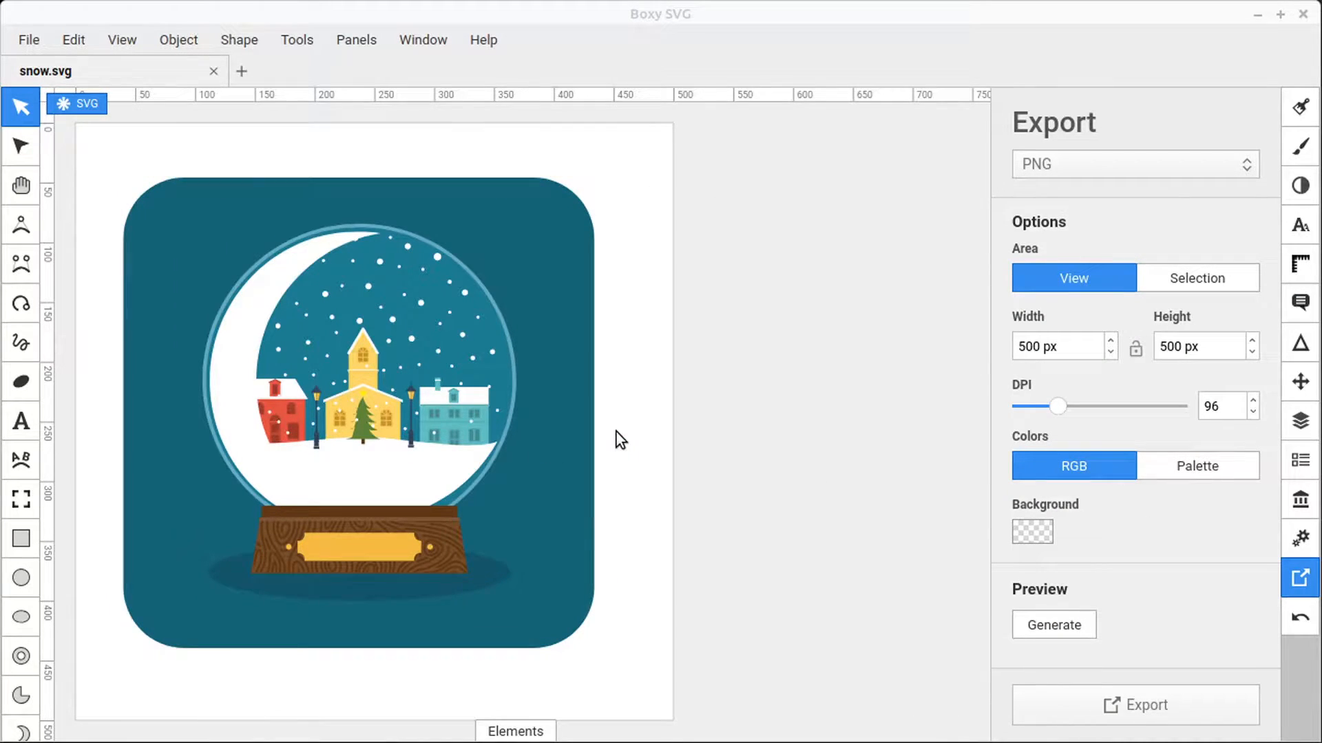
{"action": "mouse_move", "coordinate": [774, 327]}
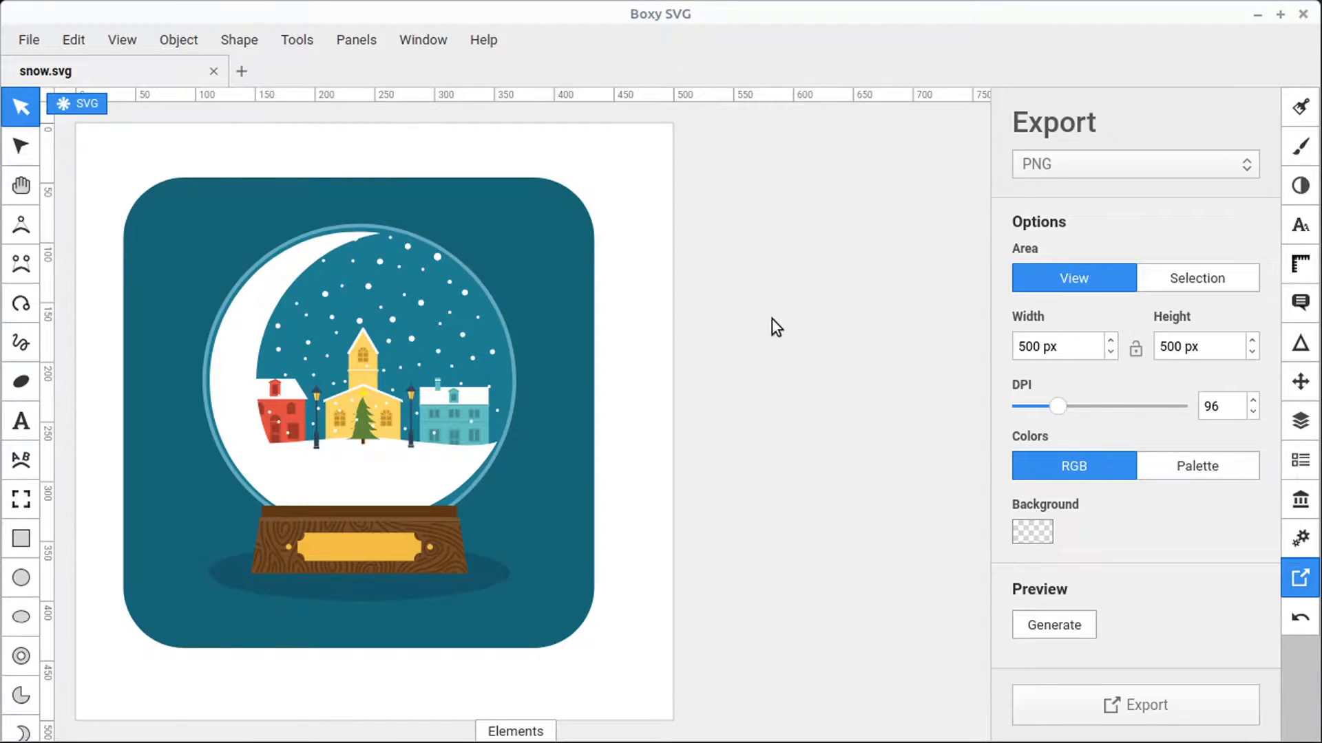
{"action": "mouse_move", "coordinate": [689, 388]}
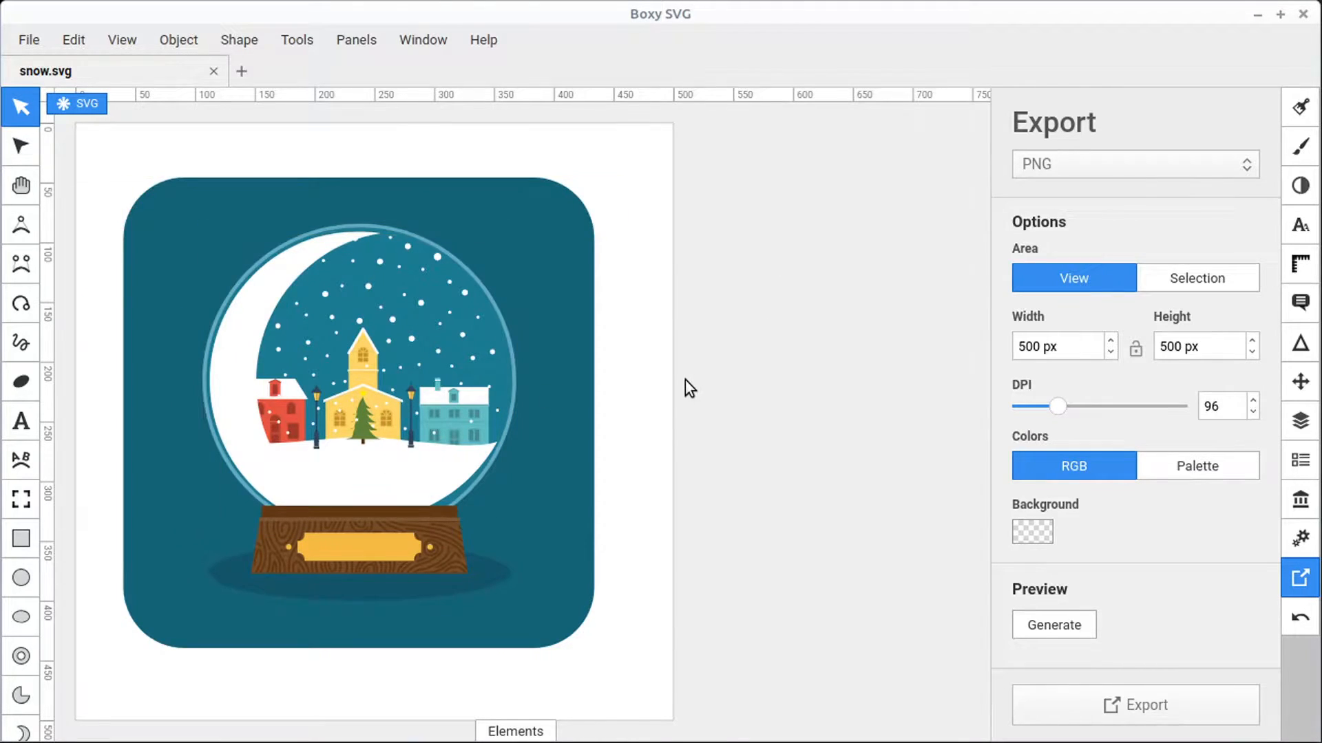
{"action": "mouse_move", "coordinate": [1129, 159]}
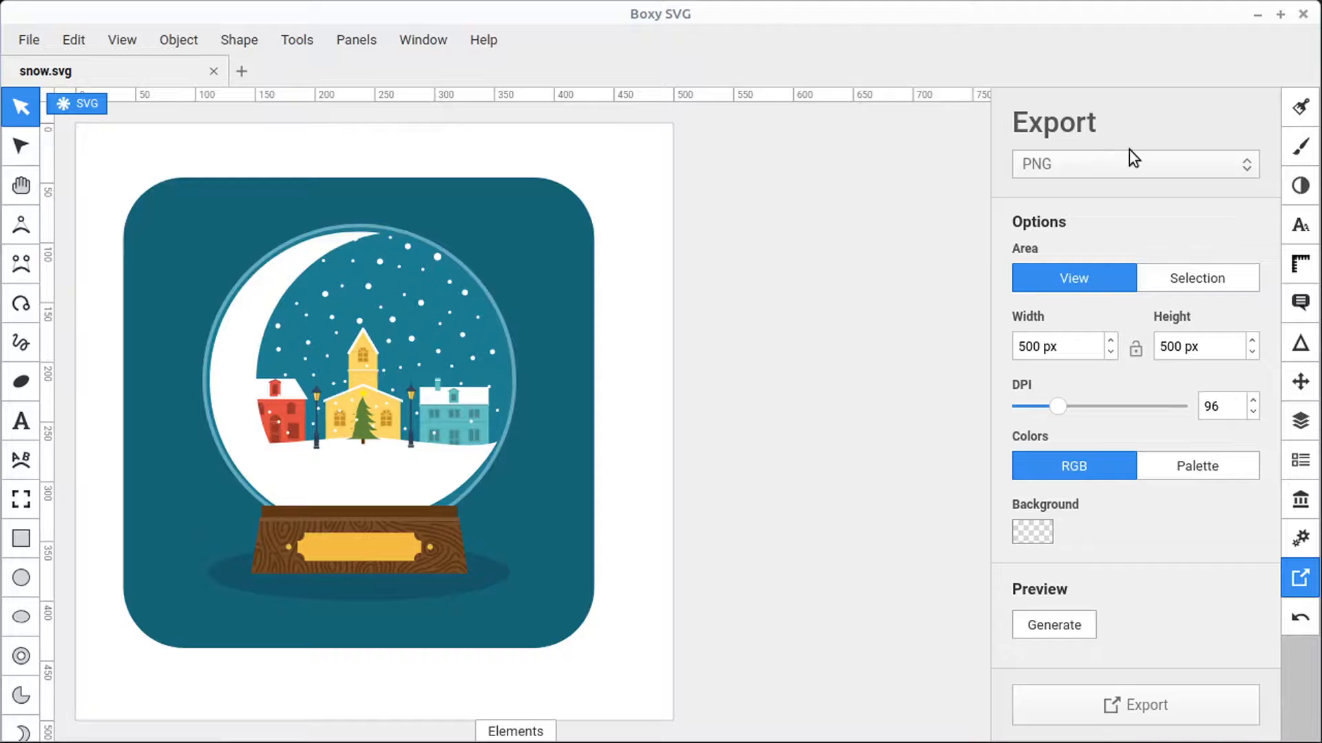
{"action": "left_click", "coordinate": [1134, 165]}
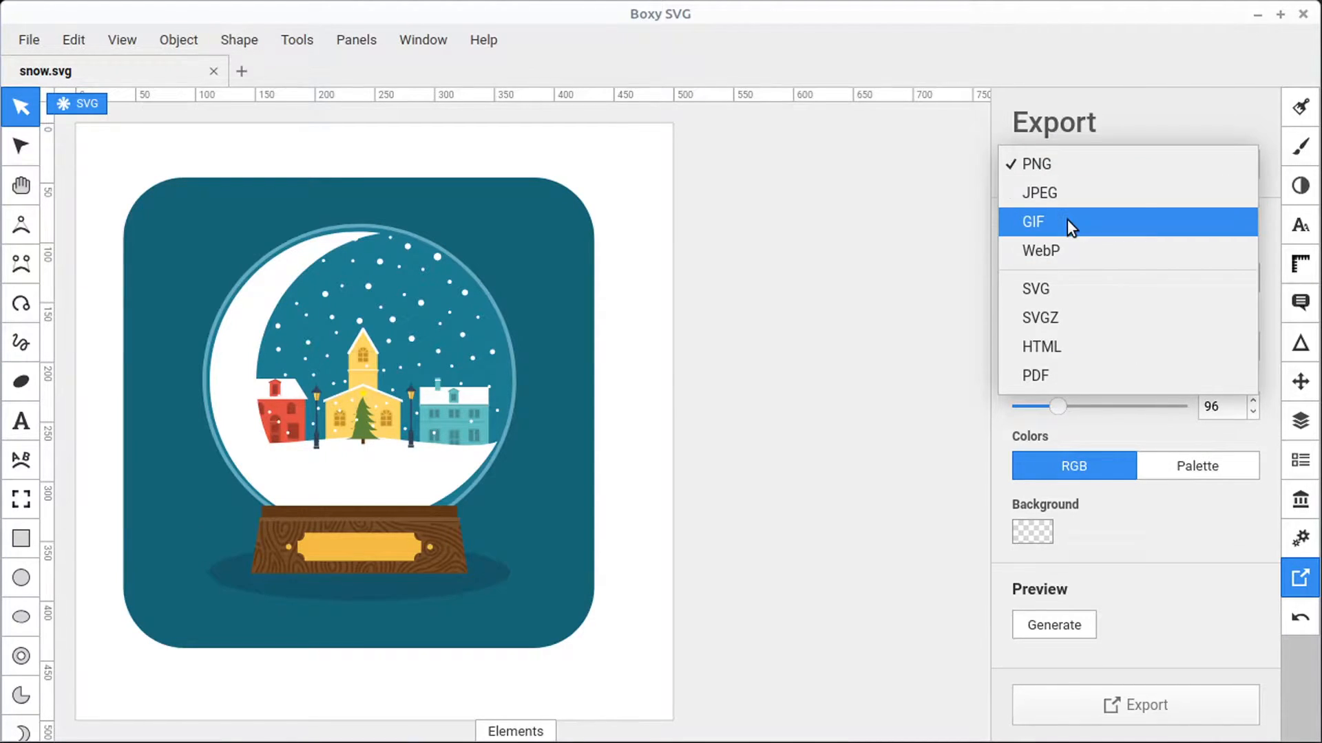
{"action": "mouse_move", "coordinate": [1126, 137]}
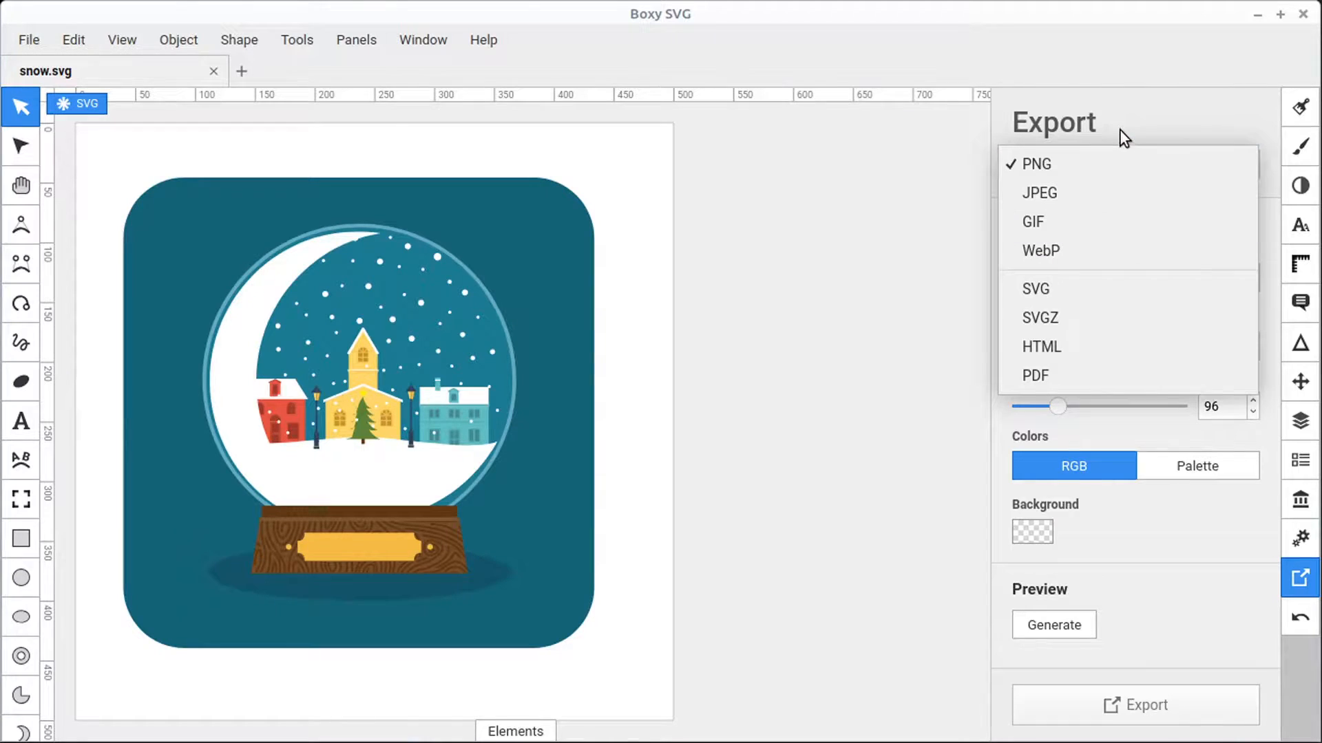
{"action": "left_click", "coordinate": [1032, 164]}
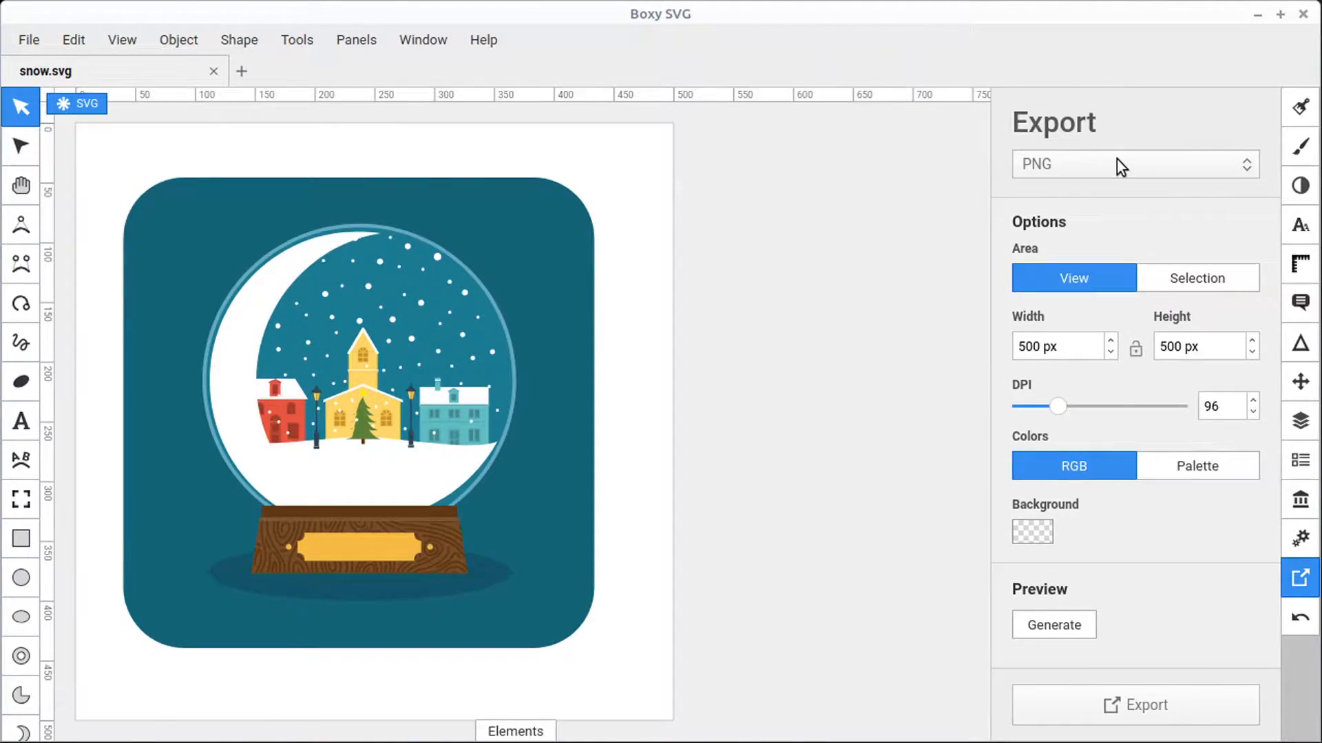
{"action": "left_click", "coordinate": [1134, 166]}
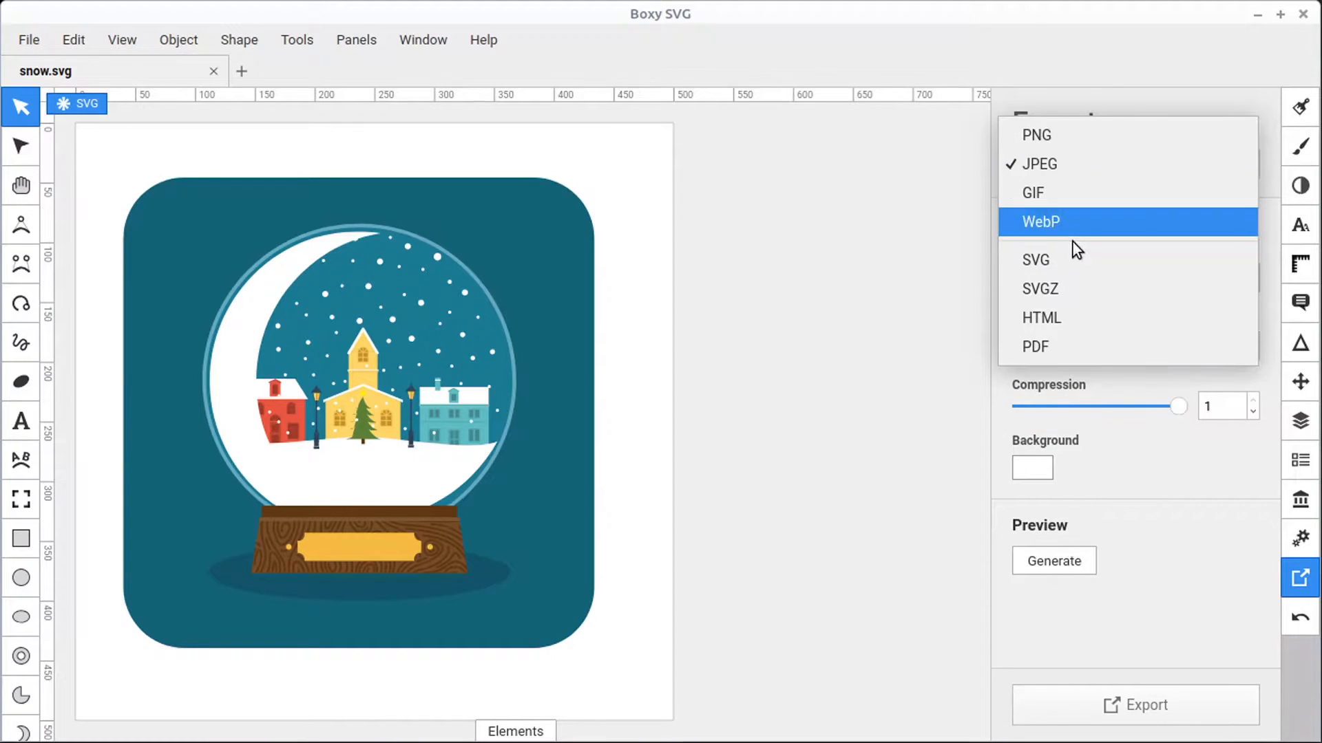
{"action": "left_click", "coordinate": [1041, 222]}
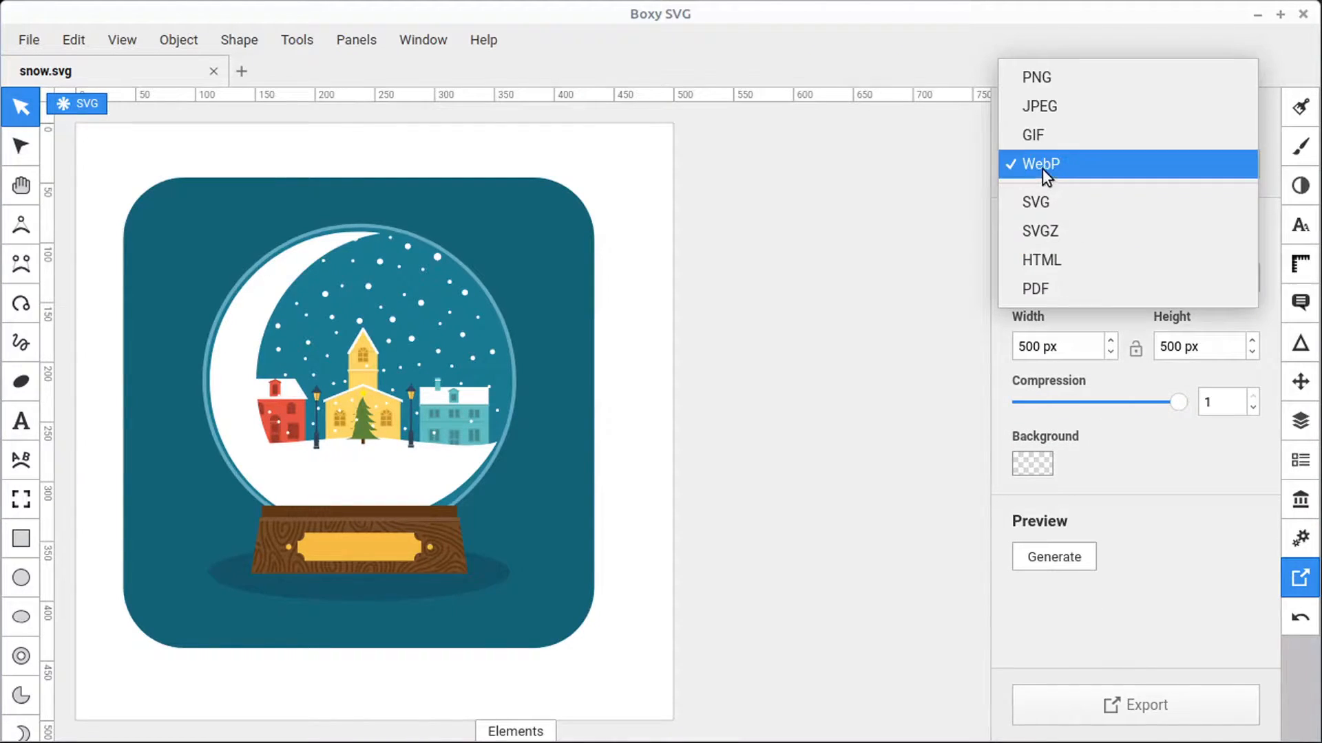
{"action": "left_click", "coordinate": [1039, 77]}
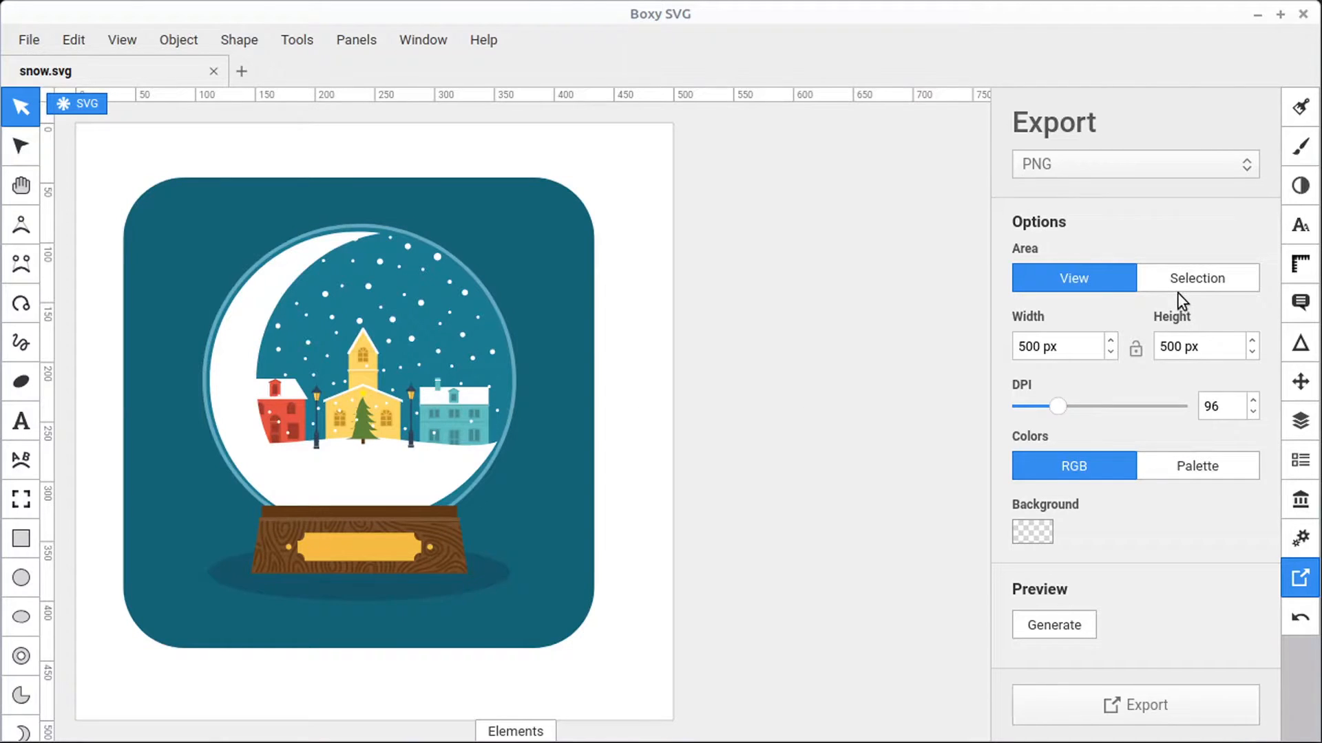
Limit the export area to the selection, then deselect the snow globe group
{"action": "left_click", "coordinate": [1198, 279]}
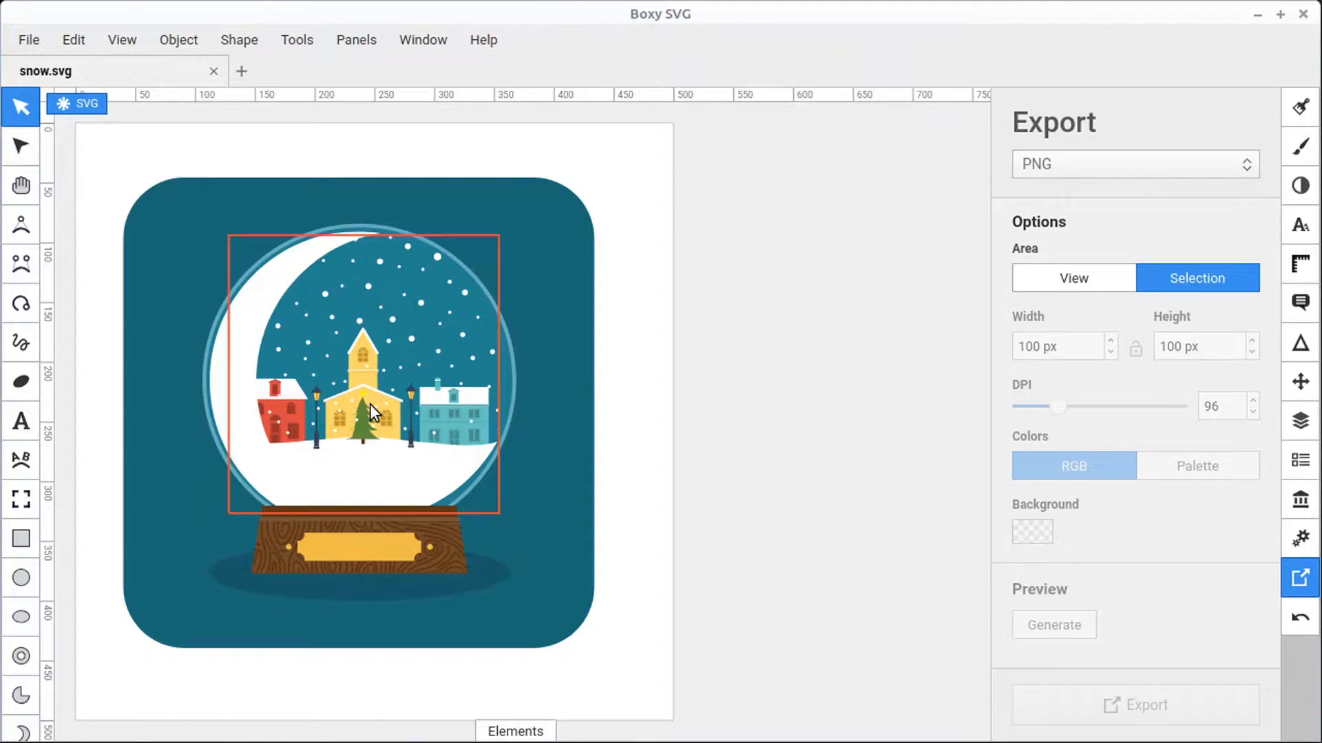
{"action": "left_click", "coordinate": [1055, 625]}
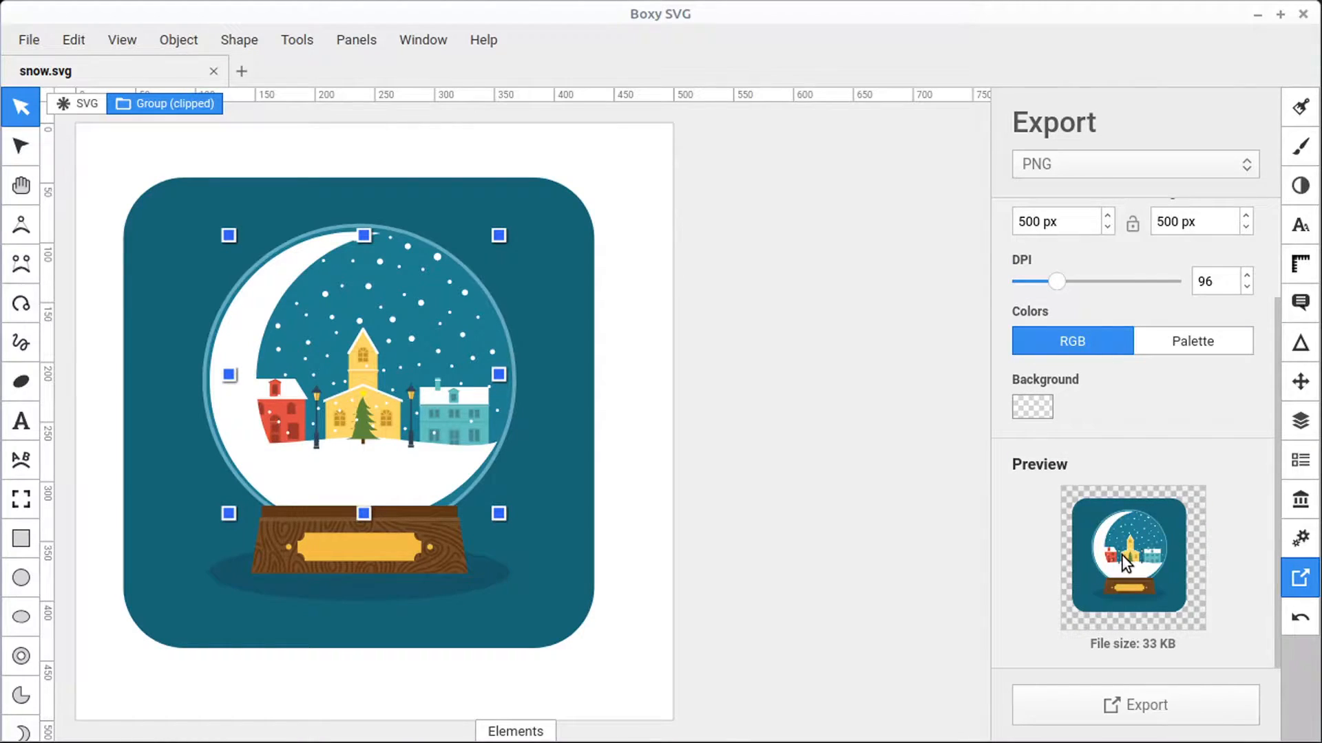
{"action": "mouse_move", "coordinate": [1134, 578]}
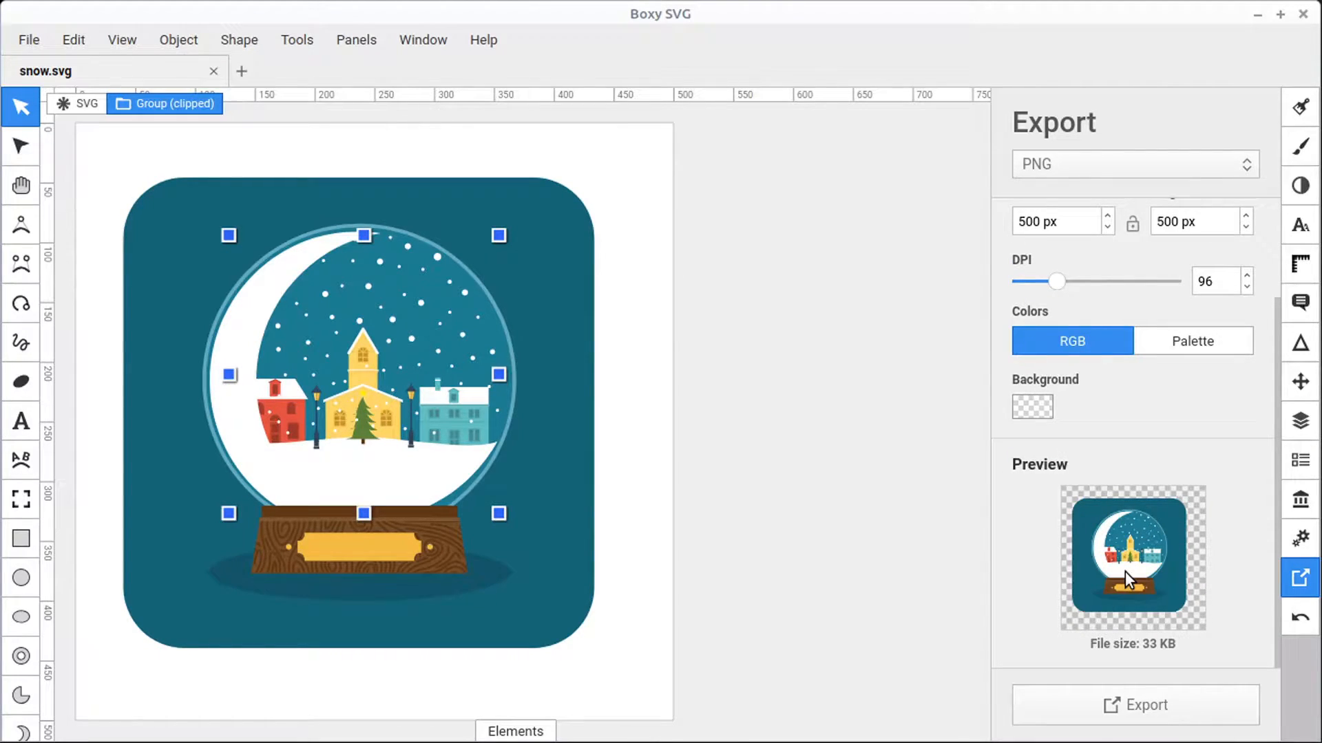
{"action": "mouse_move", "coordinate": [799, 528]}
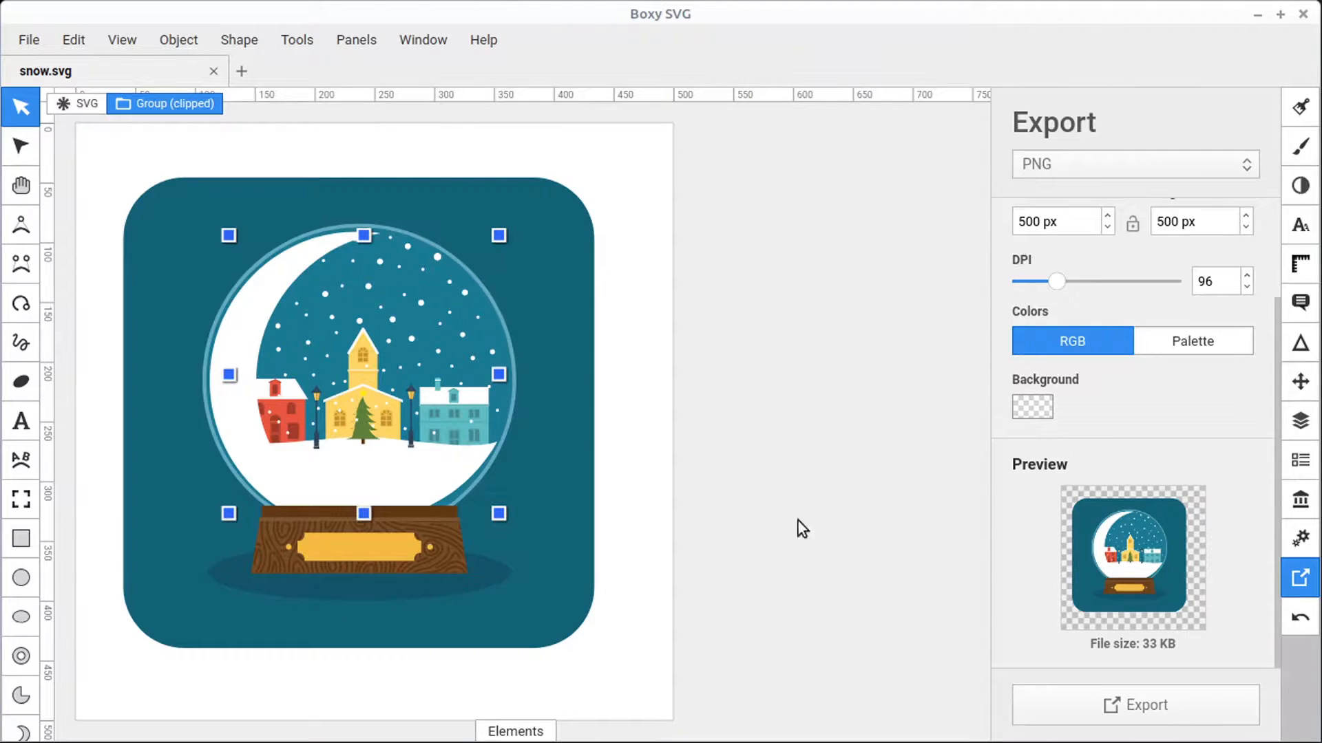
{"action": "left_click", "coordinate": [479, 484]}
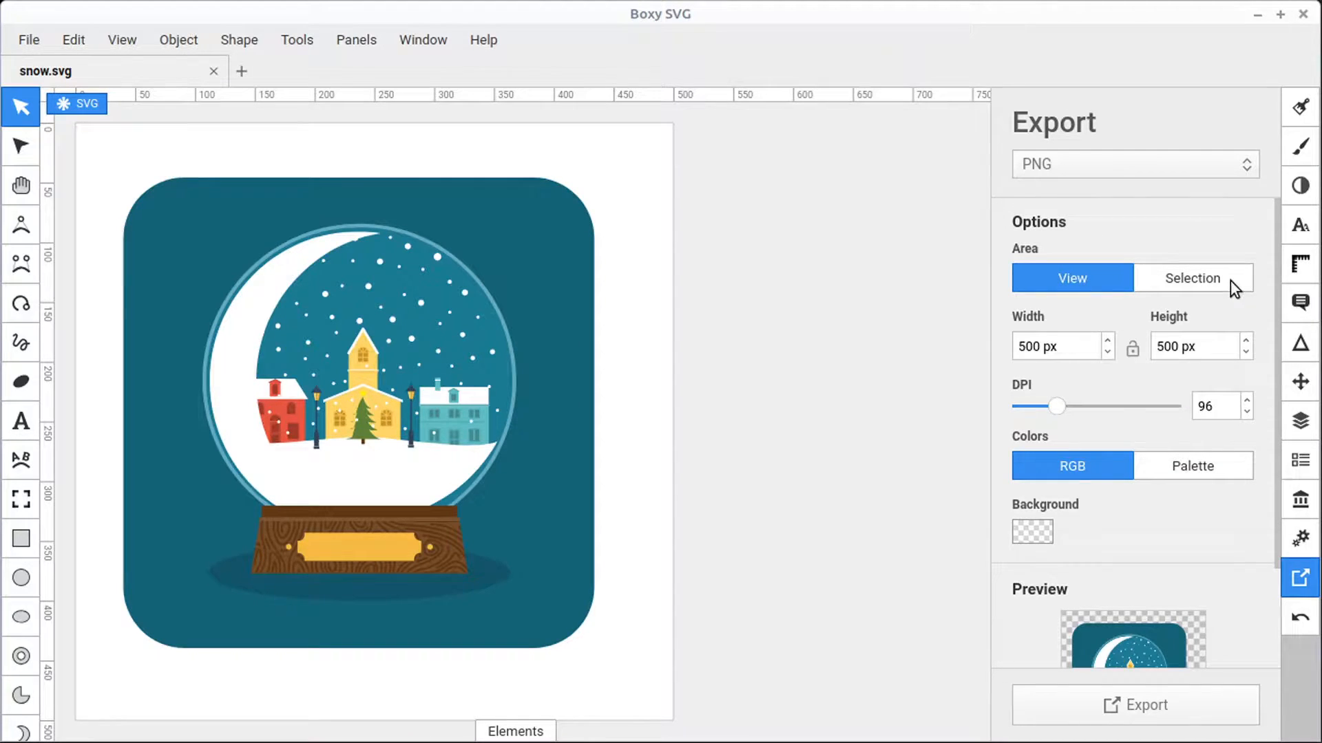
{"action": "left_click", "coordinate": [1055, 347]}
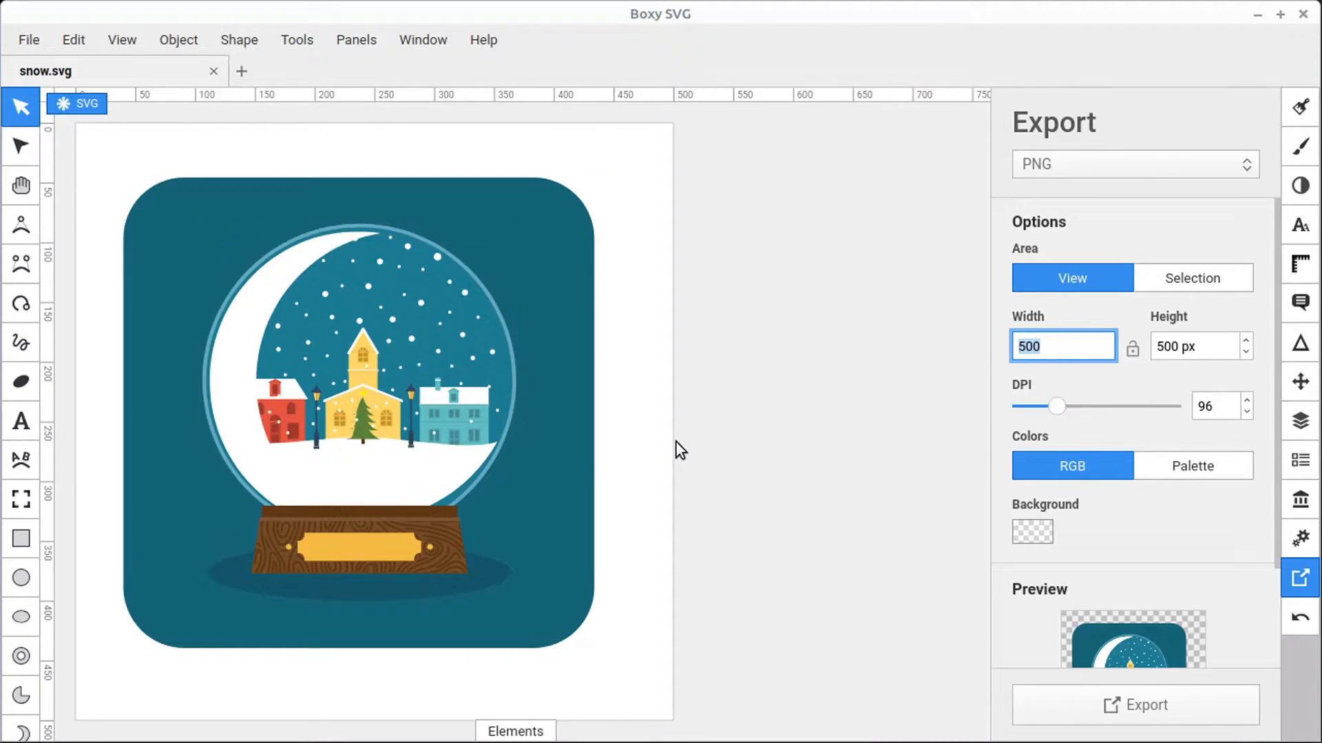
{"action": "mouse_move", "coordinate": [996, 352]}
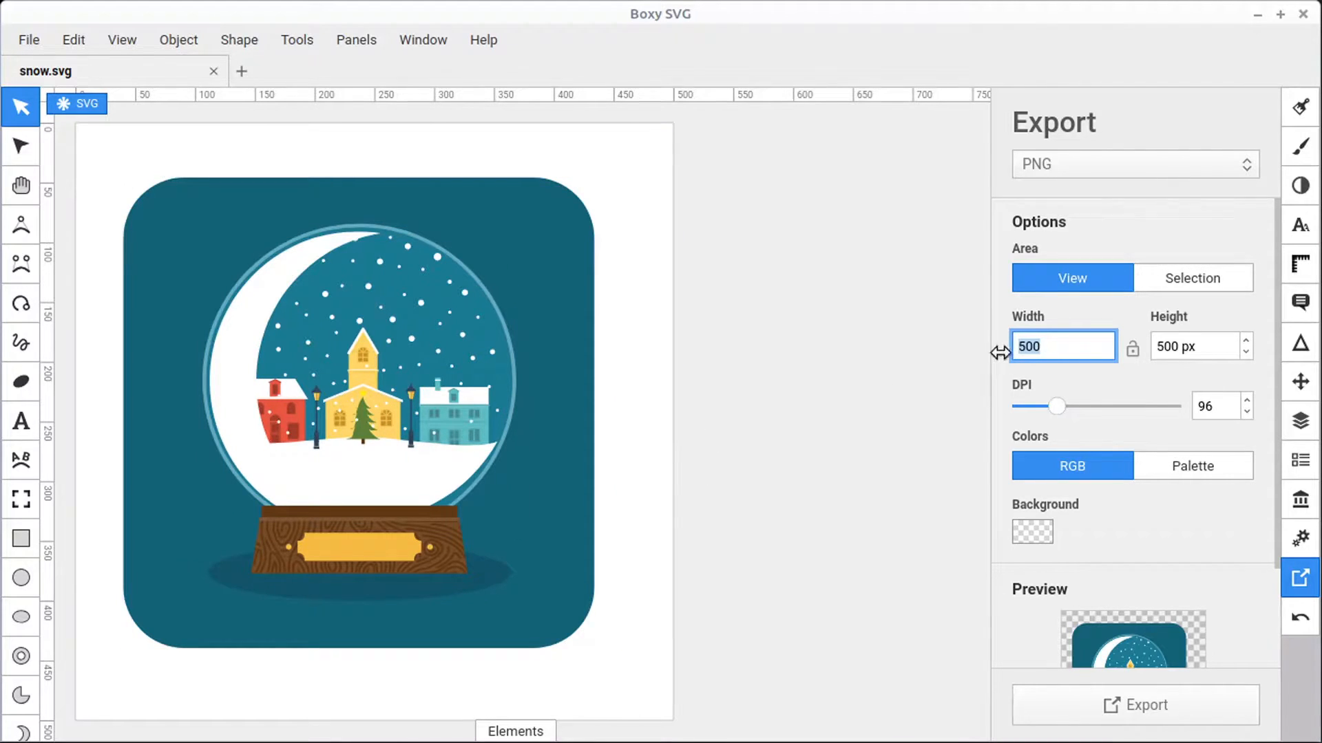
{"action": "mouse_move", "coordinate": [20, 146]}
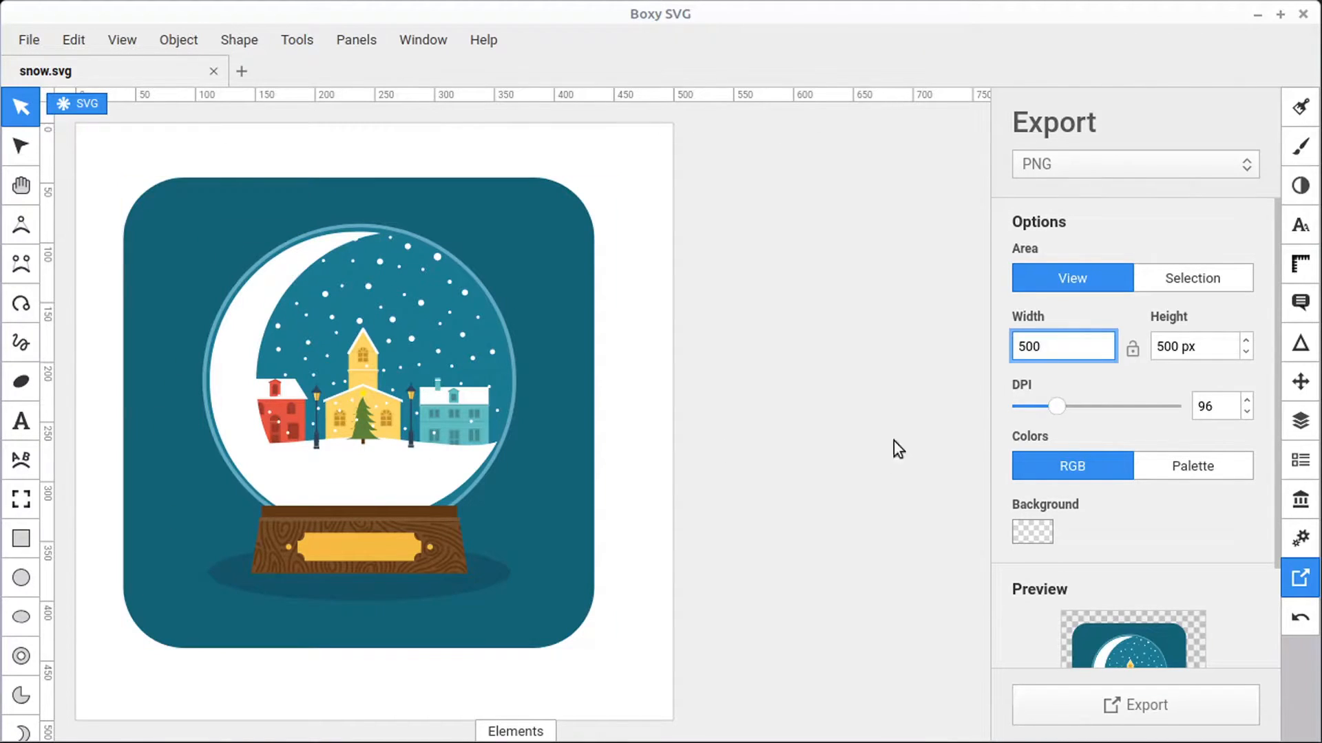
{"action": "left_click", "coordinate": [1066, 347]}
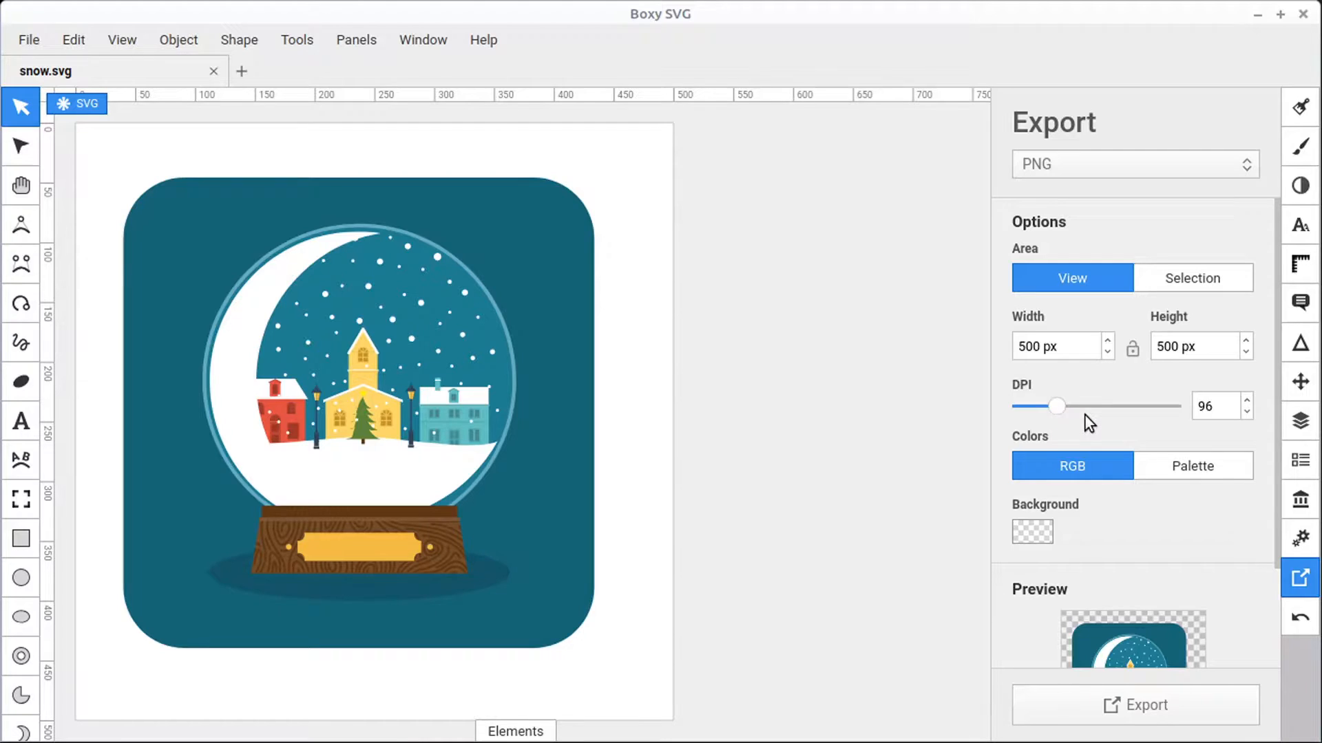
{"action": "mouse_move", "coordinate": [1169, 410]}
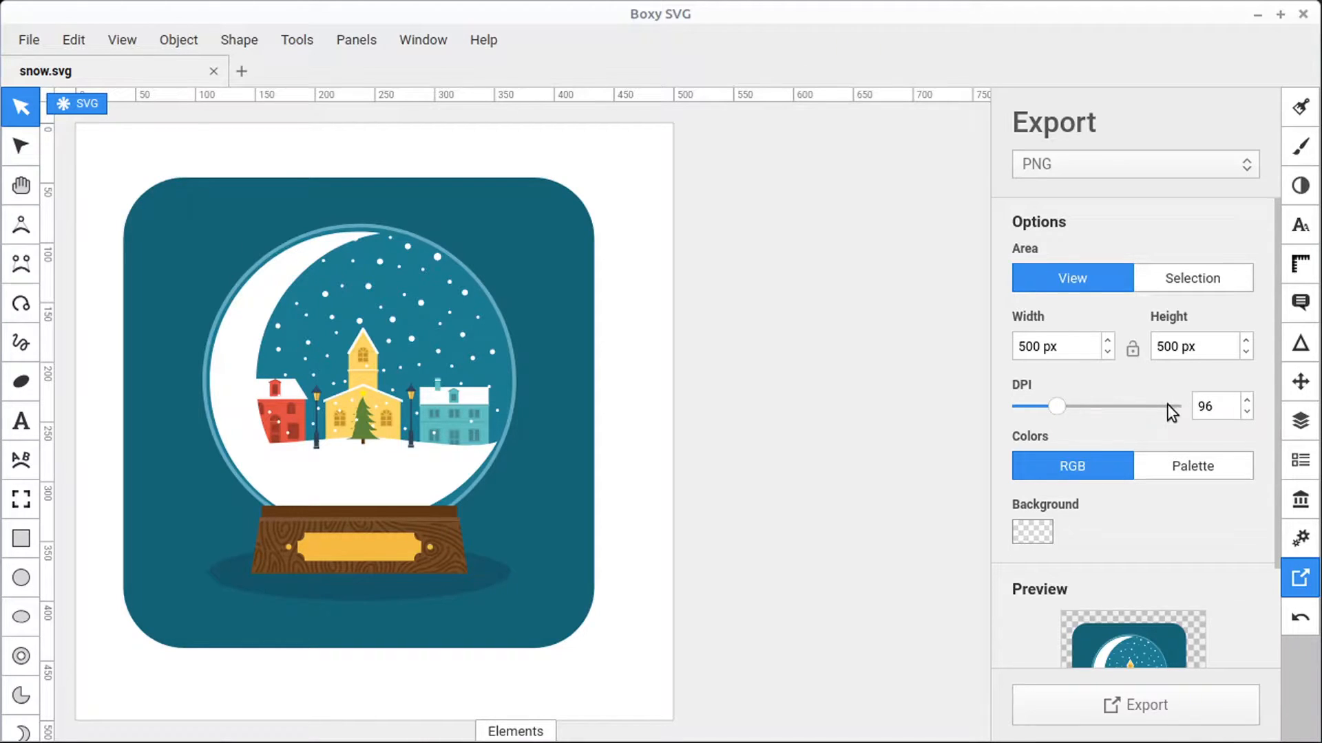
{"action": "mouse_move", "coordinate": [1065, 424]}
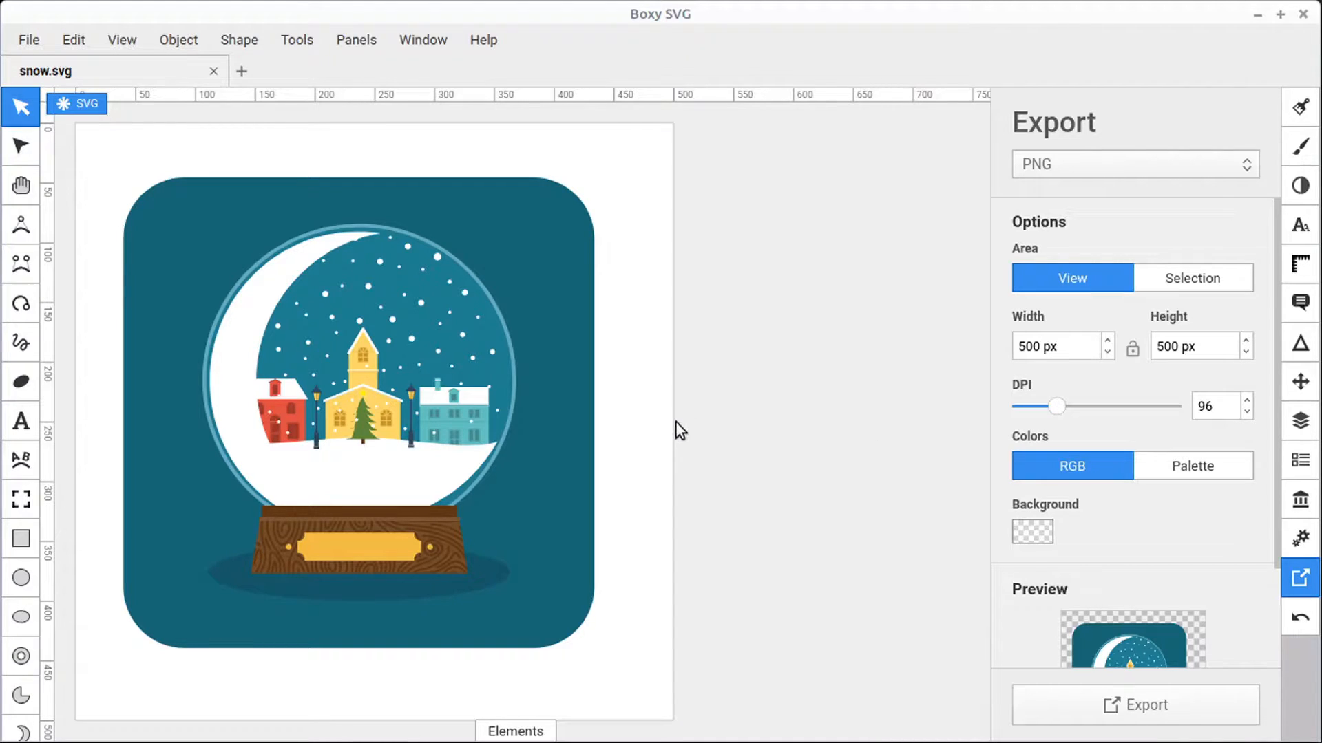
{"action": "mouse_move", "coordinate": [1060, 413]}
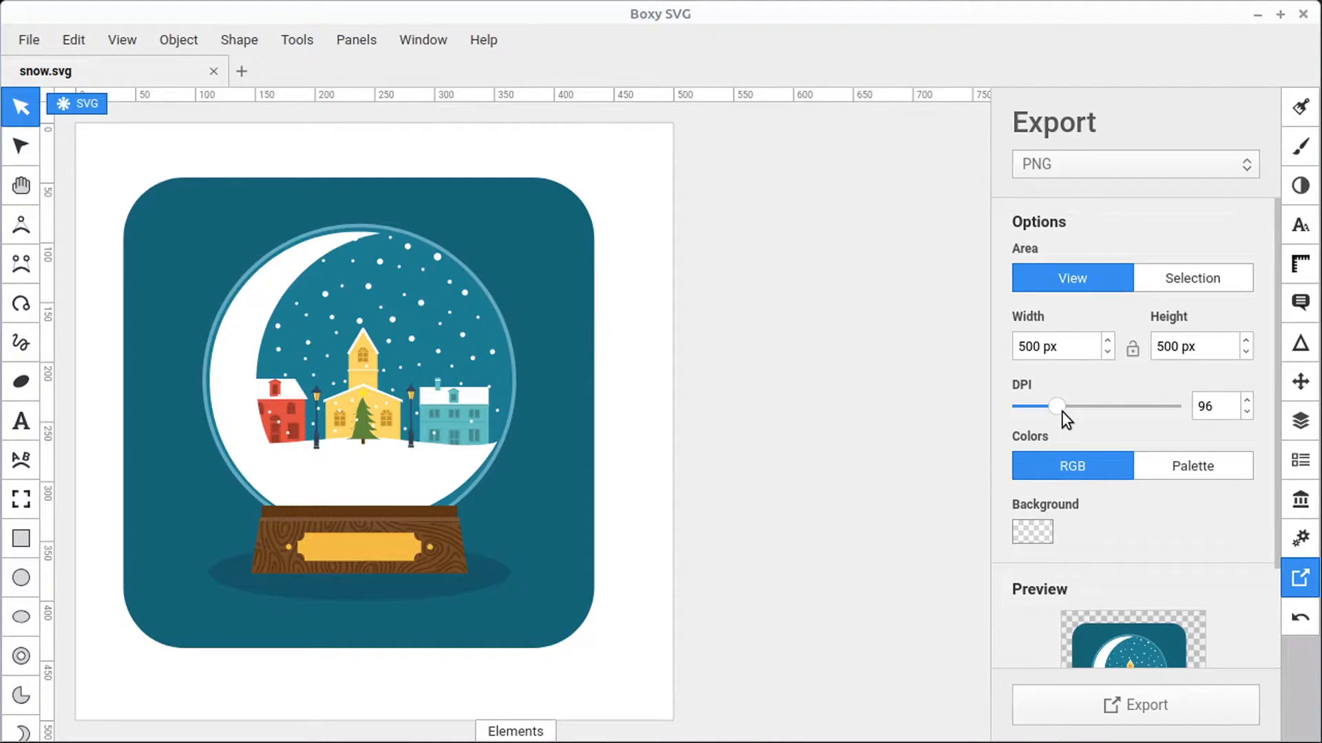
{"action": "mouse_move", "coordinate": [1067, 432]}
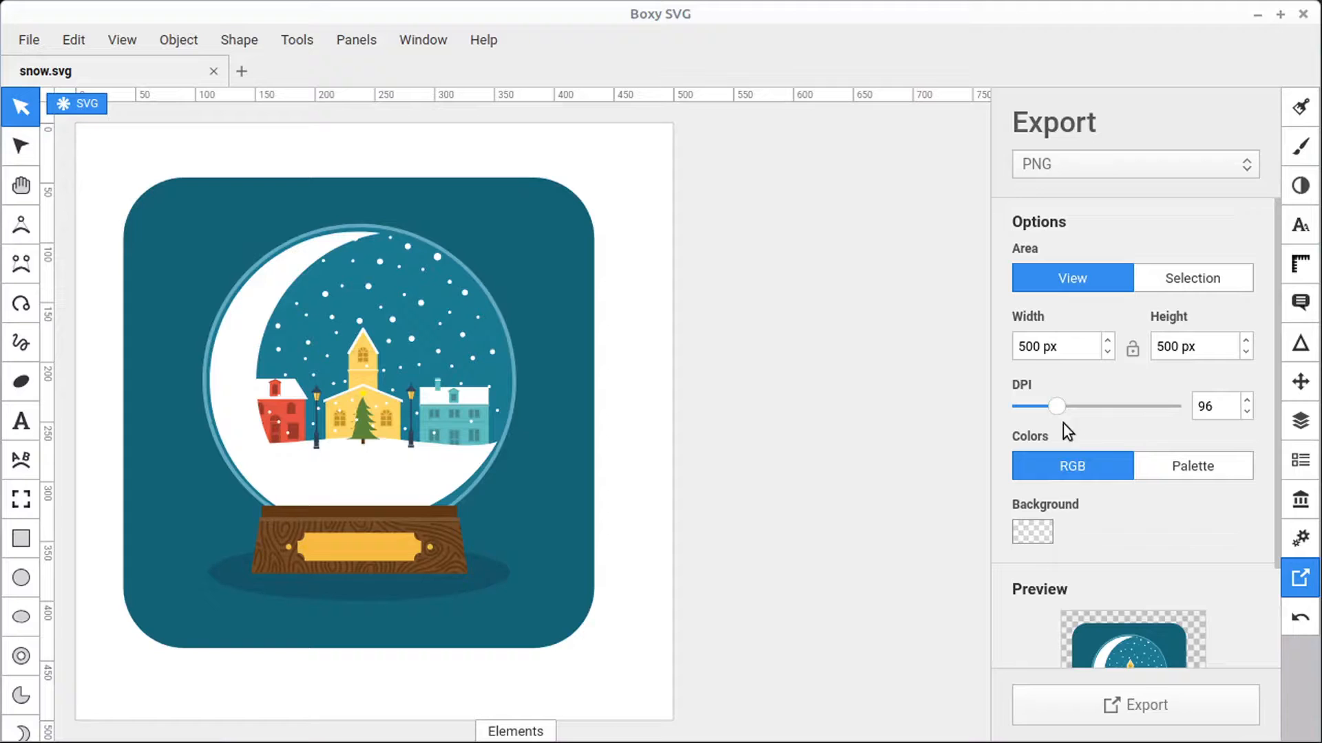
{"action": "mouse_move", "coordinate": [1200, 476]}
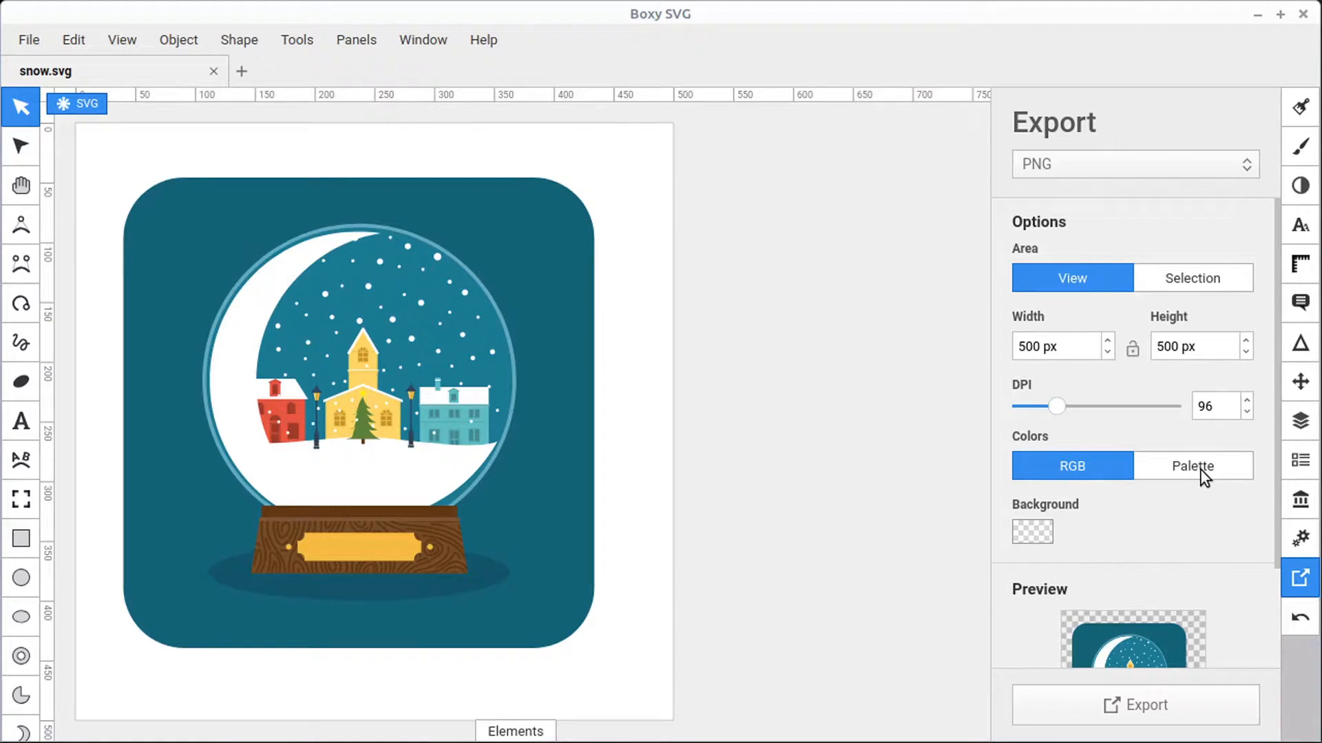
Switch PNG colors to Palette and settle the palette size at 256 after trying 19, 186 and 207
{"action": "left_click", "coordinate": [1192, 465]}
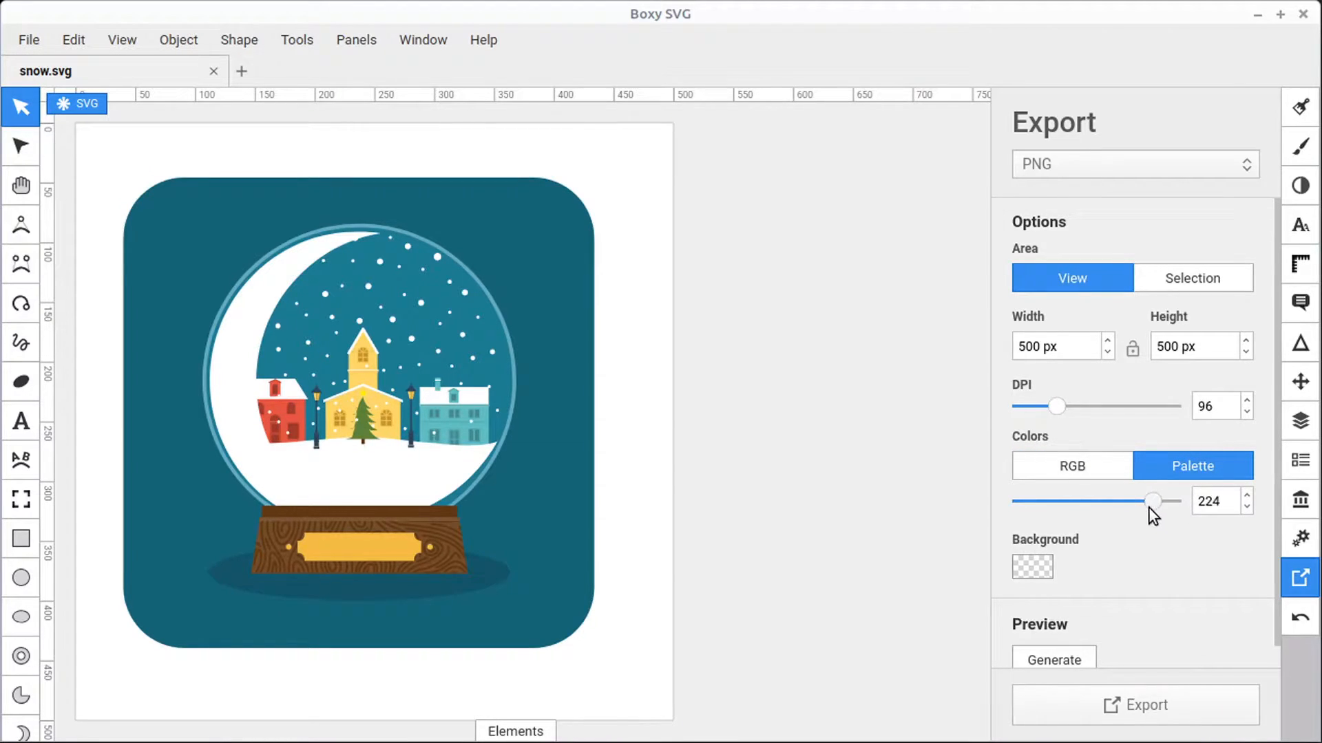
{"action": "left_click_drag", "start_coordinate": [1153, 501], "coordinate": [1030, 501]}
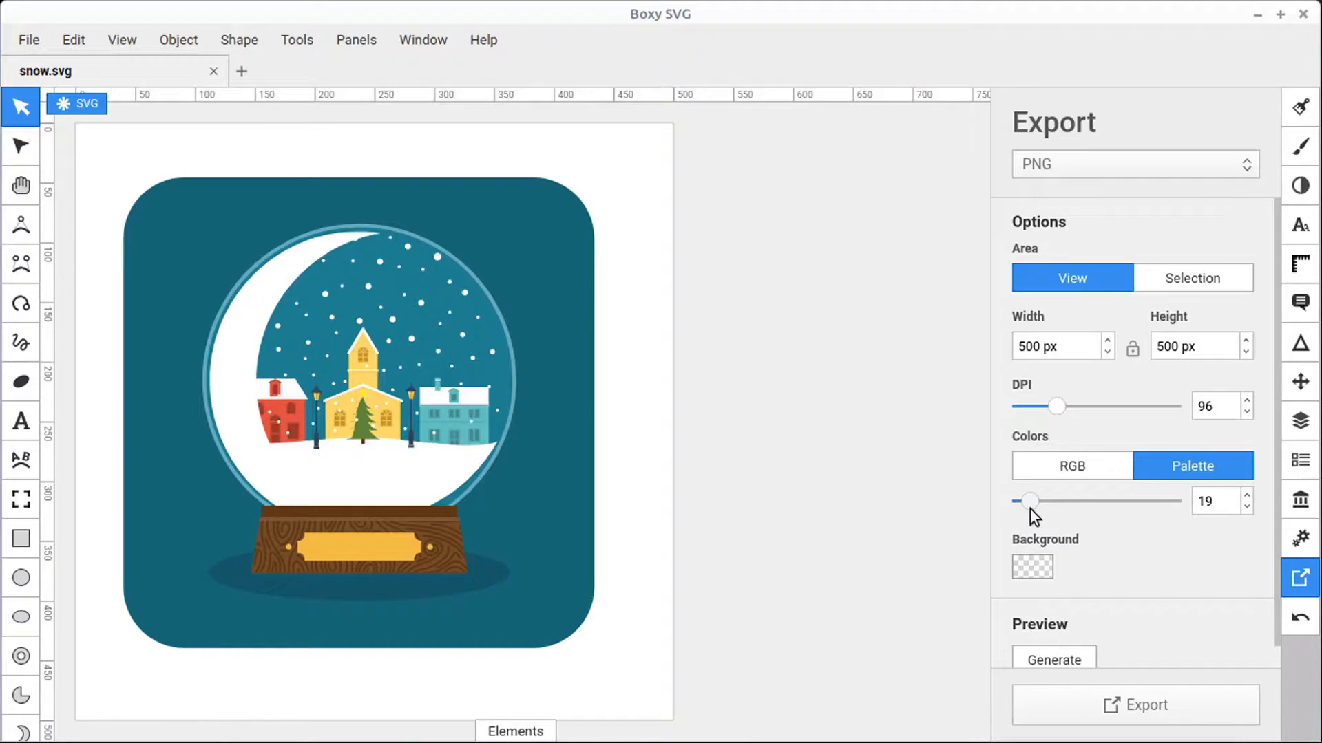
{"action": "left_click_drag", "start_coordinate": [1030, 501], "coordinate": [1130, 501]}
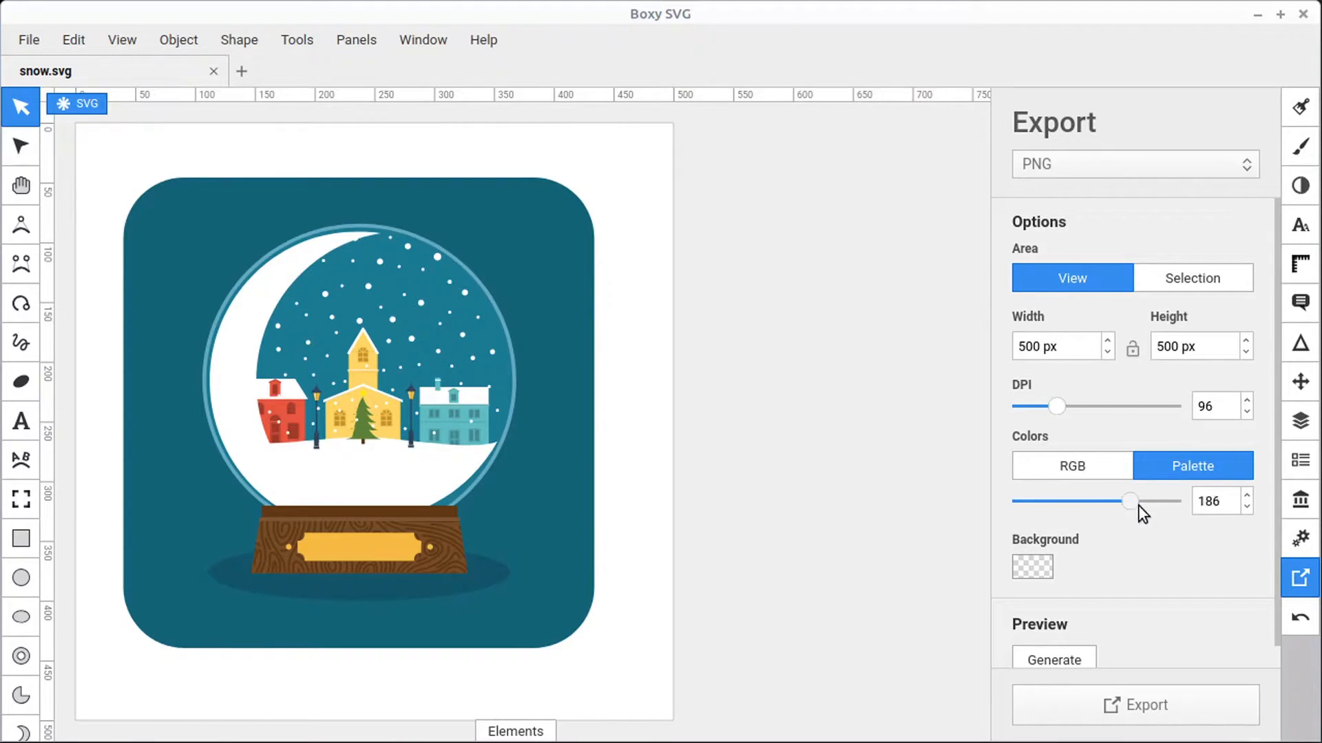
{"action": "left_click_drag", "start_coordinate": [1132, 501], "coordinate": [1170, 501]}
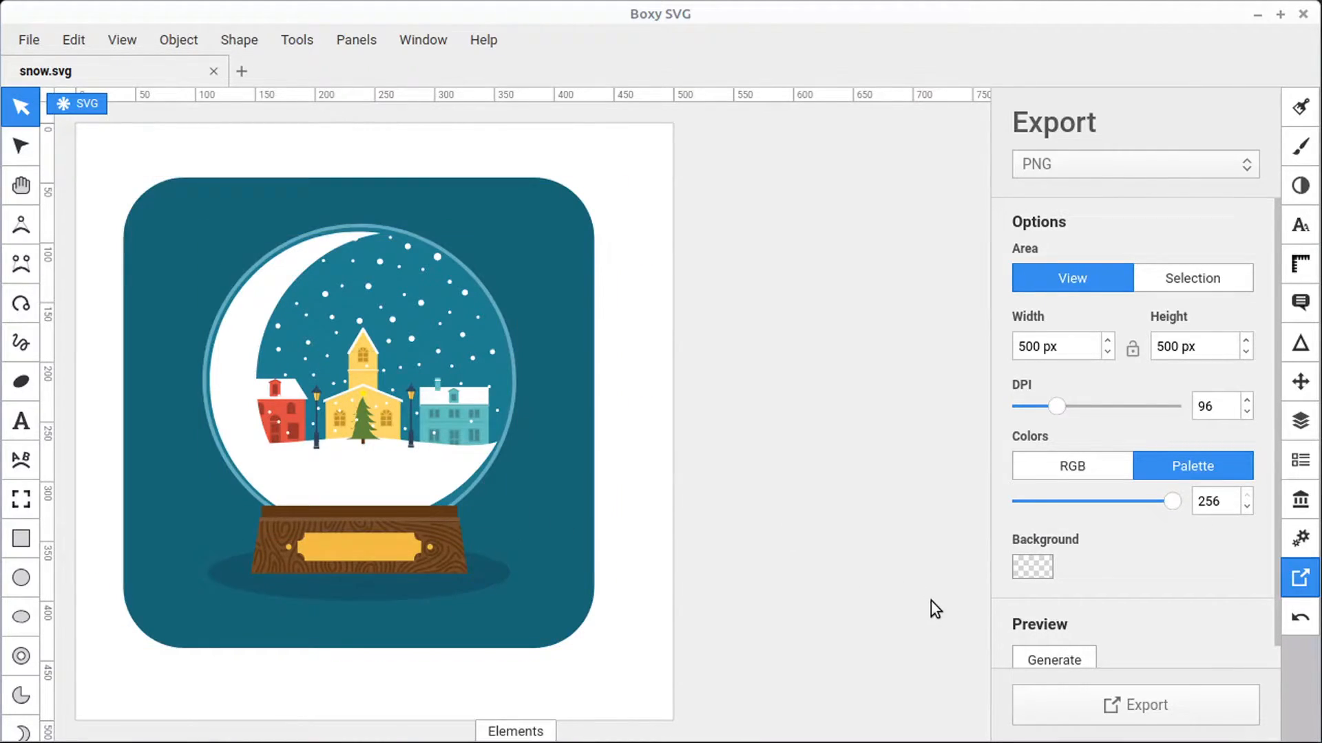
{"action": "mouse_move", "coordinate": [1098, 578]}
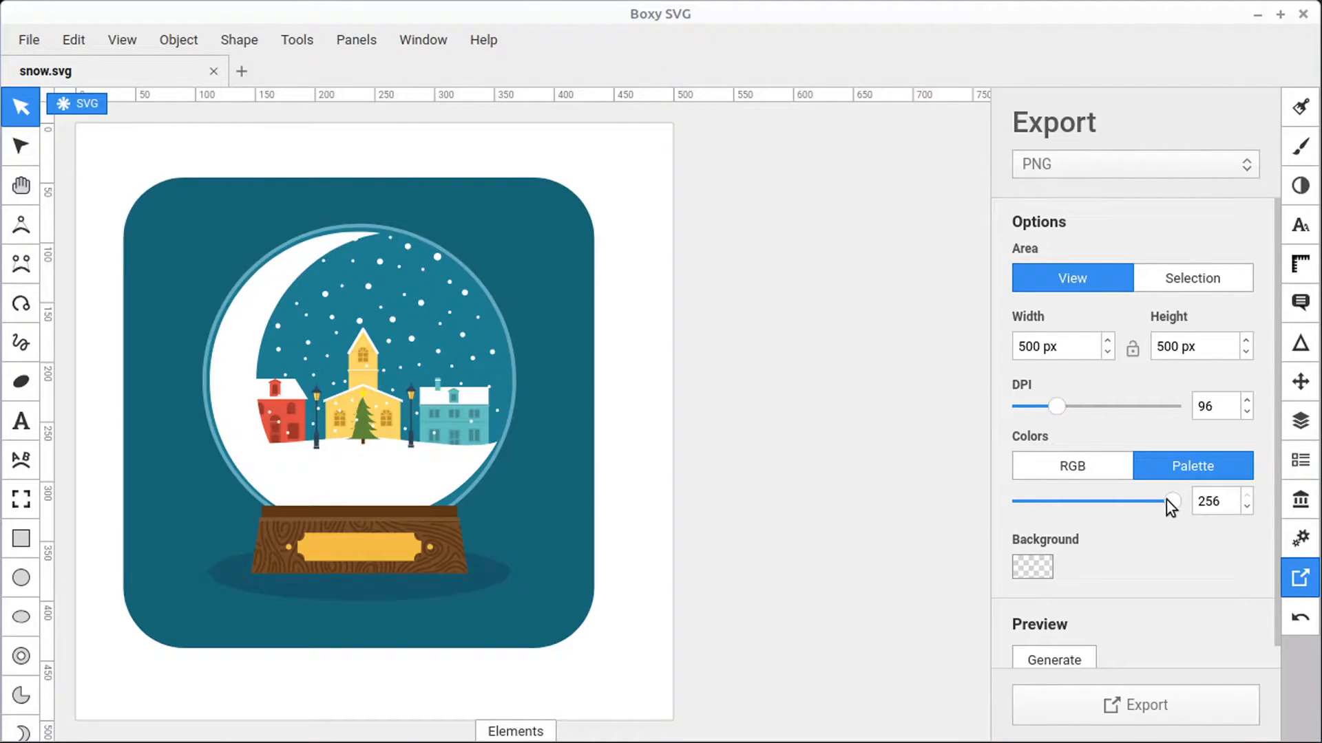
{"action": "left_click_drag", "start_coordinate": [1170, 501], "coordinate": [1144, 501]}
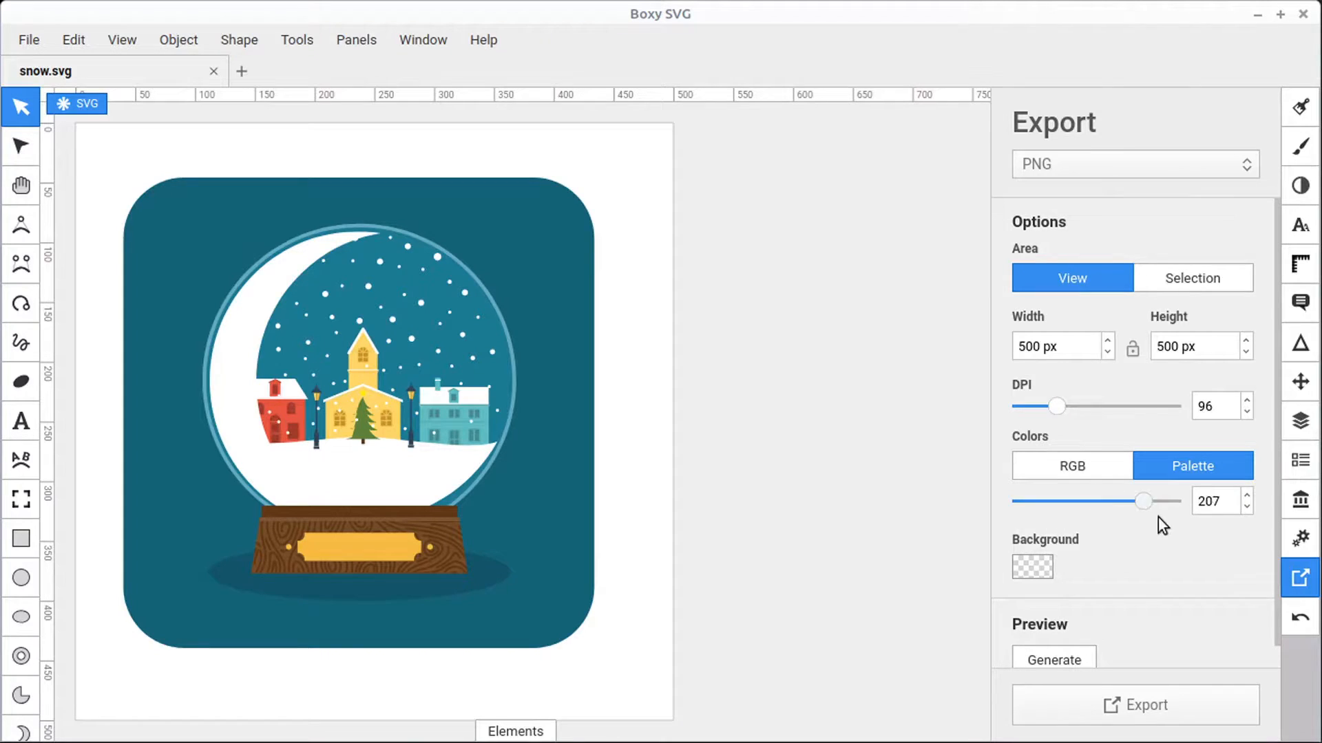
{"action": "left_click_drag", "start_coordinate": [1144, 501], "coordinate": [1170, 501]}
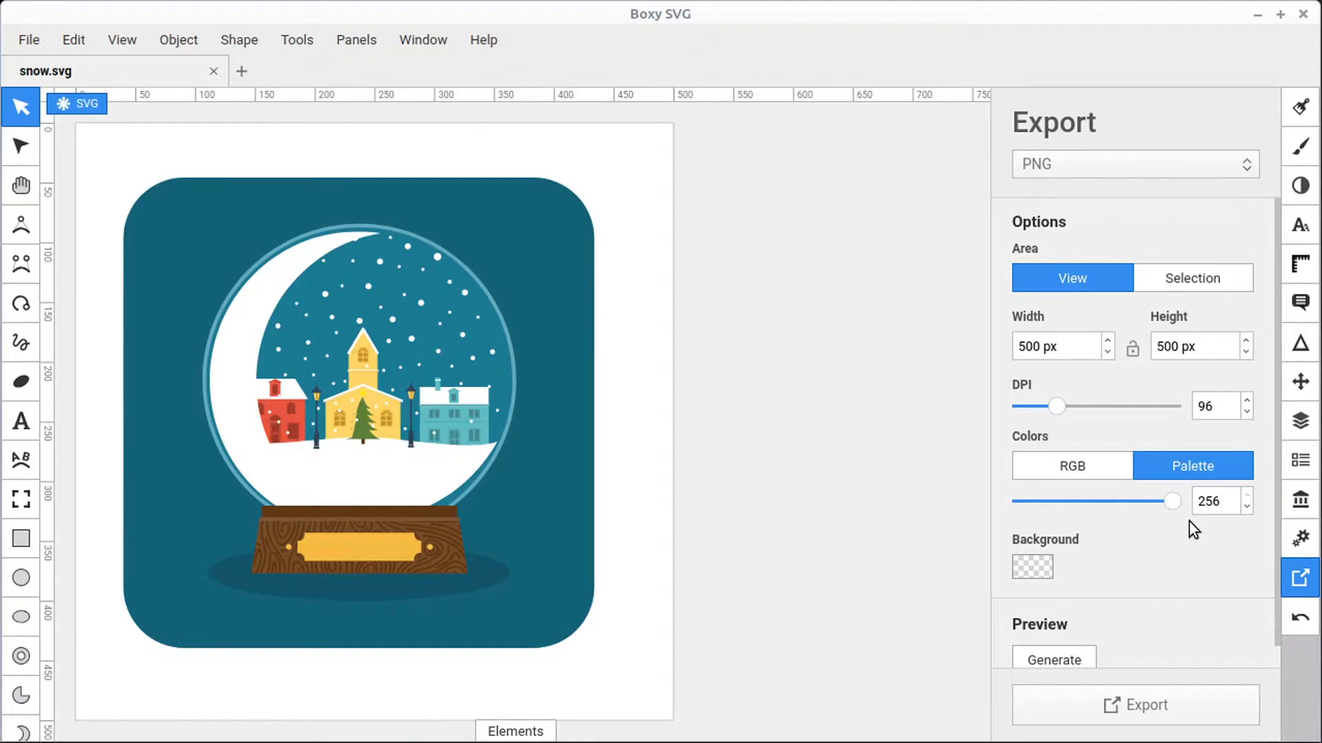
{"action": "mouse_move", "coordinate": [1151, 570]}
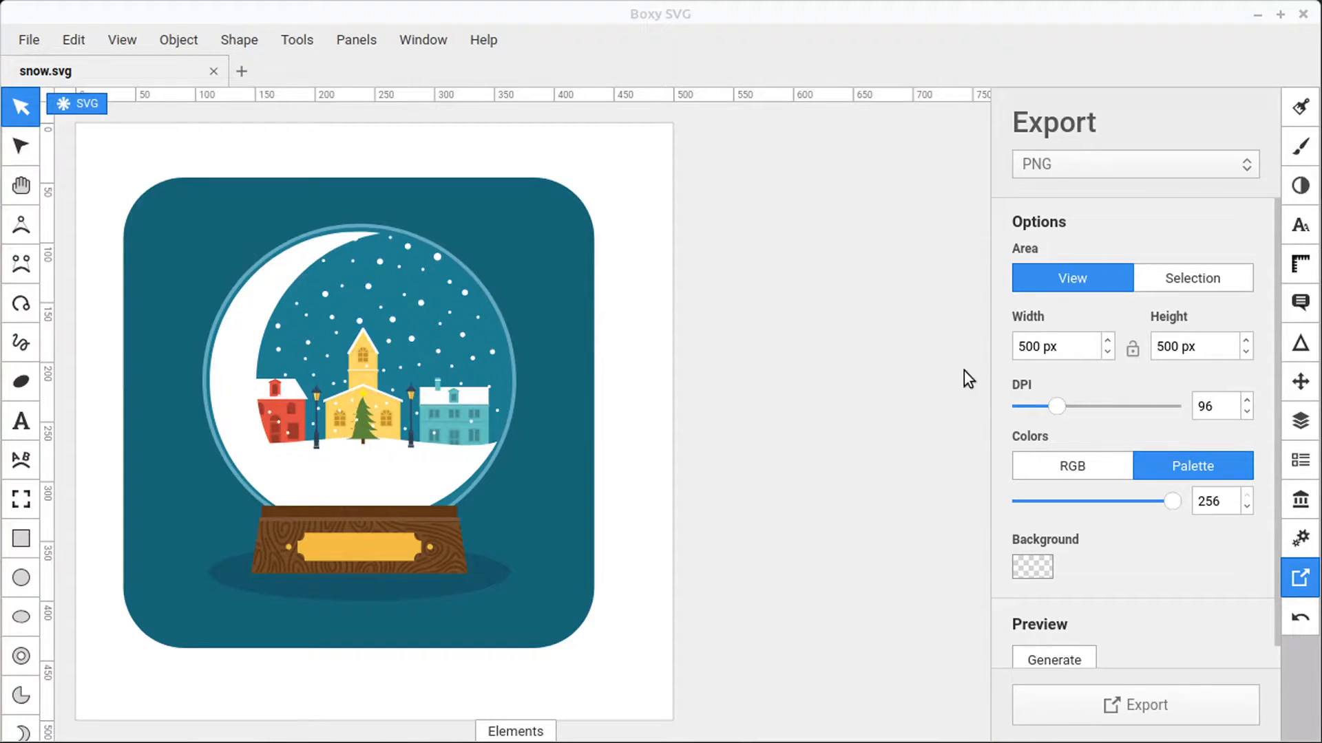
{"action": "mouse_move", "coordinate": [675, 592]}
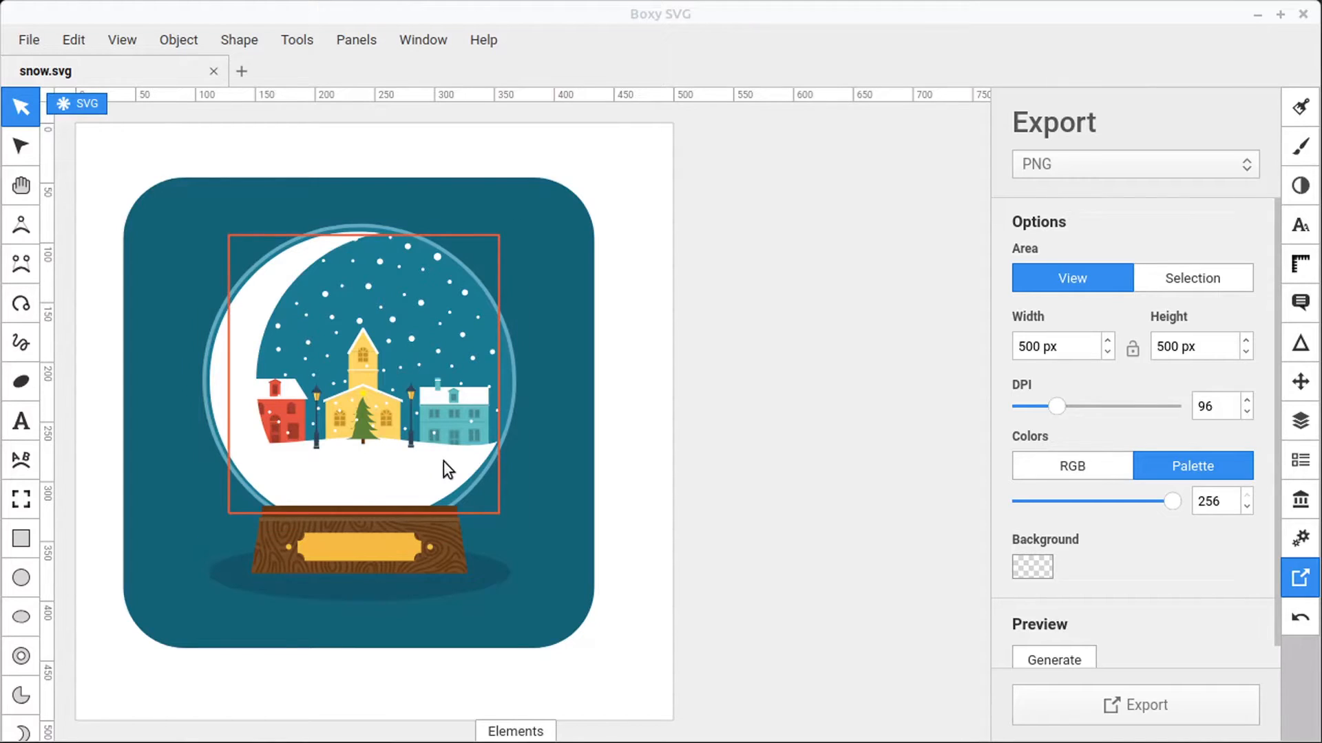
{"action": "left_click", "coordinate": [695, 545]}
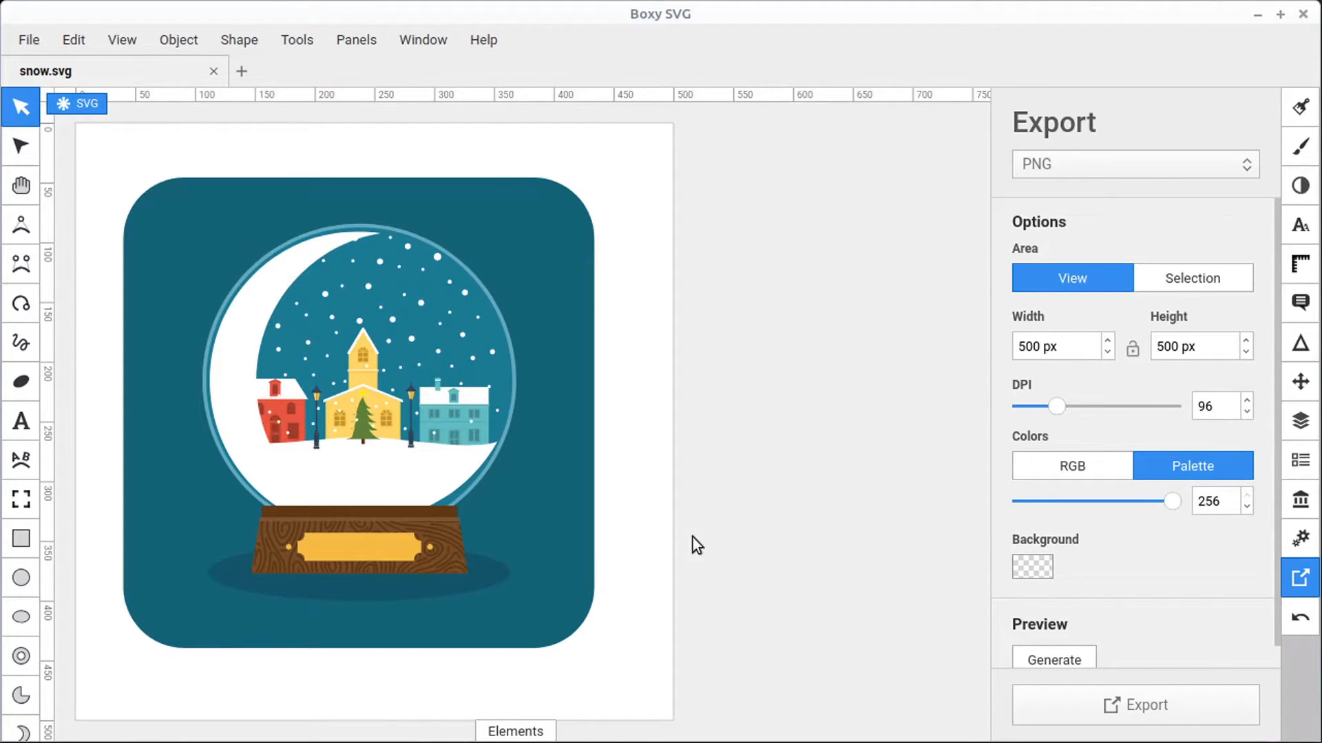
{"action": "left_click", "coordinate": [1033, 568]}
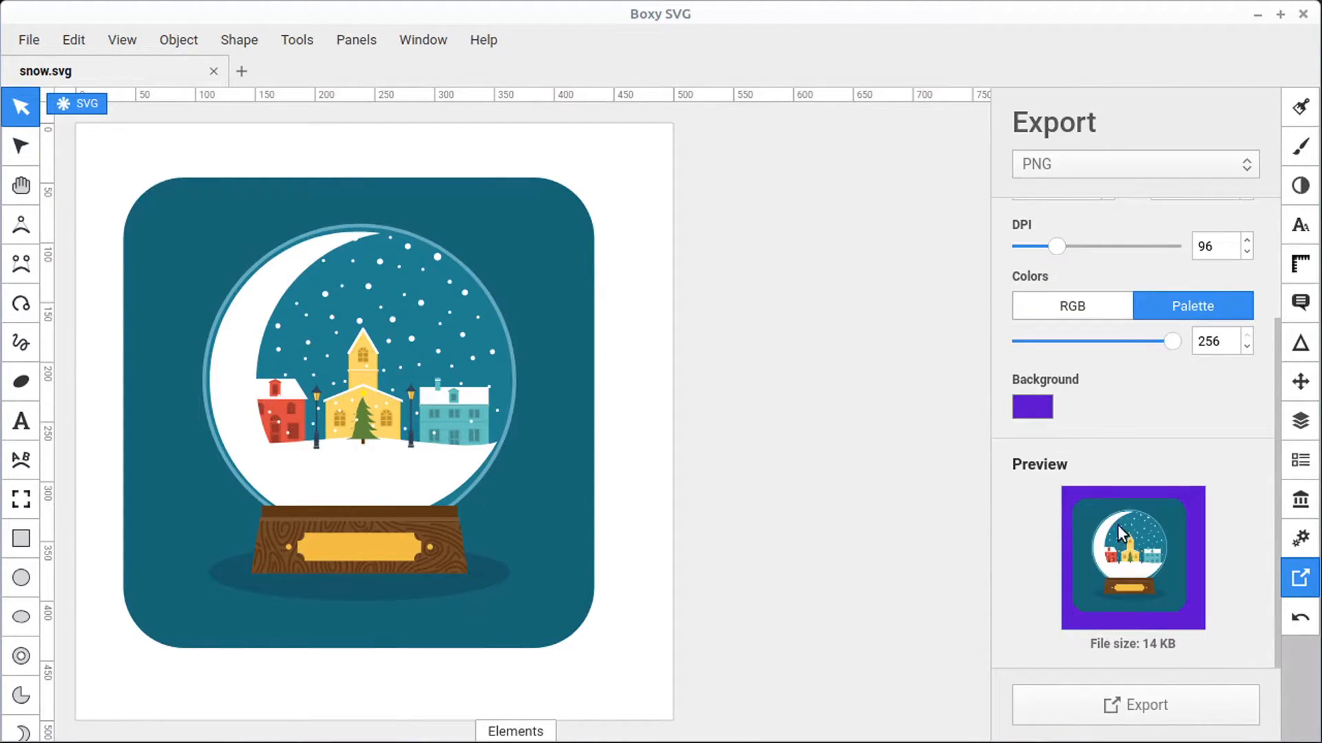
{"action": "left_click", "coordinate": [1032, 406]}
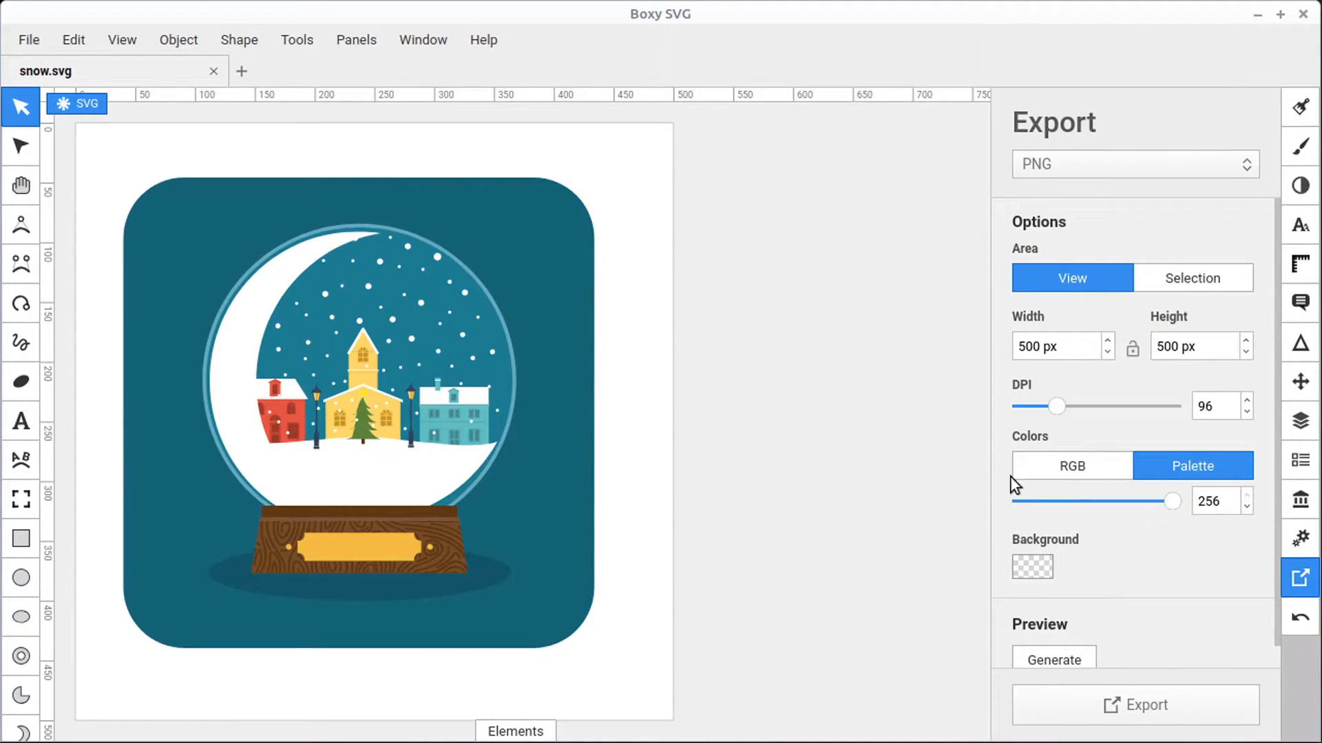
Choose JPEG as the export format for the 500 × 500 px view
{"action": "left_click", "coordinate": [1134, 164]}
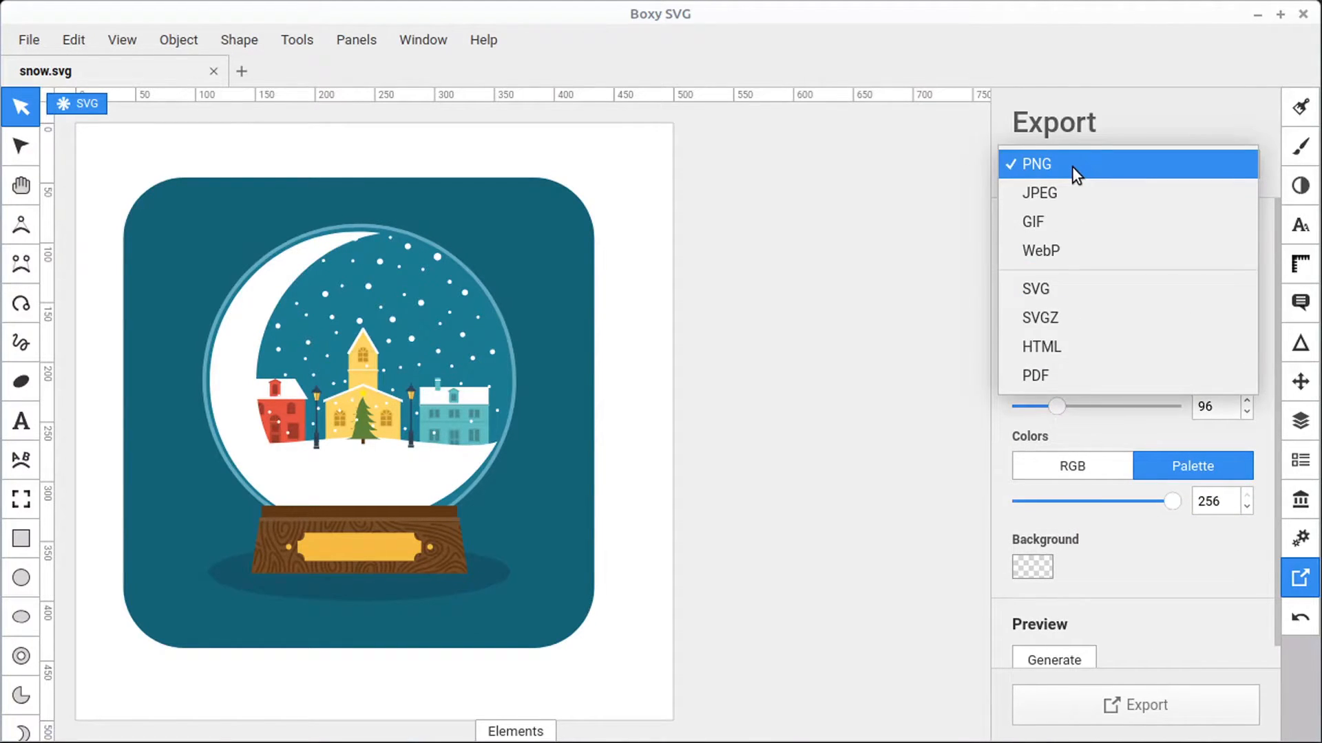
{"action": "mouse_move", "coordinate": [1072, 201]}
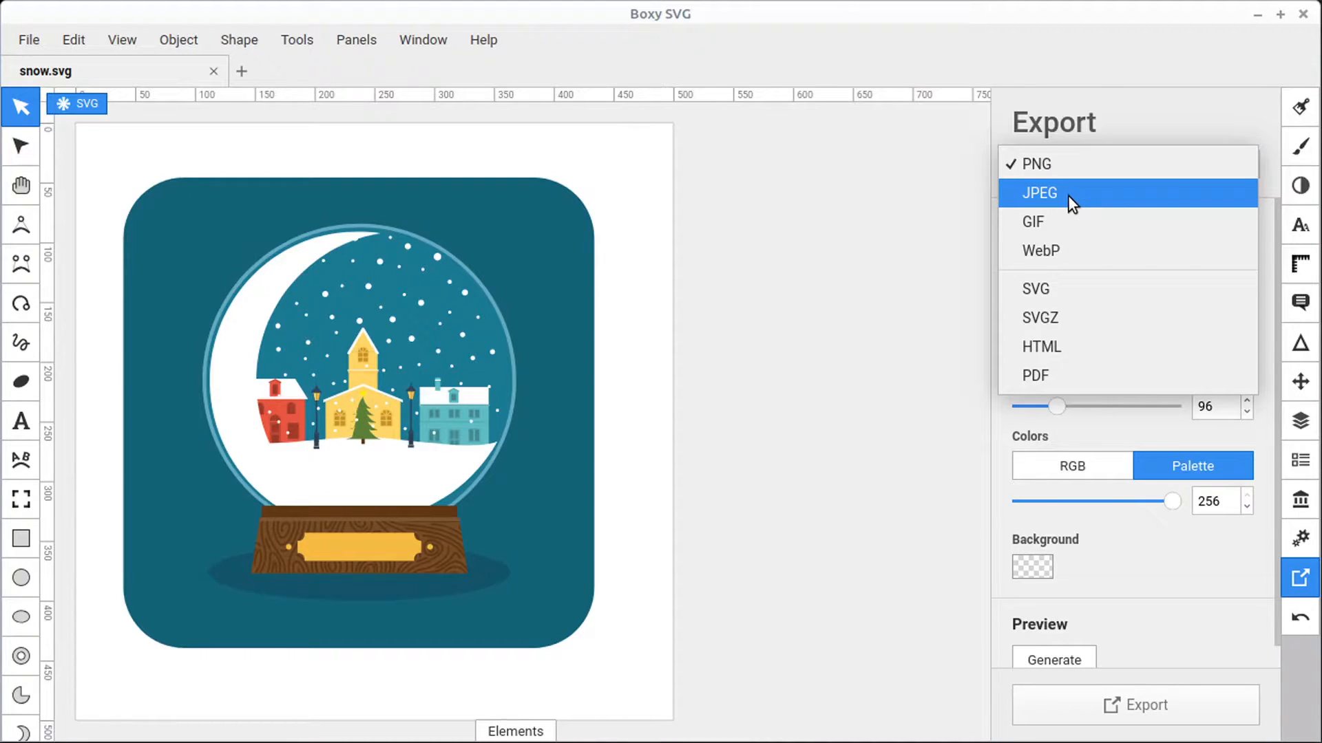
{"action": "left_click", "coordinate": [1038, 193]}
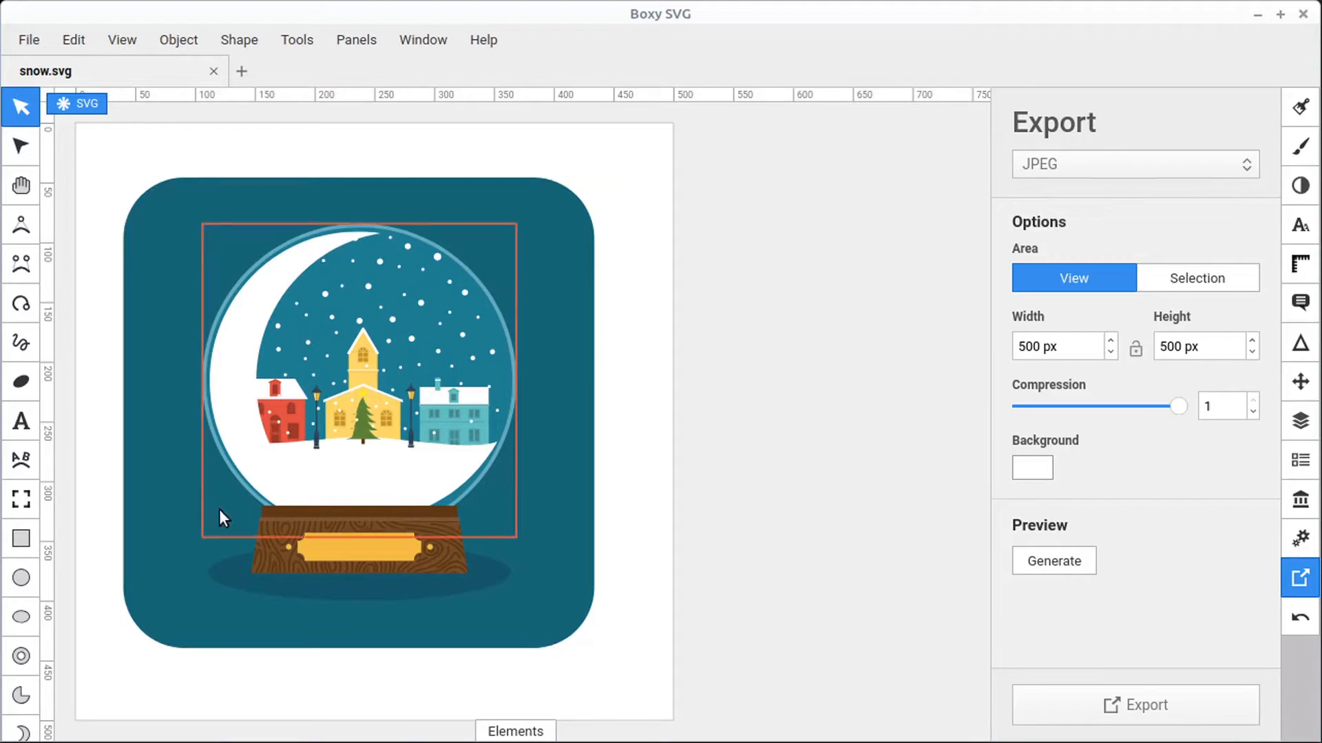
{"action": "mouse_move", "coordinate": [490, 418]}
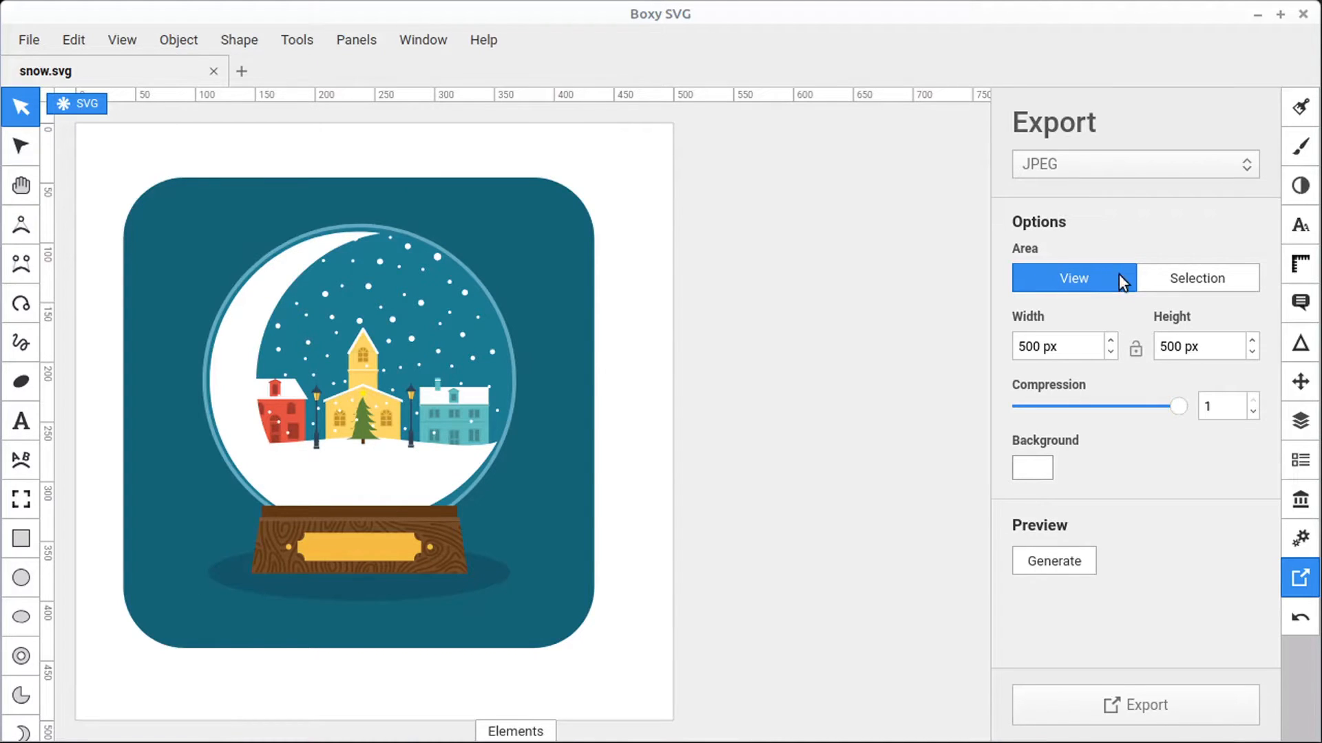
{"action": "mouse_move", "coordinate": [1132, 428]}
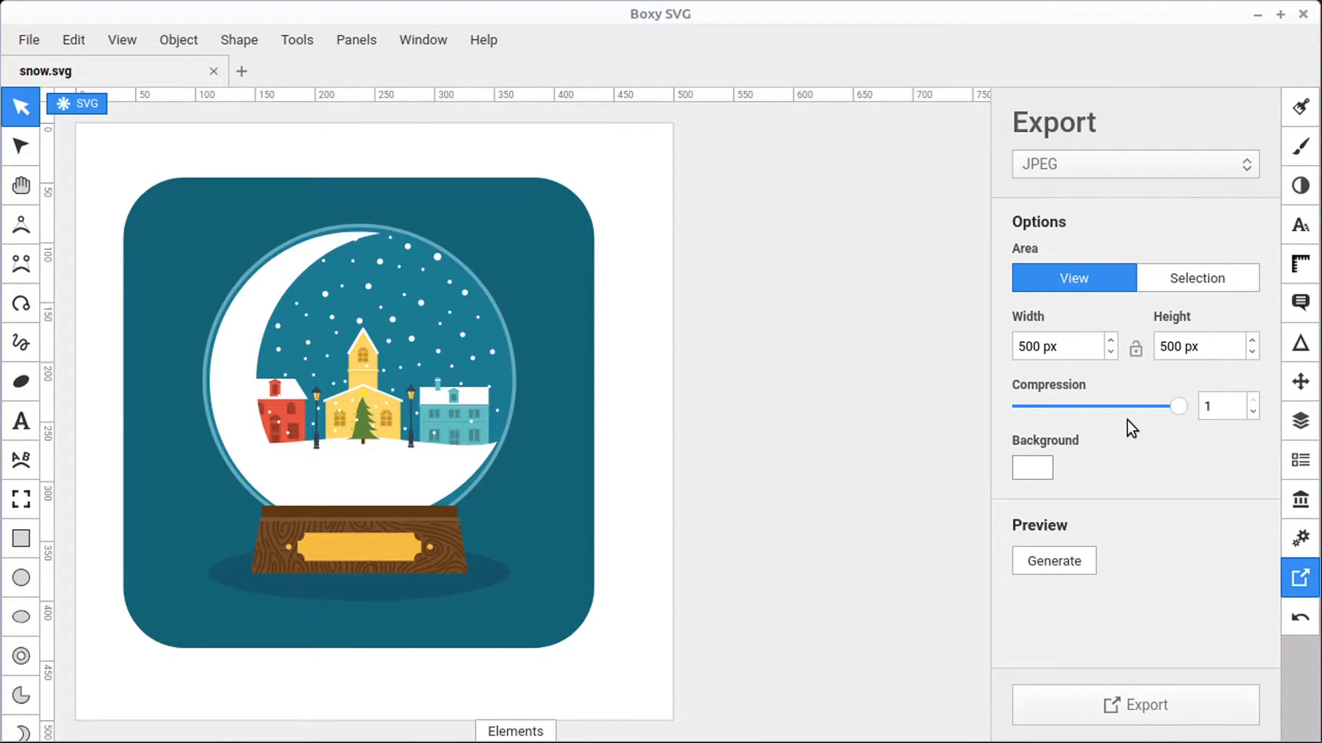
{"action": "mouse_move", "coordinate": [1098, 421]}
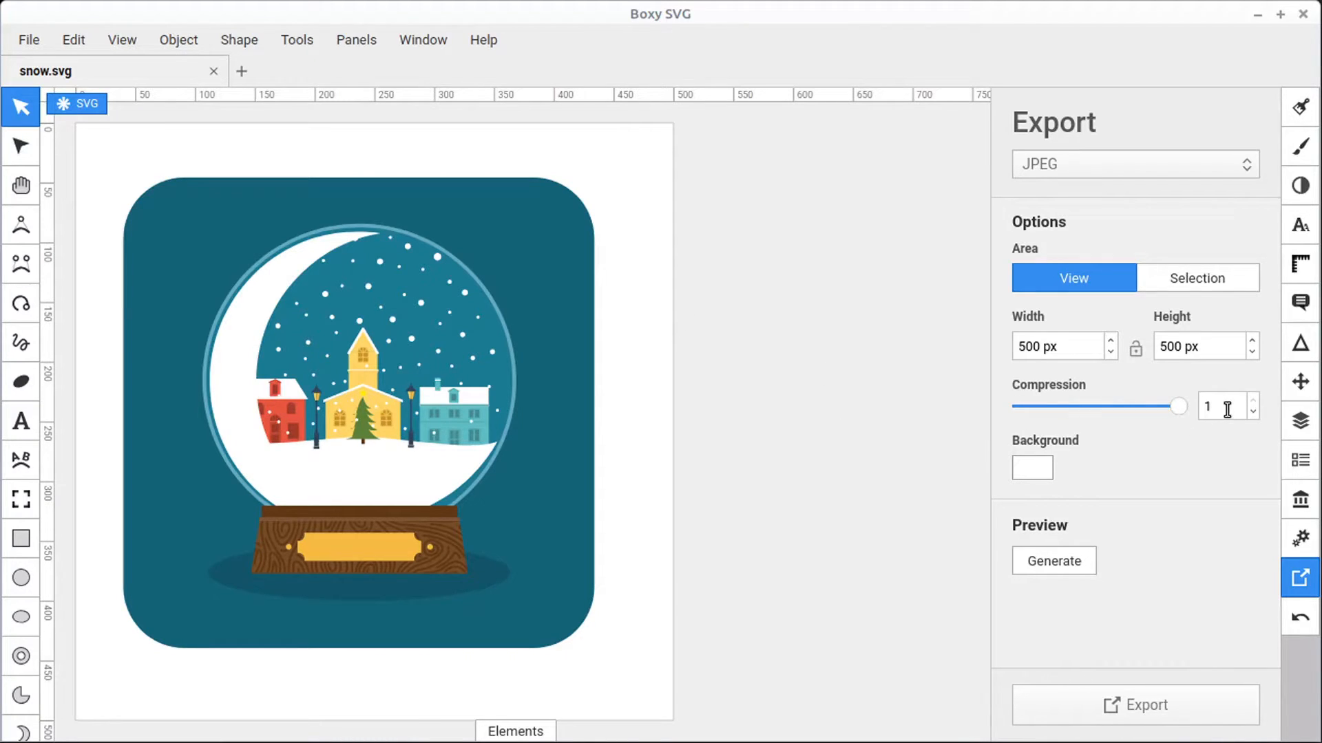
{"action": "mouse_move", "coordinate": [1187, 424]}
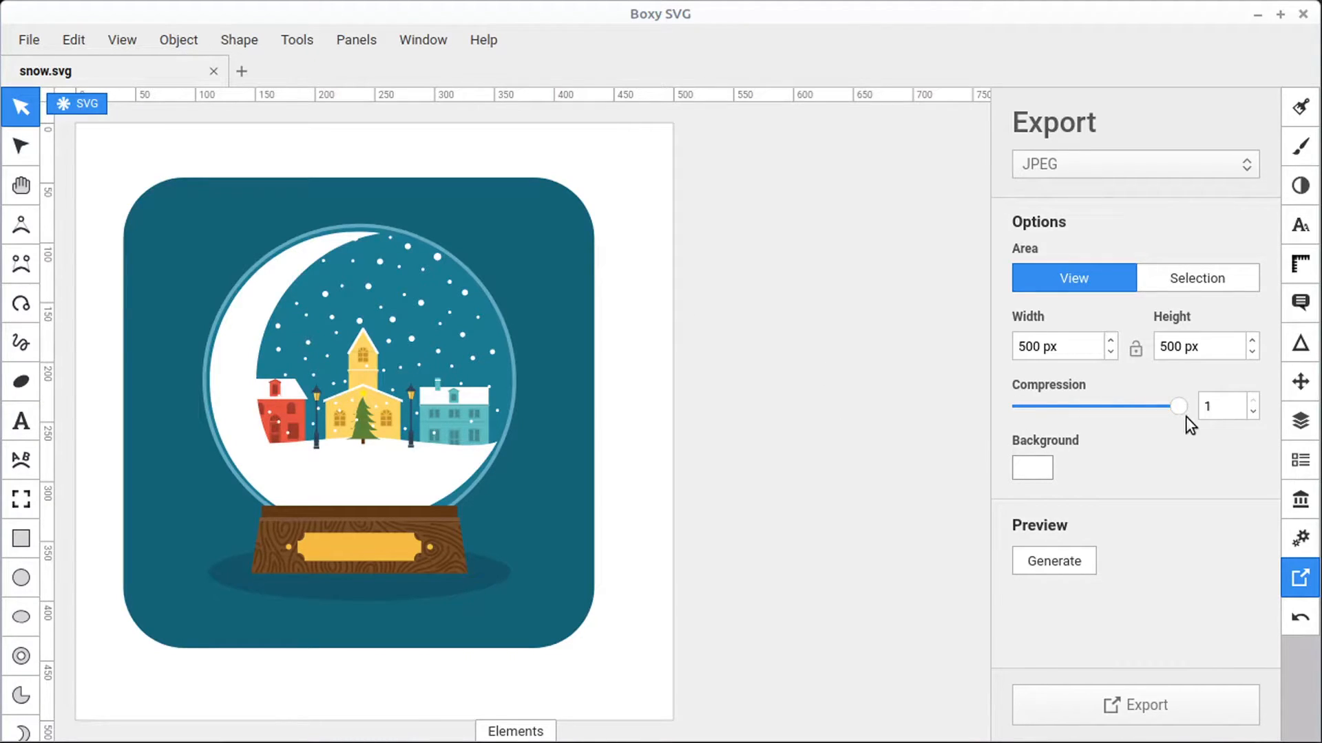
Export the snow globe as JPEG at compression 0.06 and again at compression 1
{"action": "left_click_drag", "start_coordinate": [1179, 406], "coordinate": [1027, 407]}
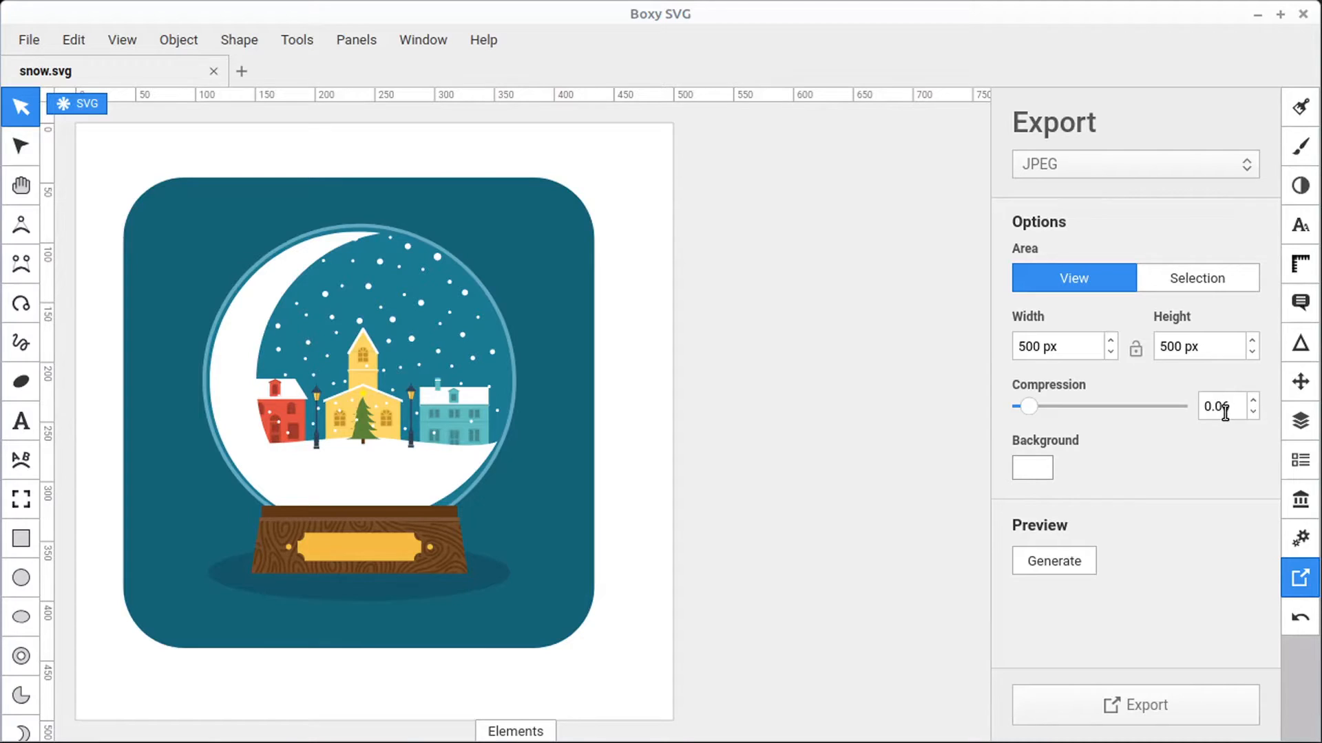
{"action": "left_click", "coordinate": [1136, 724]}
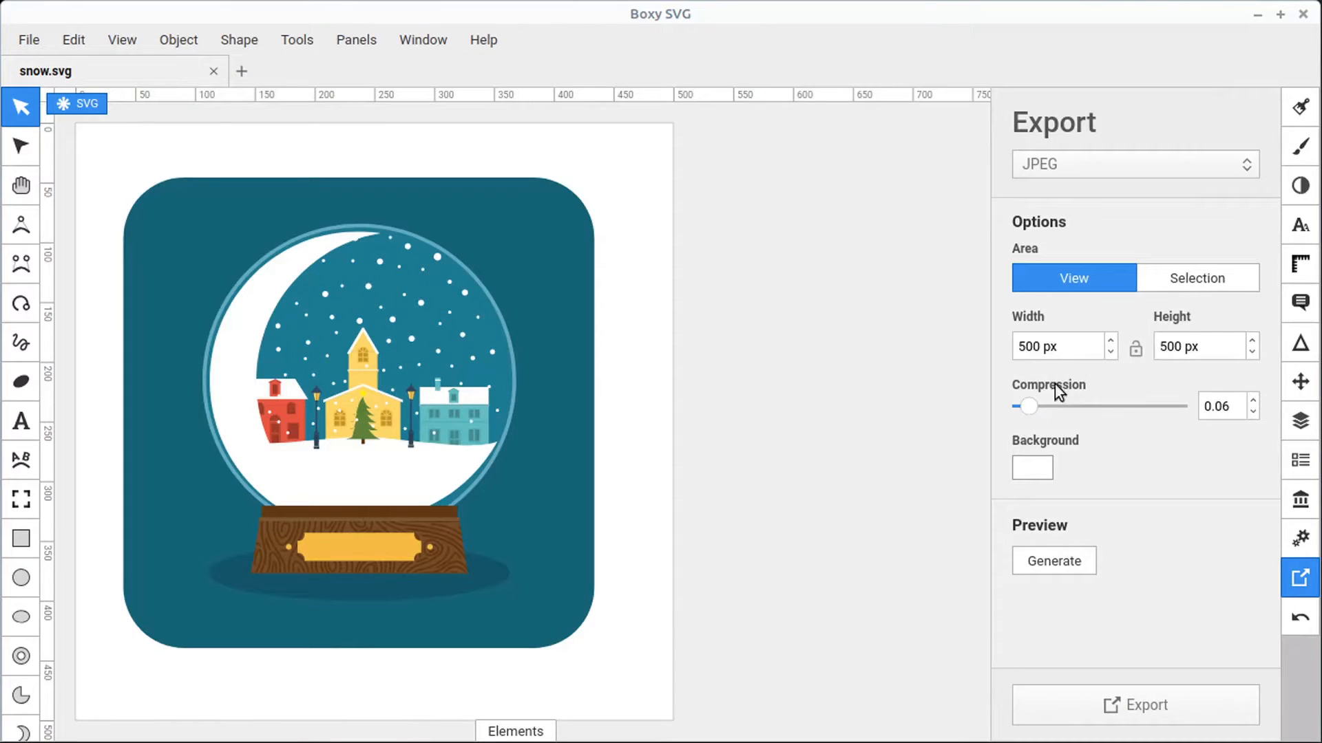
{"action": "left_click_drag", "start_coordinate": [1027, 406], "coordinate": [1178, 406]}
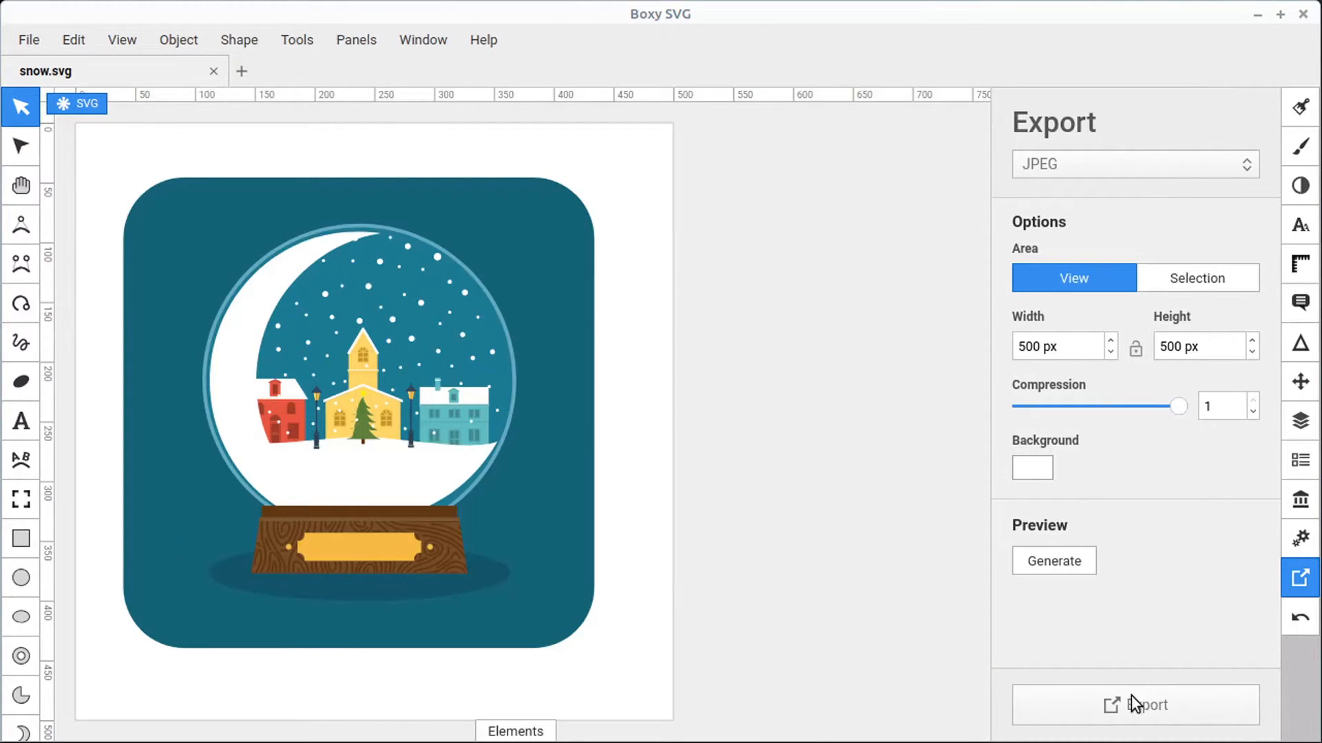
{"action": "left_click", "coordinate": [1135, 725]}
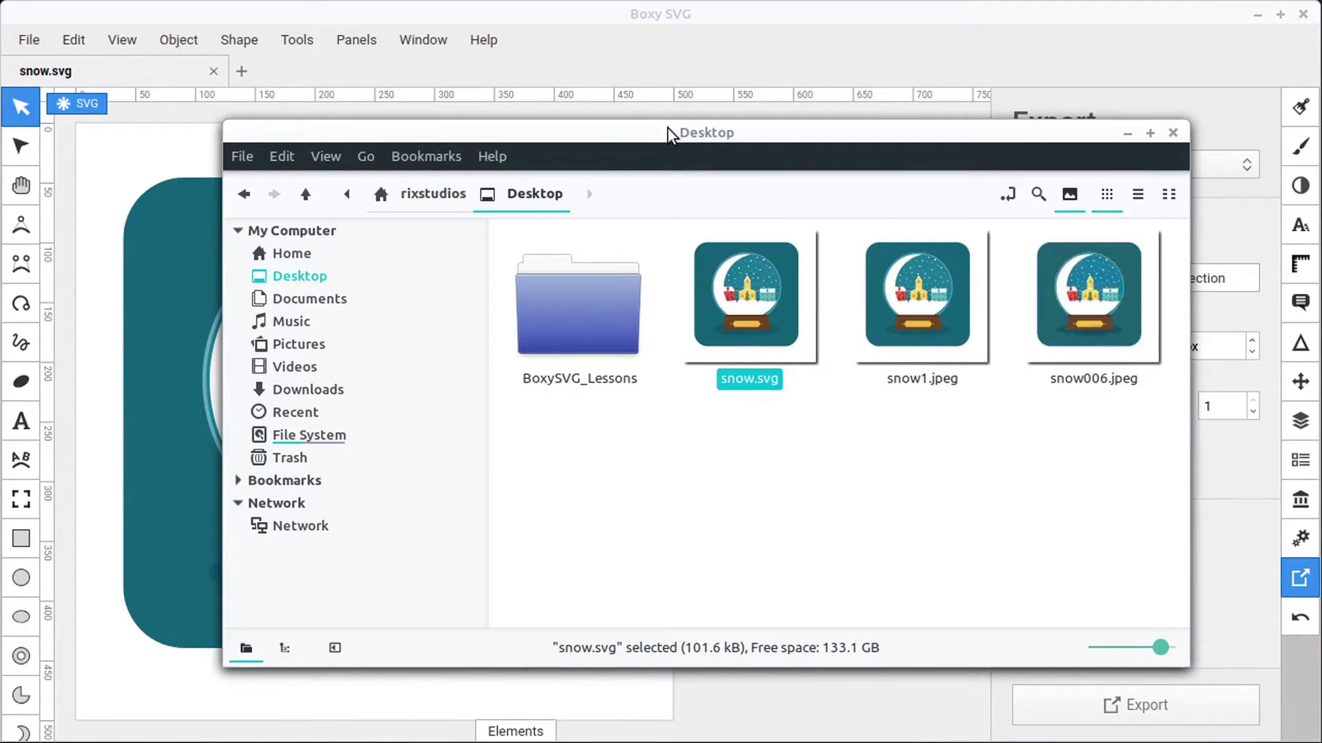
Select snow1.jpeg and snow006.jpeg together and open both in the image viewer
{"action": "left_click", "coordinate": [921, 295]}
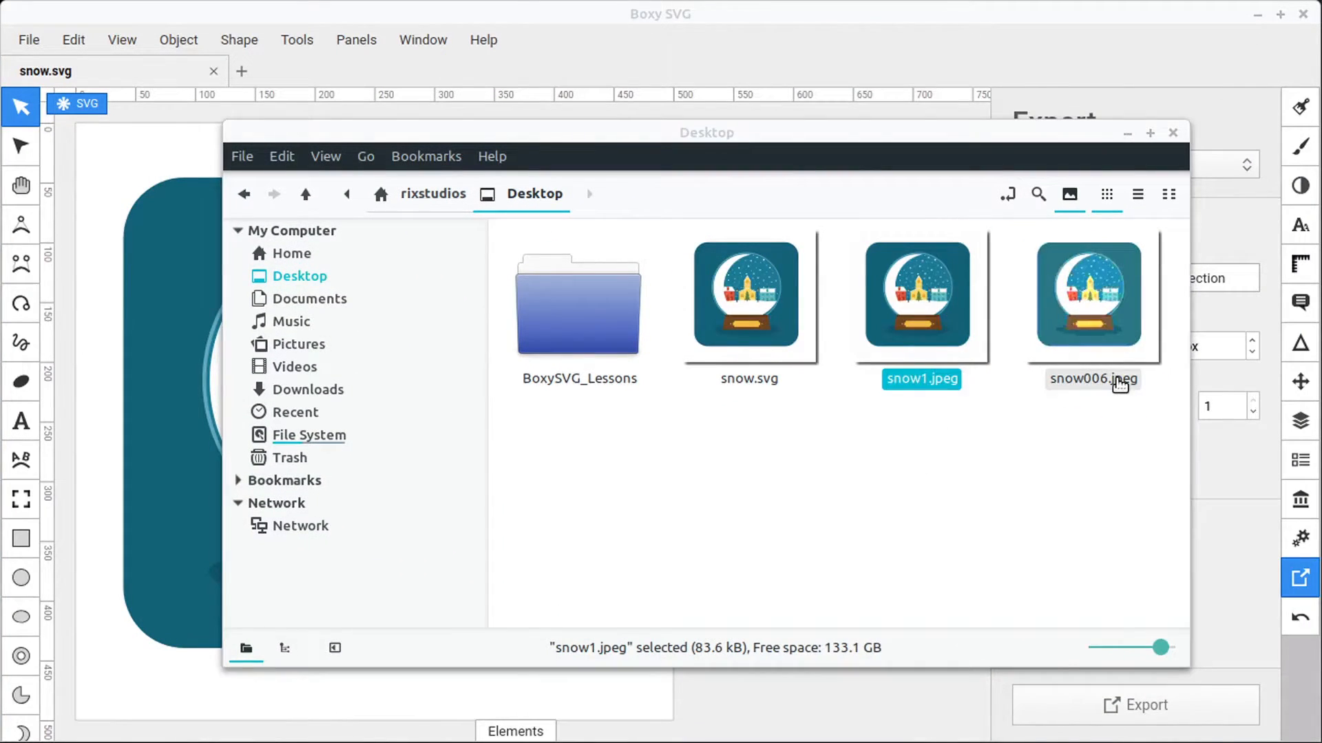
{"action": "left_click", "coordinate": [1089, 296]}
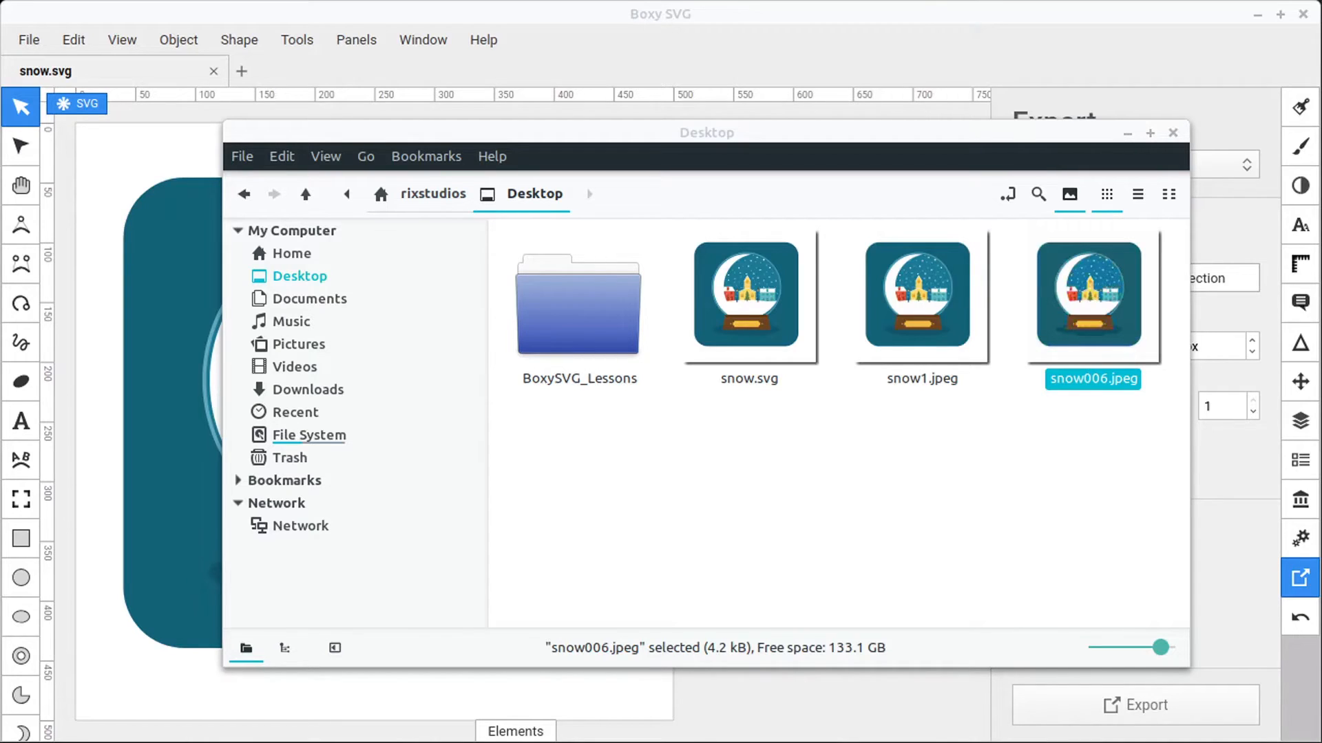
{"action": "double_click", "coordinate": [1090, 295]}
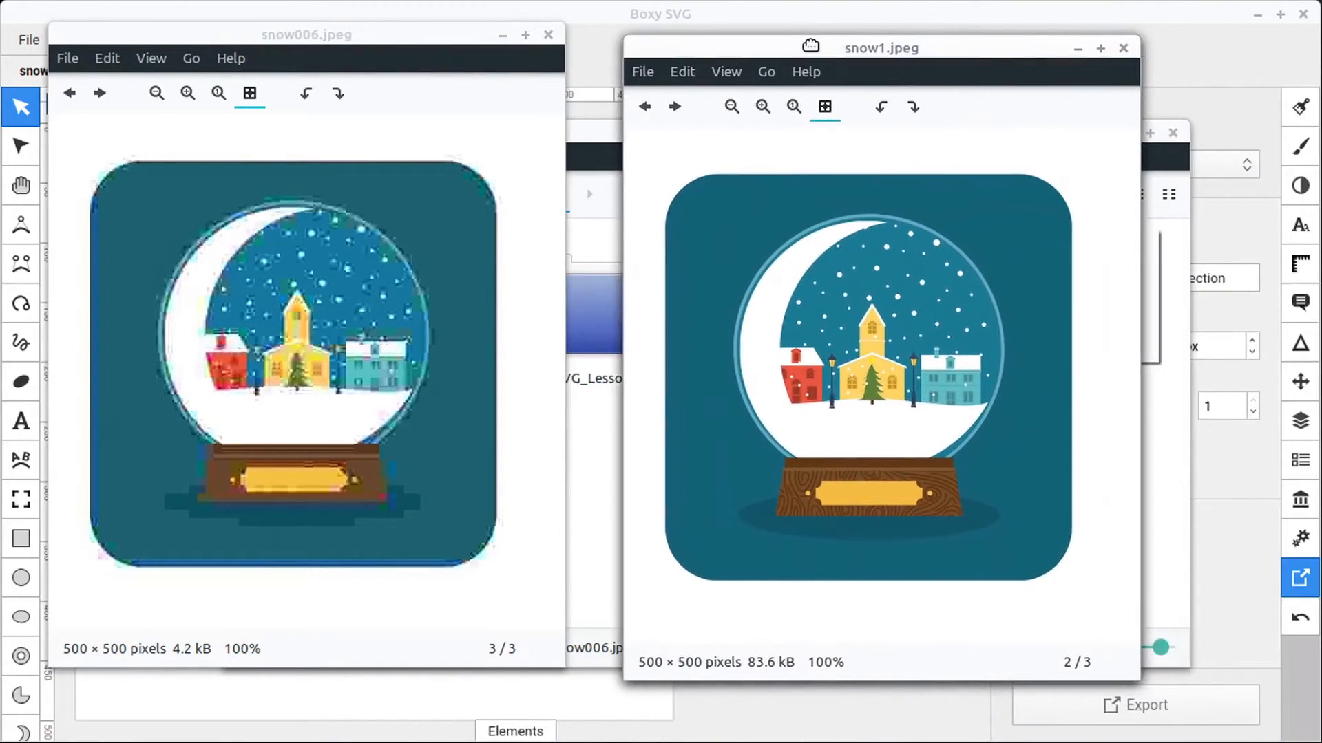
Zoom in on both JPEGs to compare the blocky artefacts, then close the viewer windows
{"action": "left_click", "coordinate": [793, 106]}
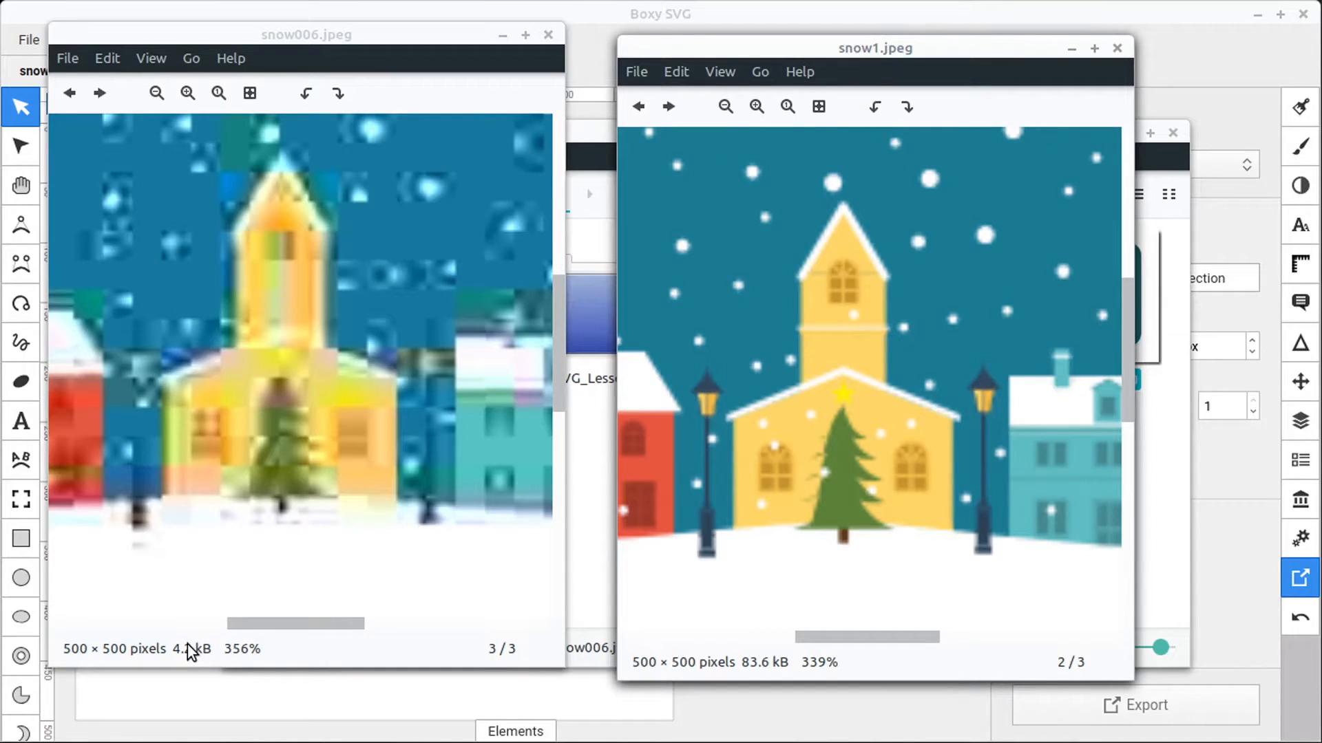
{"action": "mouse_move", "coordinate": [303, 408]}
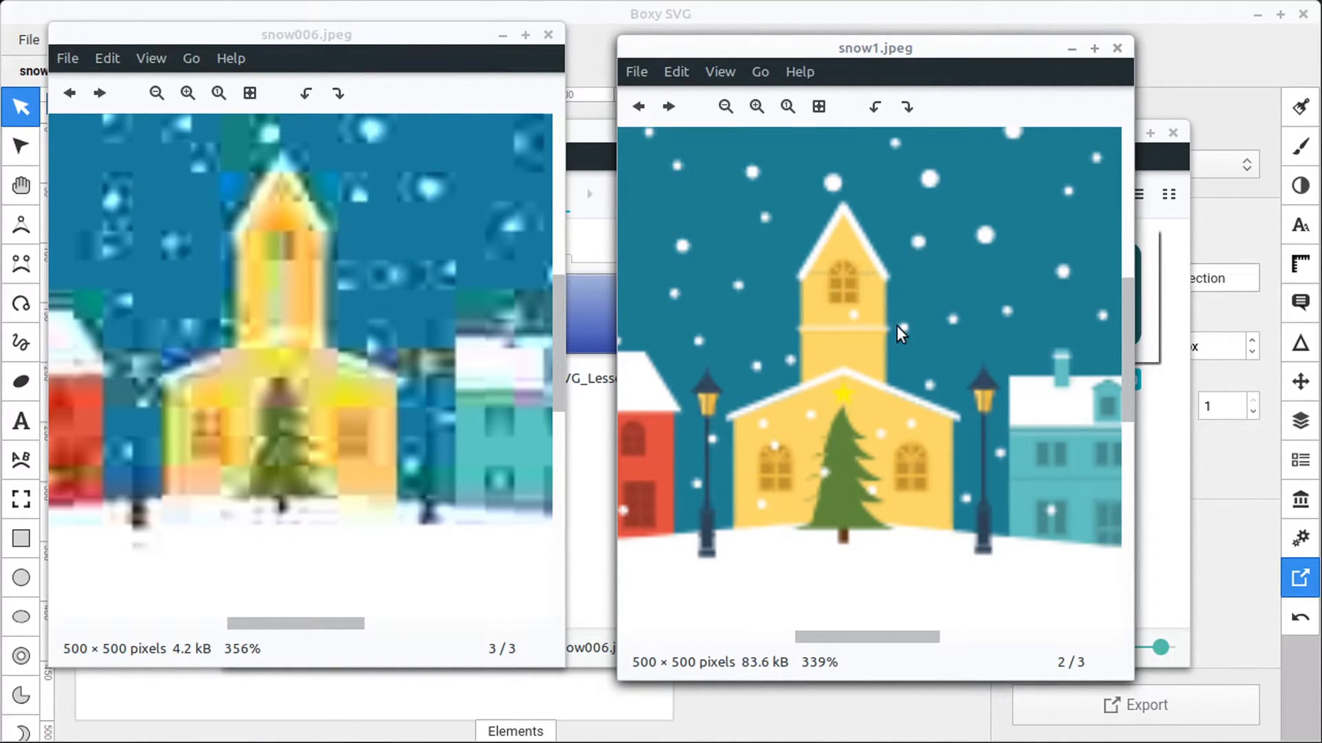
{"action": "mouse_move", "coordinate": [801, 305]}
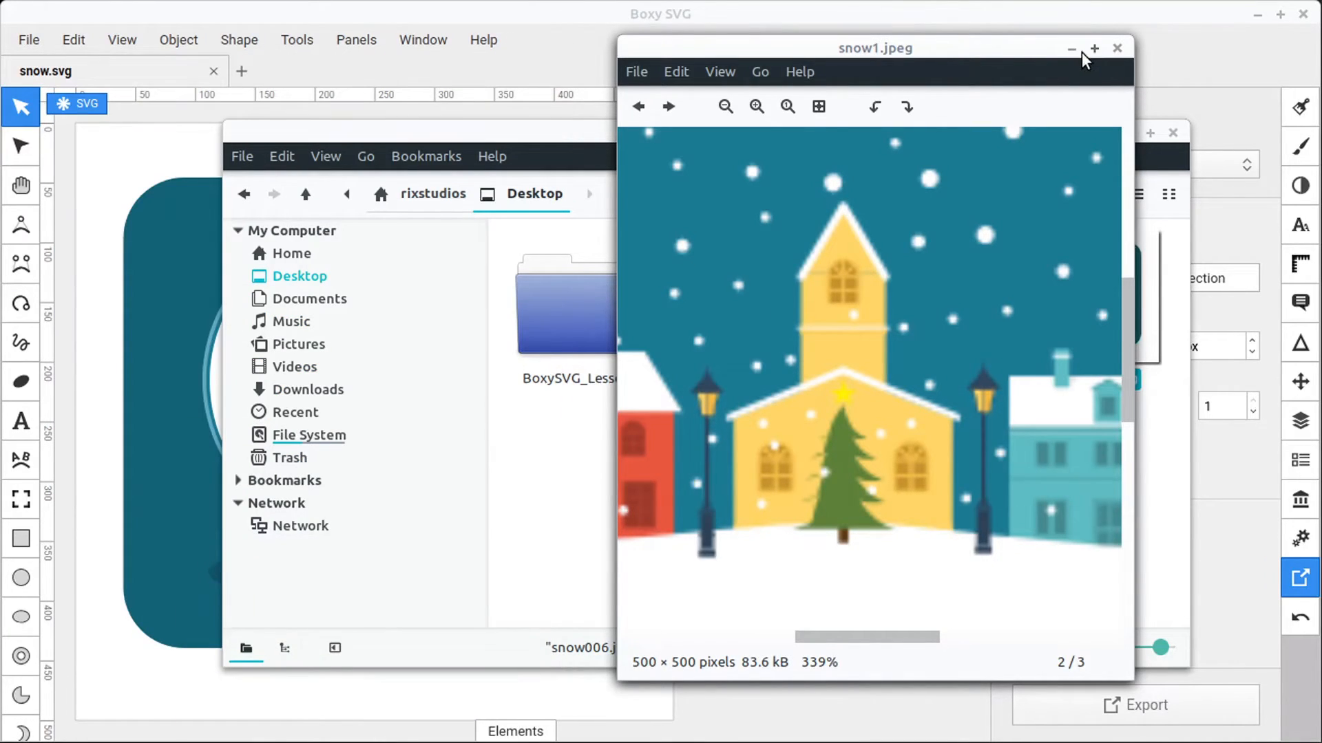
{"action": "left_click", "coordinate": [1118, 49]}
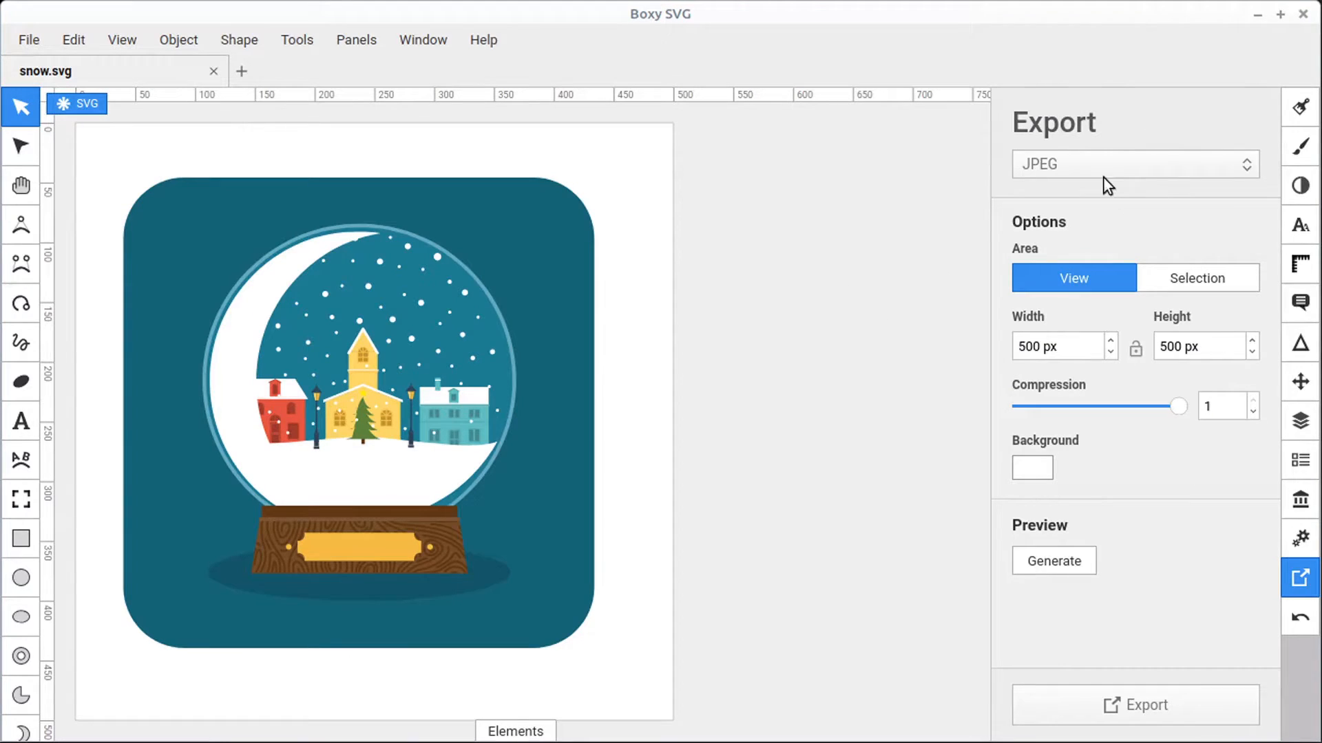
{"action": "mouse_move", "coordinate": [1110, 454]}
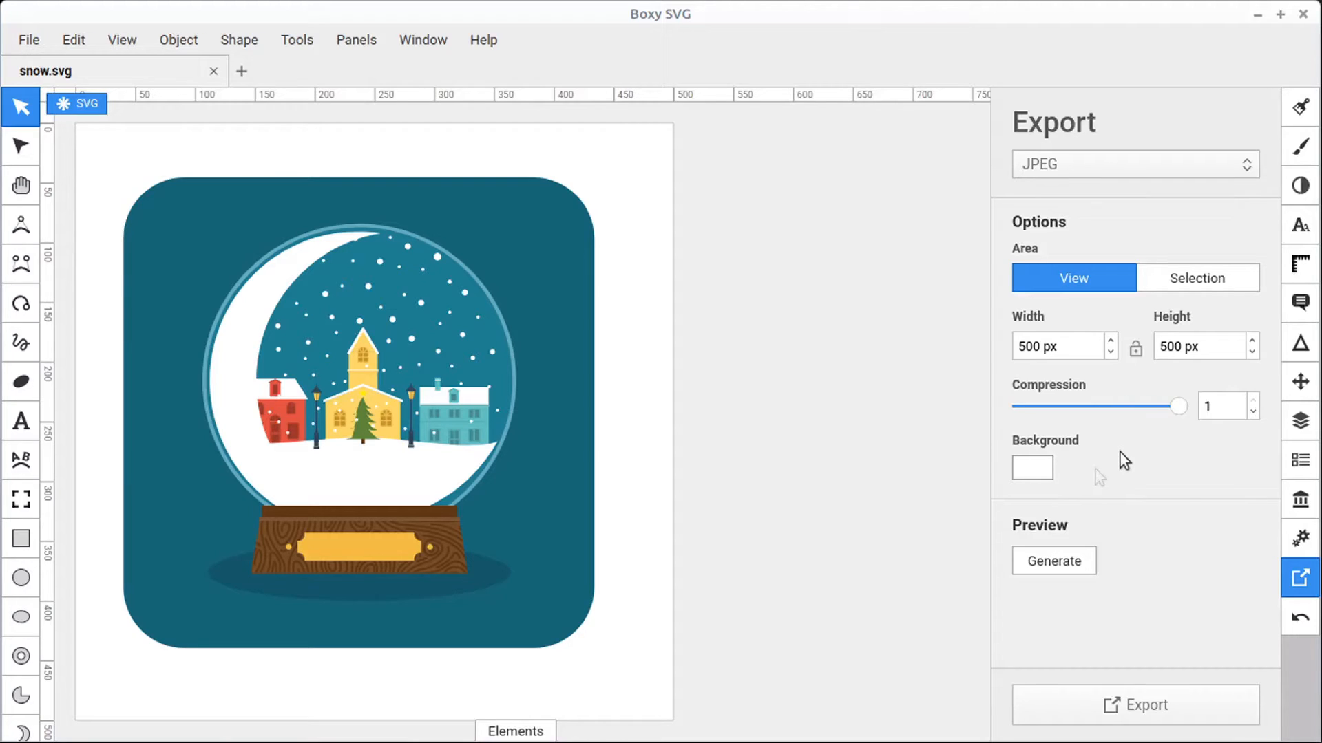
Drop down the export format list again with JPEG still chosen
{"action": "left_click", "coordinate": [1135, 163]}
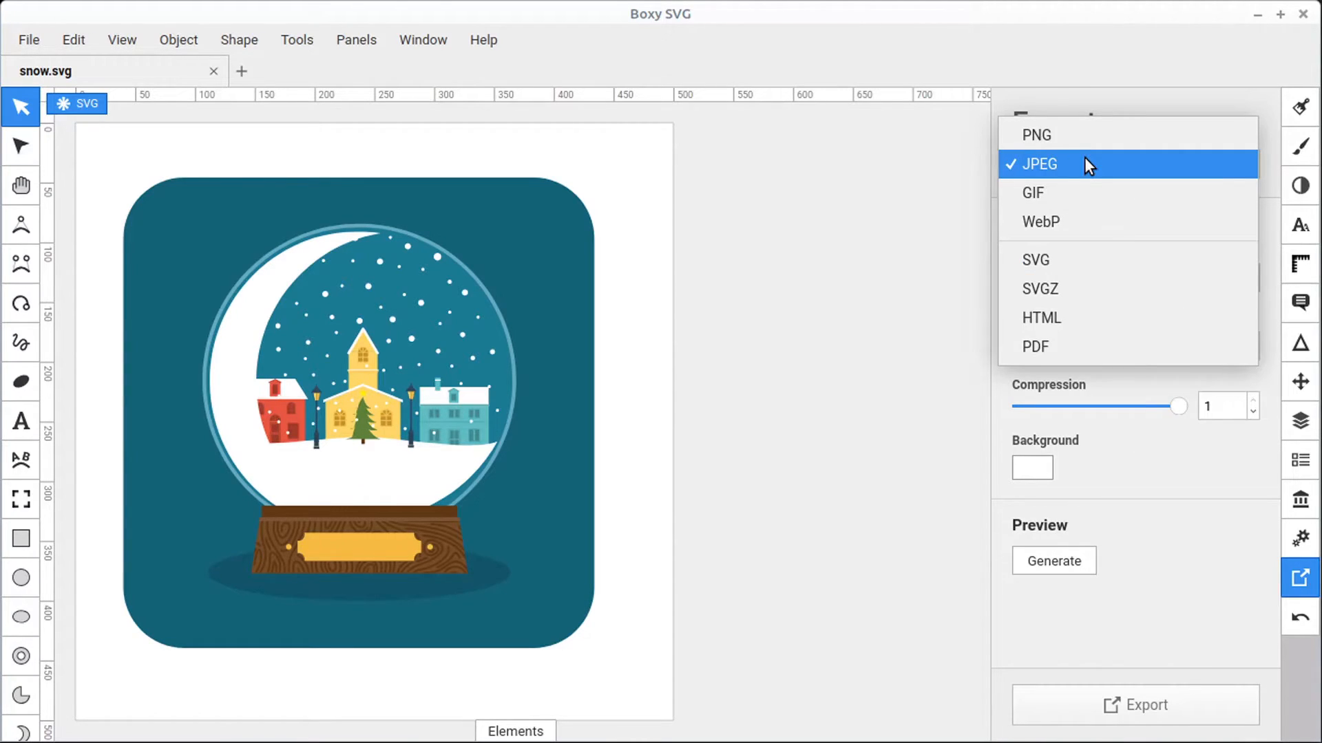
Choose GIF as the export format, review dithering None and white transparency, then reopen the format list
{"action": "left_click", "coordinate": [1033, 193]}
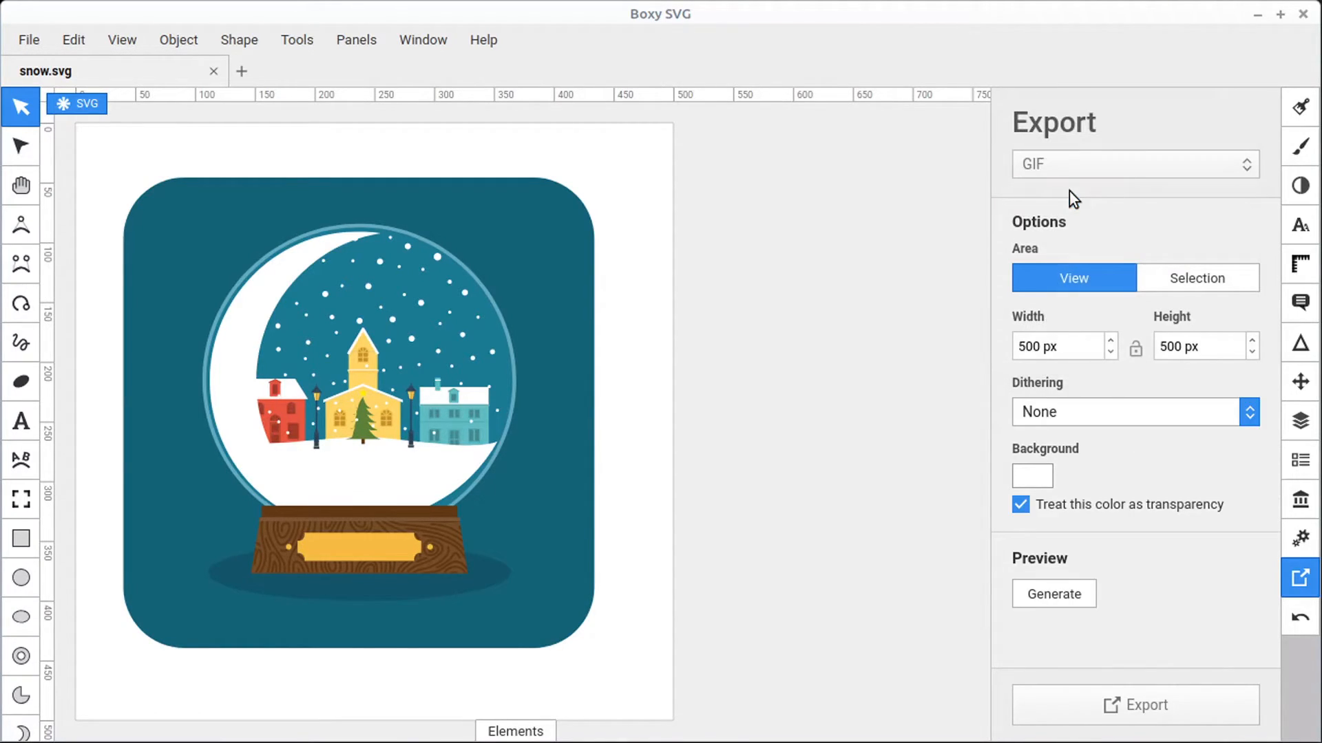
{"action": "mouse_move", "coordinate": [1099, 208]}
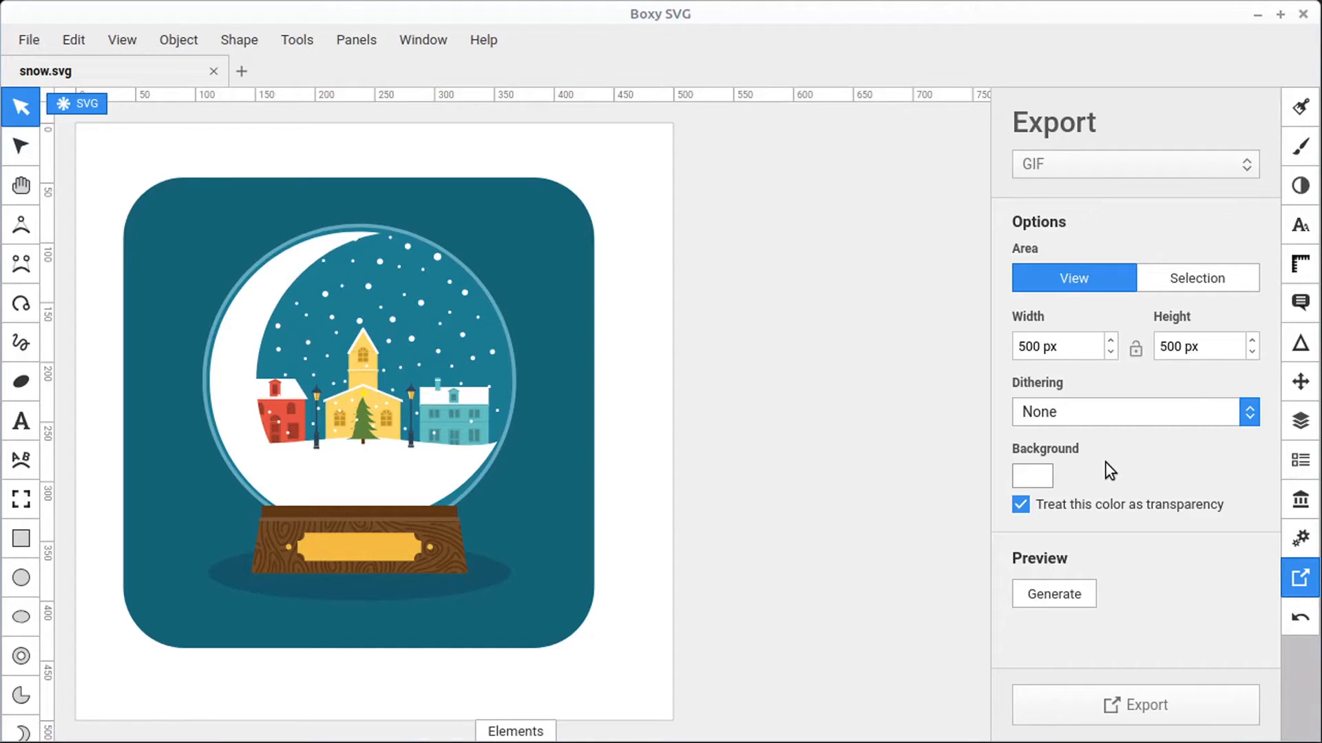
{"action": "mouse_move", "coordinate": [775, 387]}
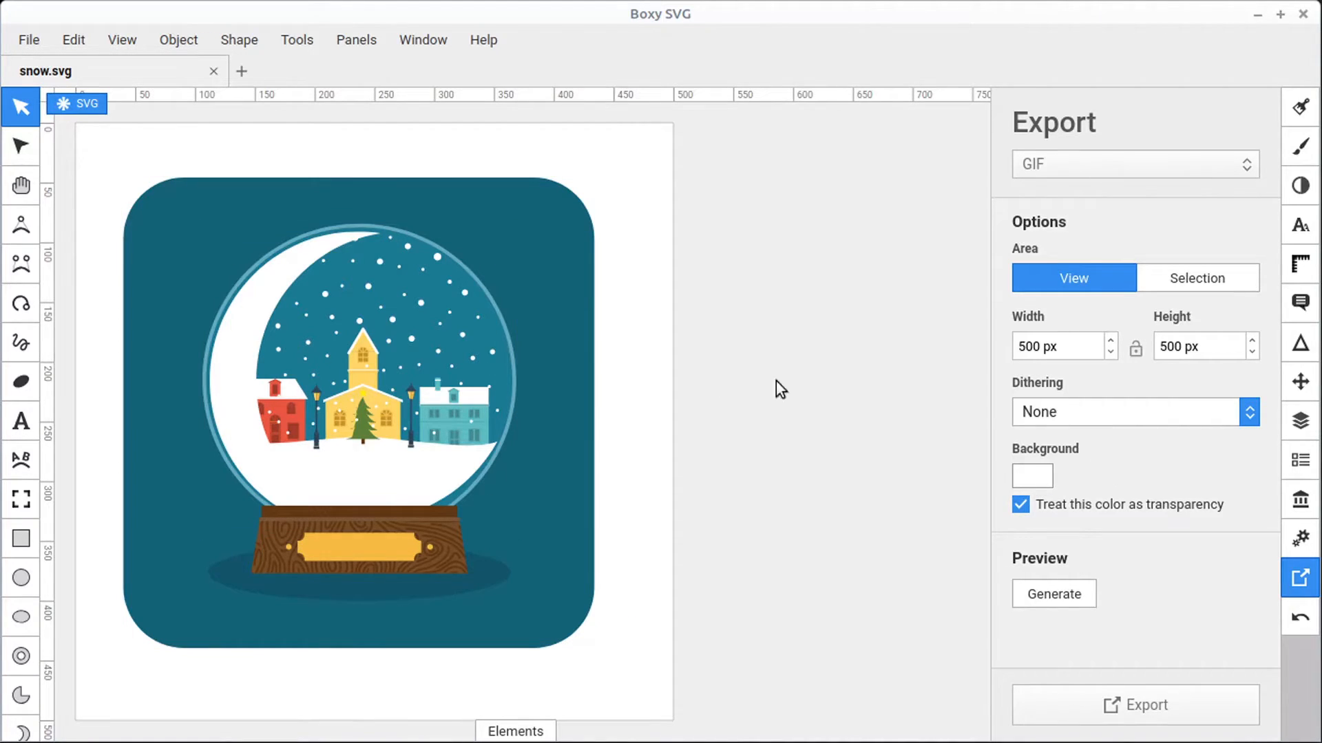
{"action": "mouse_move", "coordinate": [1143, 476]}
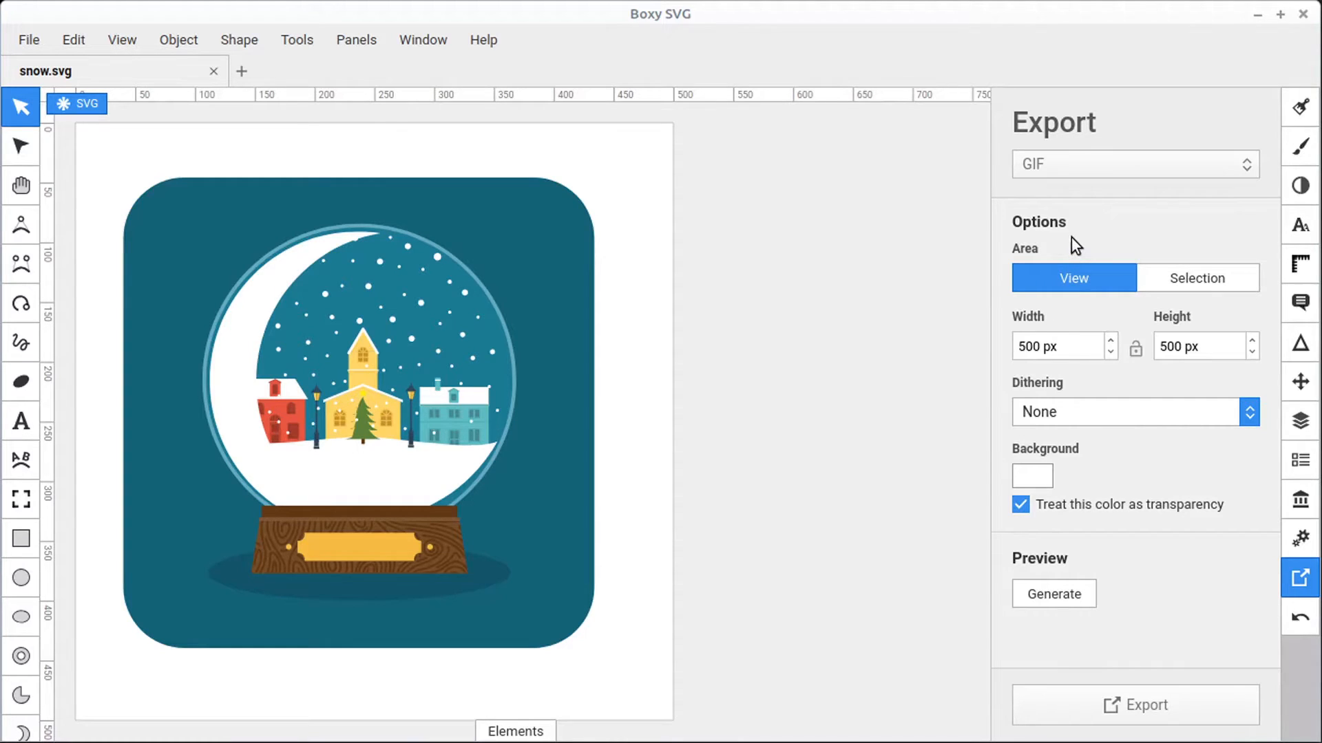
{"action": "left_click", "coordinate": [1134, 165]}
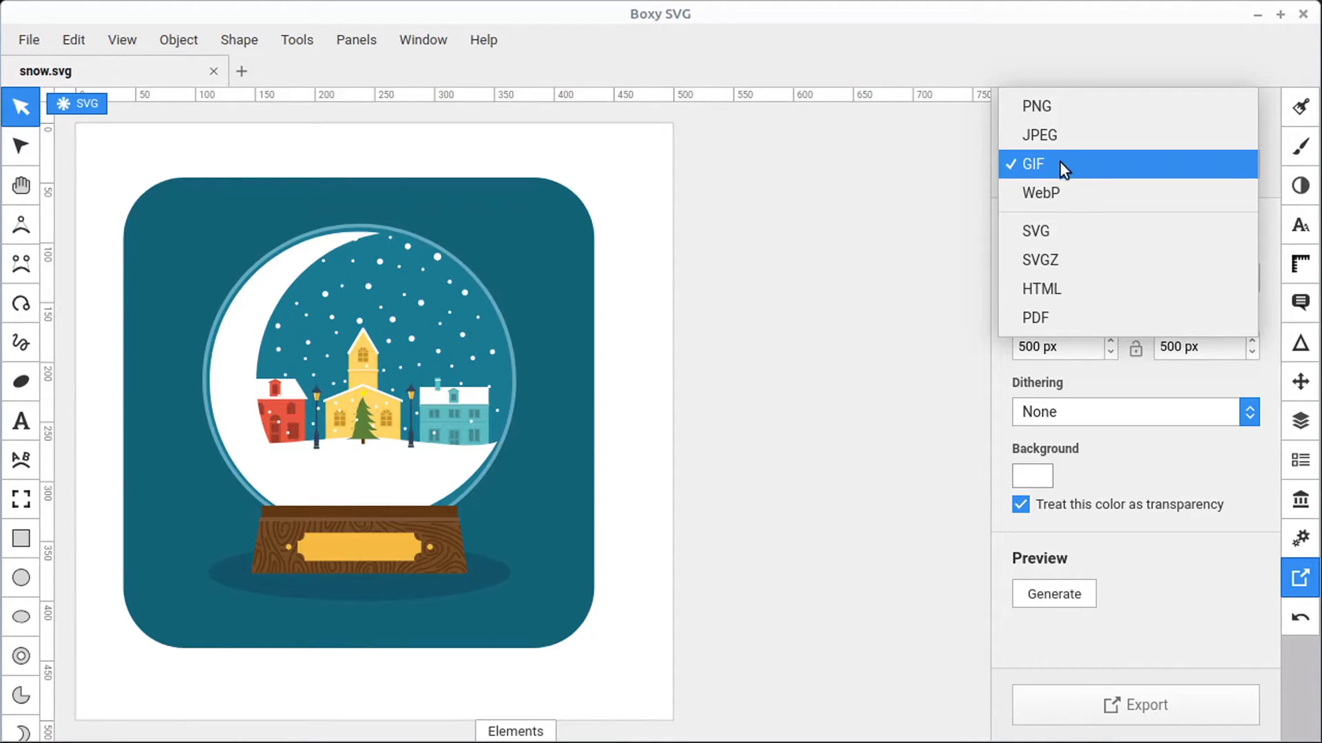
{"action": "mouse_move", "coordinate": [1060, 201]}
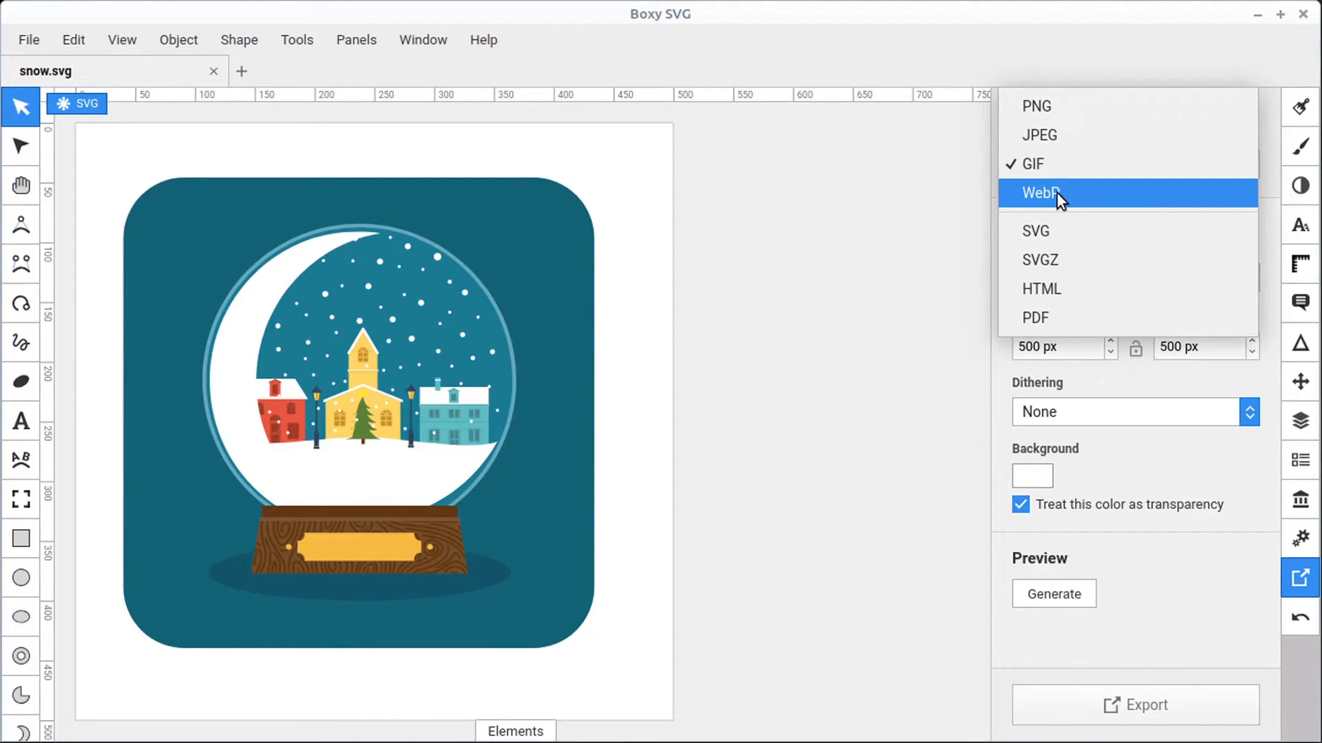
Choose WebP as the export format, showing 500 by 500 size and compression 1
{"action": "left_click", "coordinate": [1041, 192]}
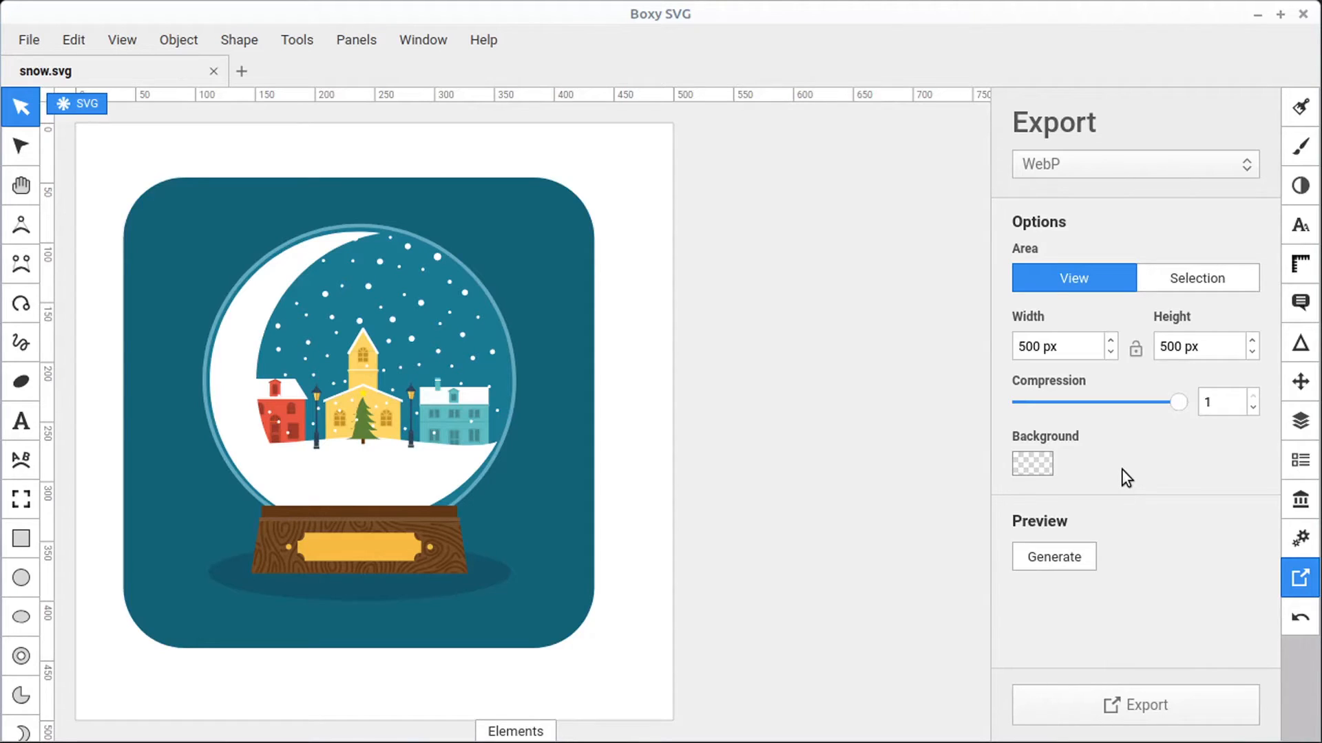
{"action": "mouse_move", "coordinate": [1143, 484]}
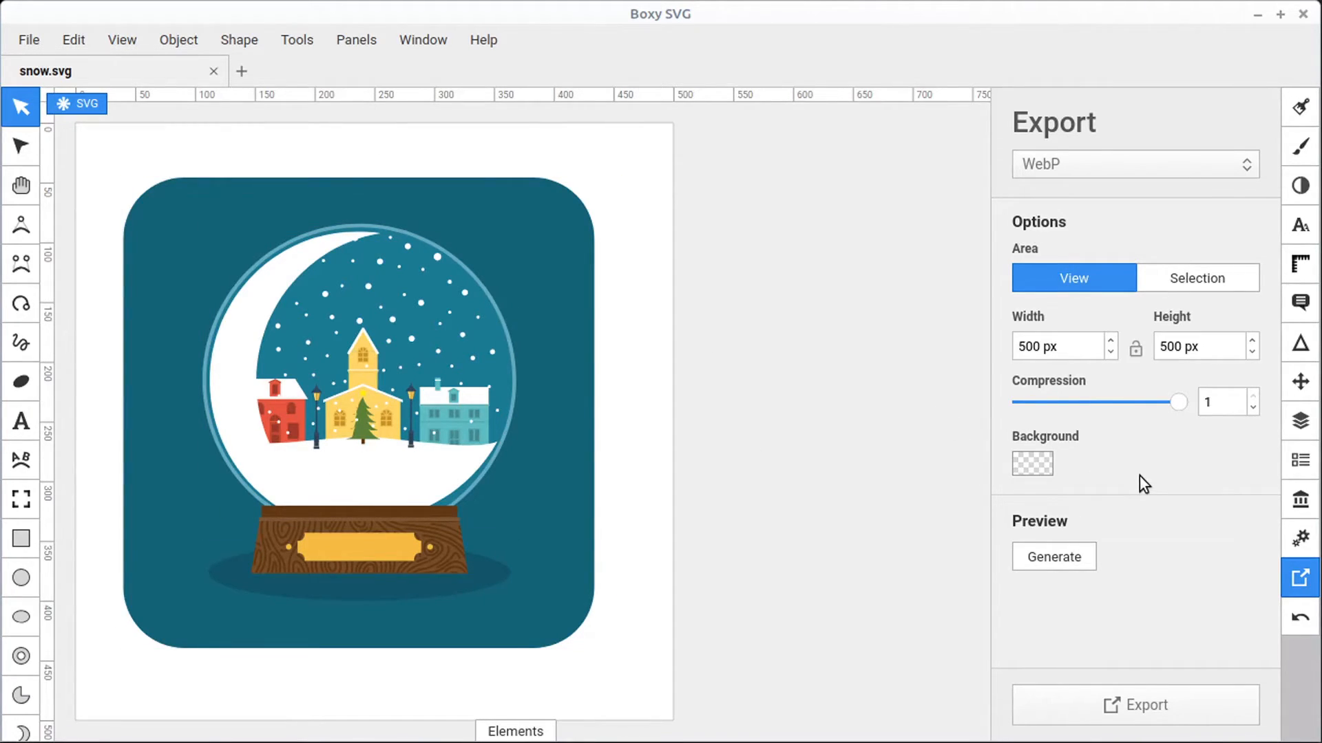
{"action": "mouse_move", "coordinate": [1140, 240]}
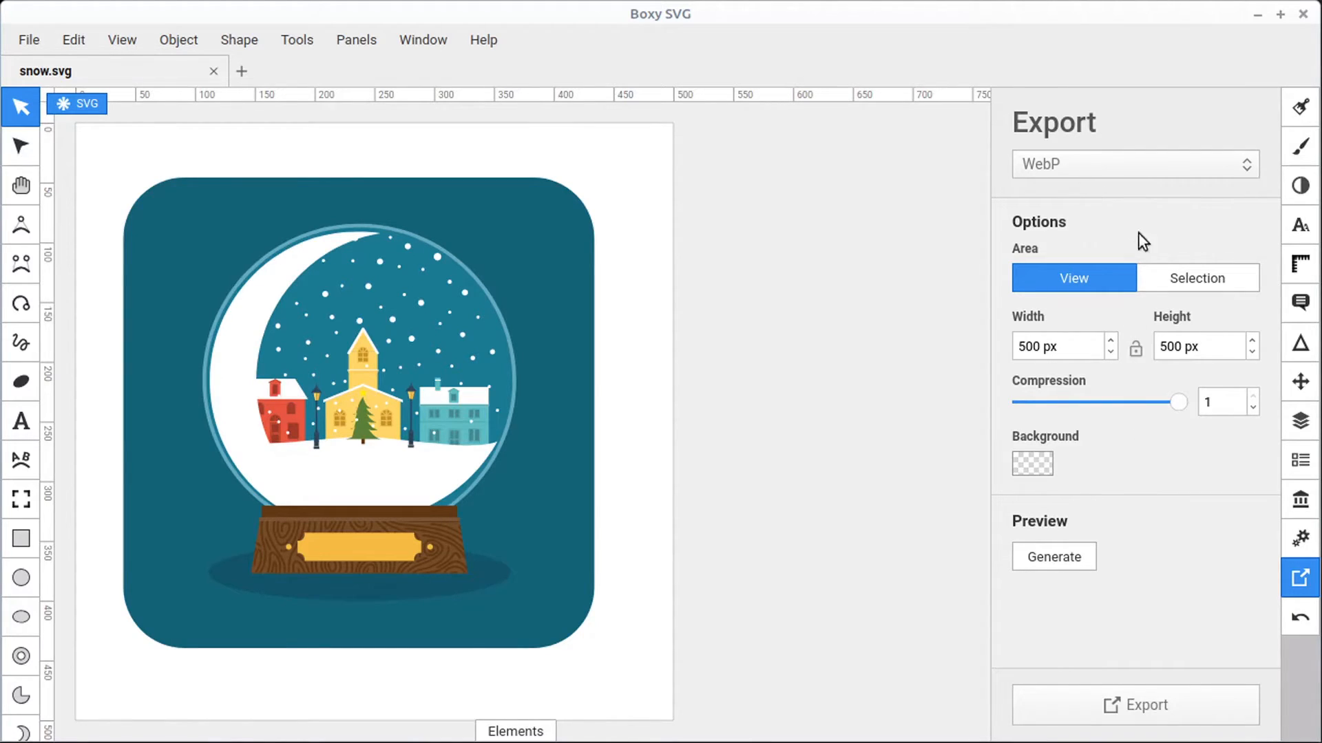
Switch the export format from WebP to SVGZ in the format list
{"action": "left_click", "coordinate": [1135, 164]}
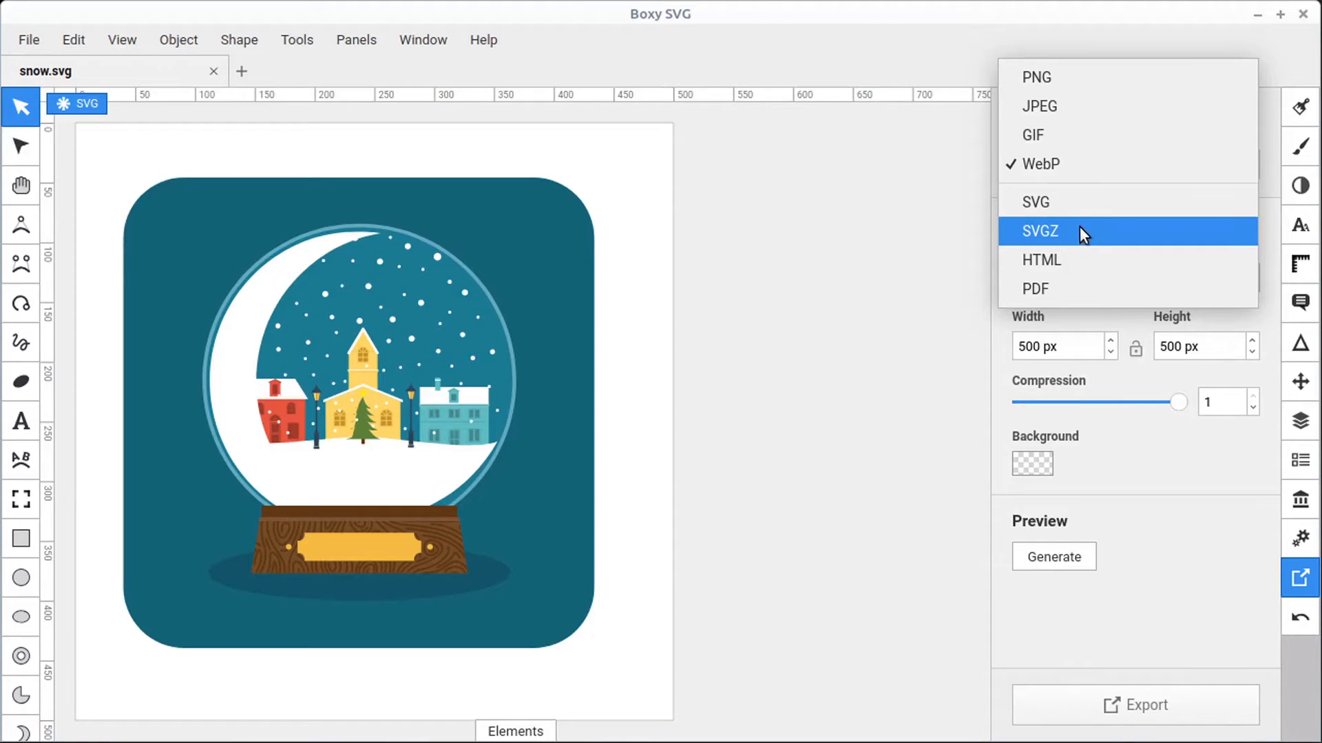
{"action": "mouse_move", "coordinate": [1073, 238]}
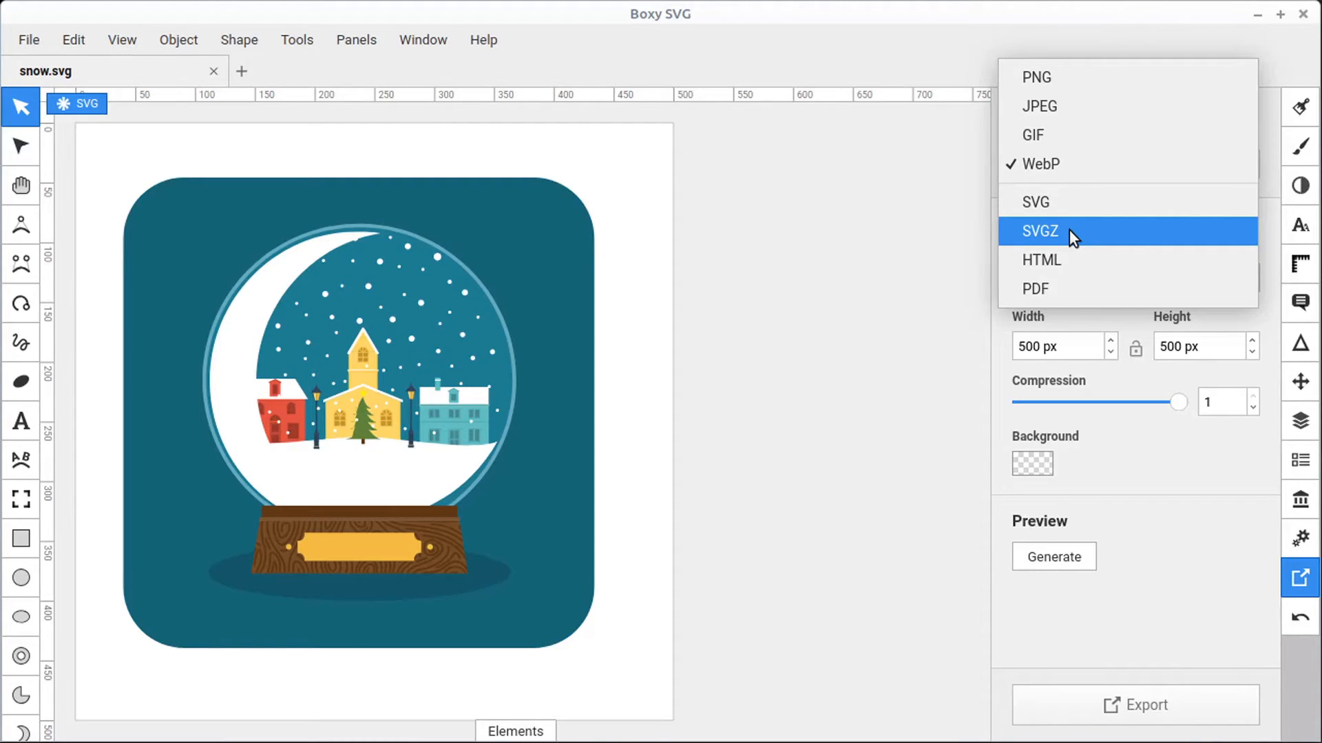
{"action": "mouse_move", "coordinate": [1060, 223]}
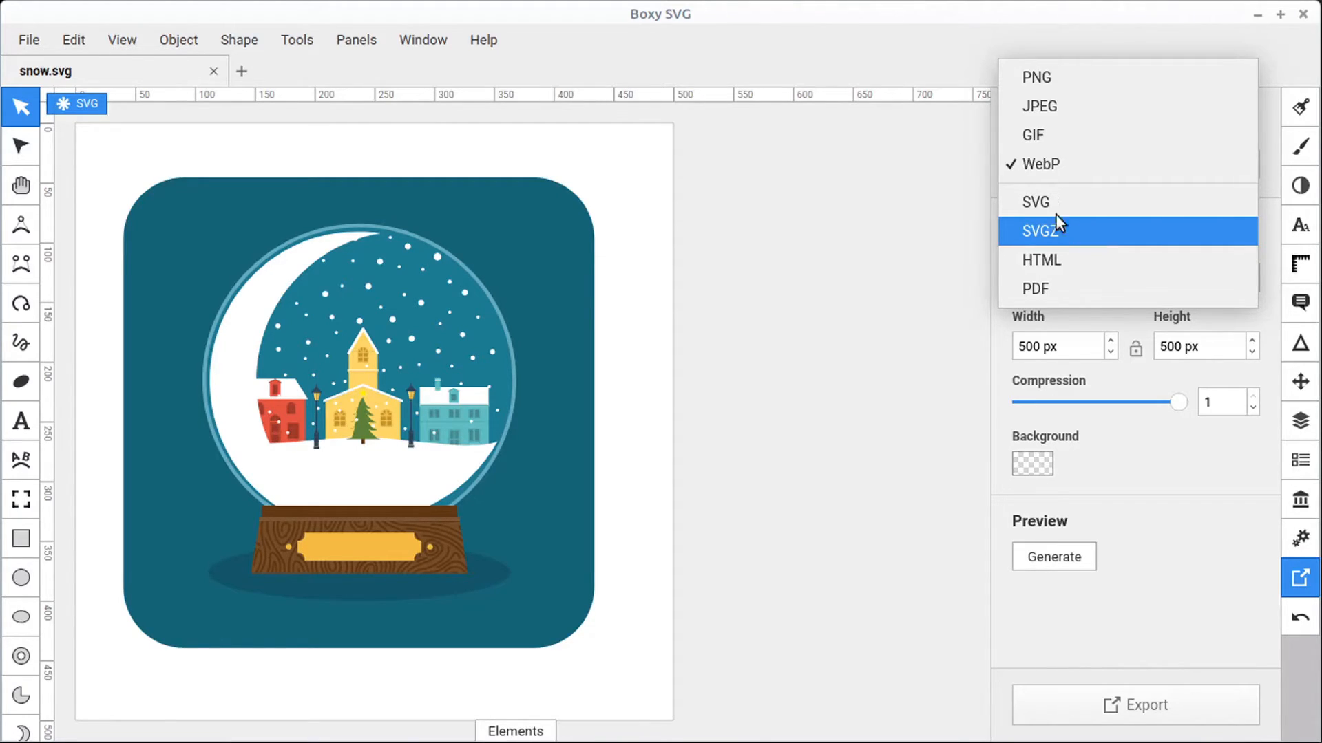
{"action": "mouse_move", "coordinate": [999, 313]}
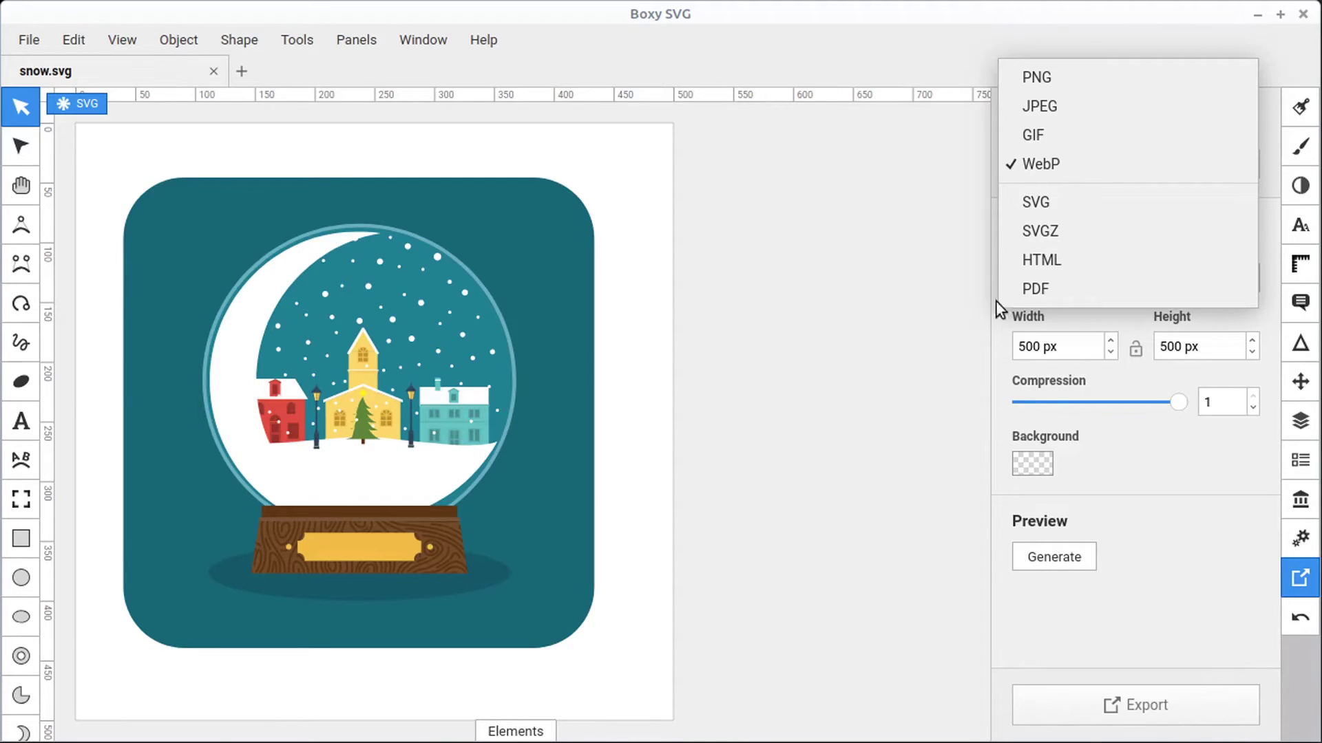
{"action": "left_click", "coordinate": [1041, 232]}
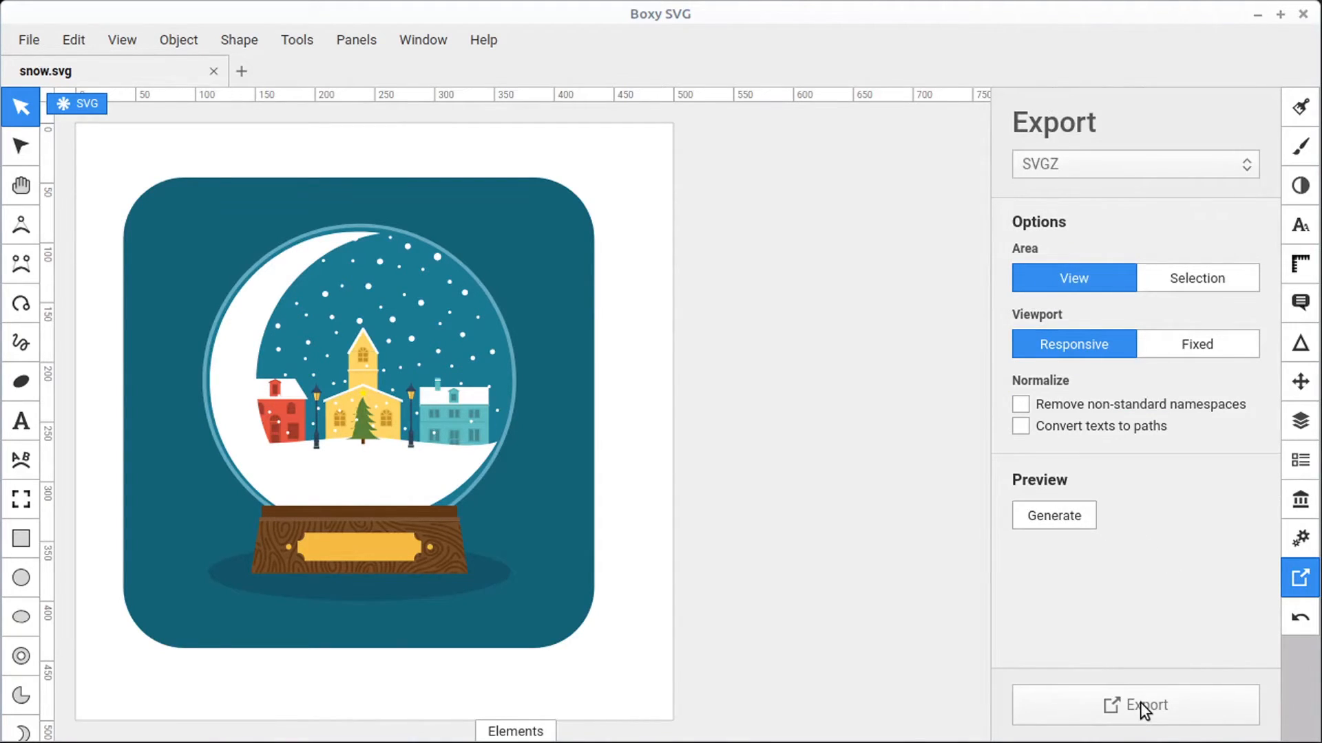
Export the artwork as snow.svgz to the Desktop, replacing the default Untitled name
{"action": "left_click", "coordinate": [1137, 725]}
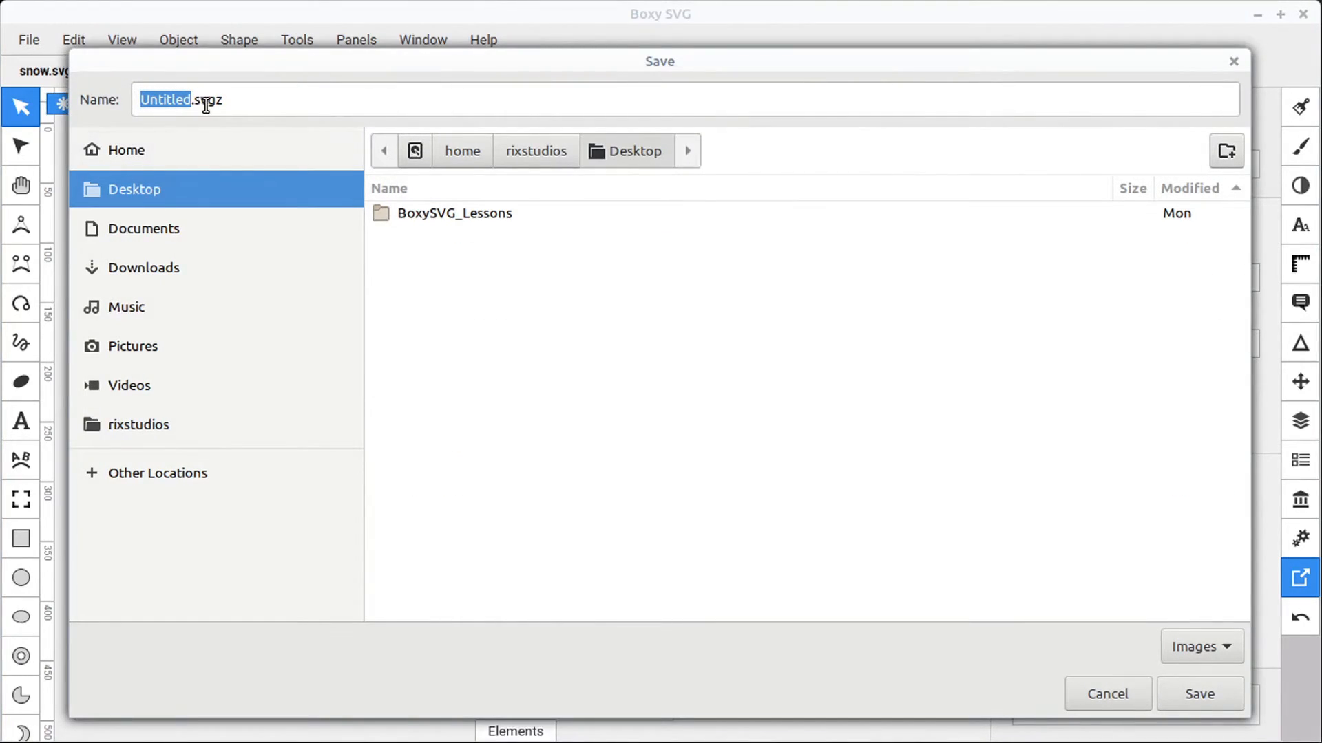
{"action": "left_click", "coordinate": [183, 99]}
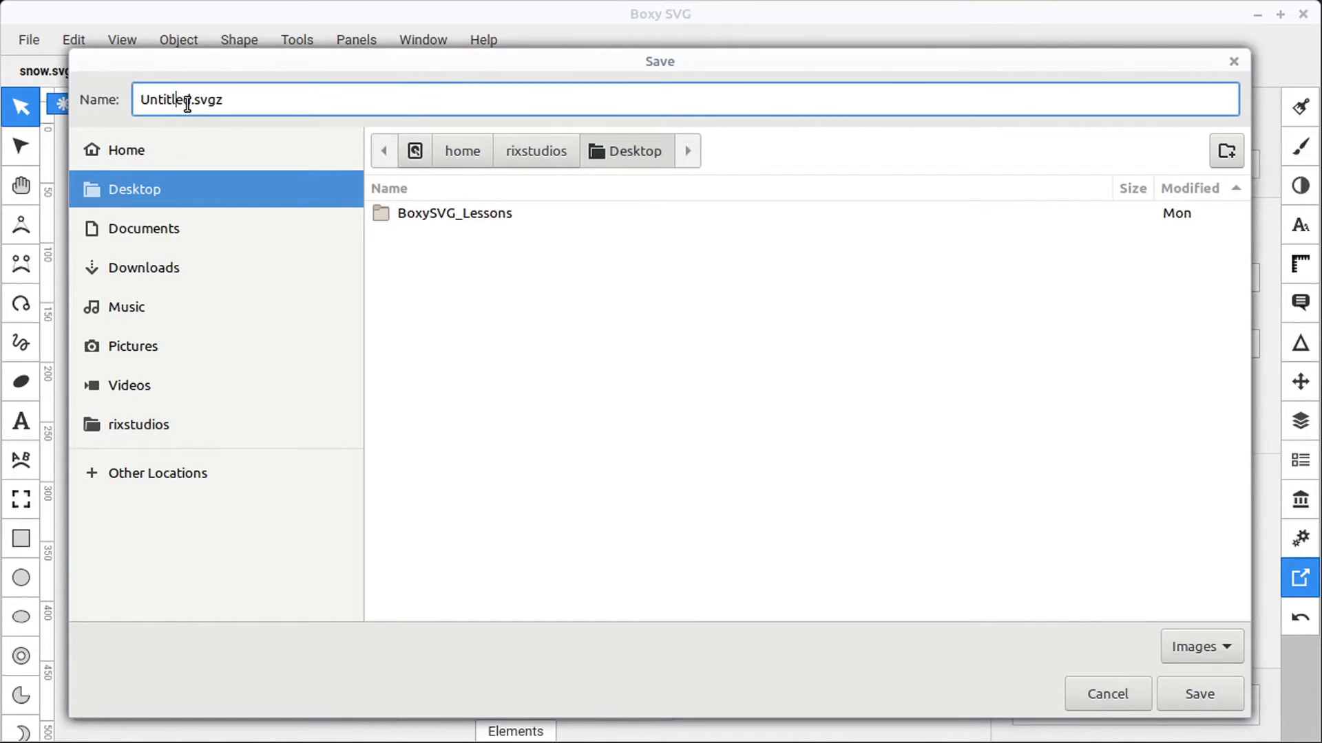
{"action": "key", "text": "BackSpace"}
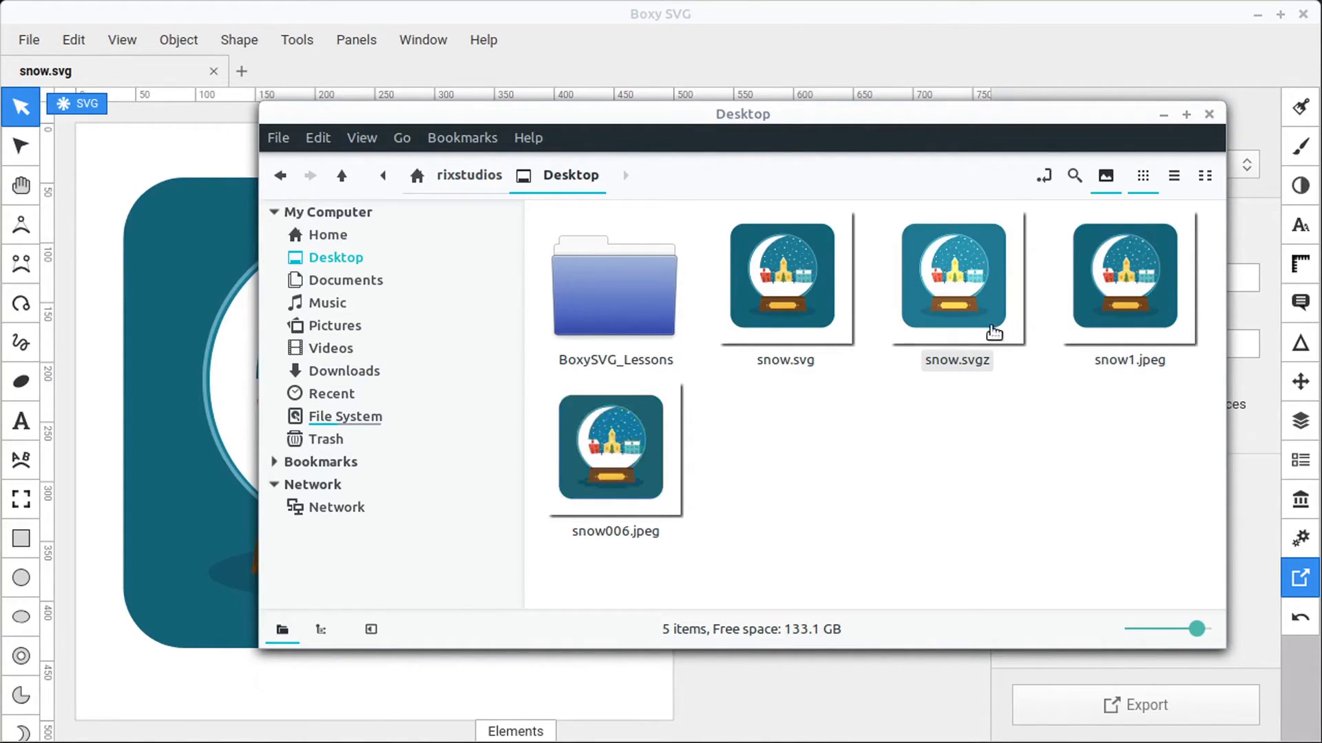
{"action": "mouse_move", "coordinate": [961, 406]}
{"action": "type", "text": "ls"}
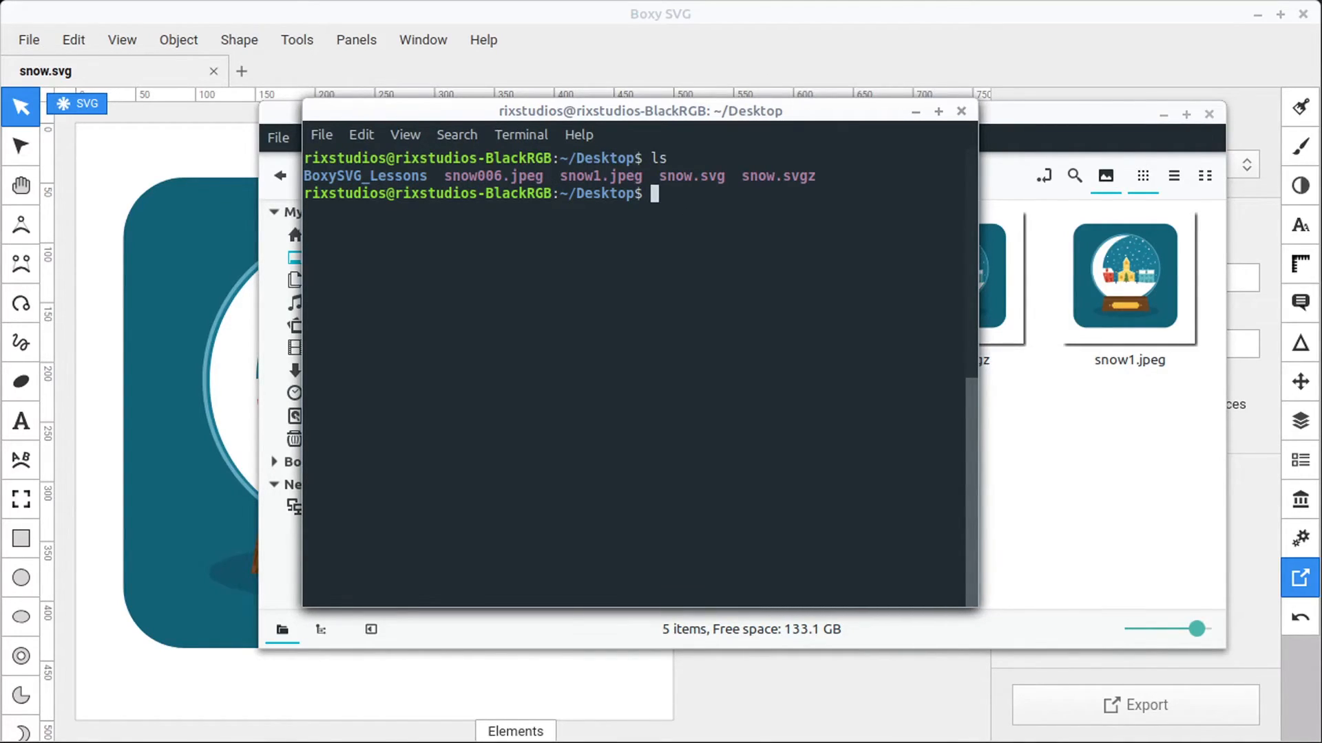
Run cat on snow.svgz in the terminal to inspect the exported file
{"action": "type", "text": "cat sm"}
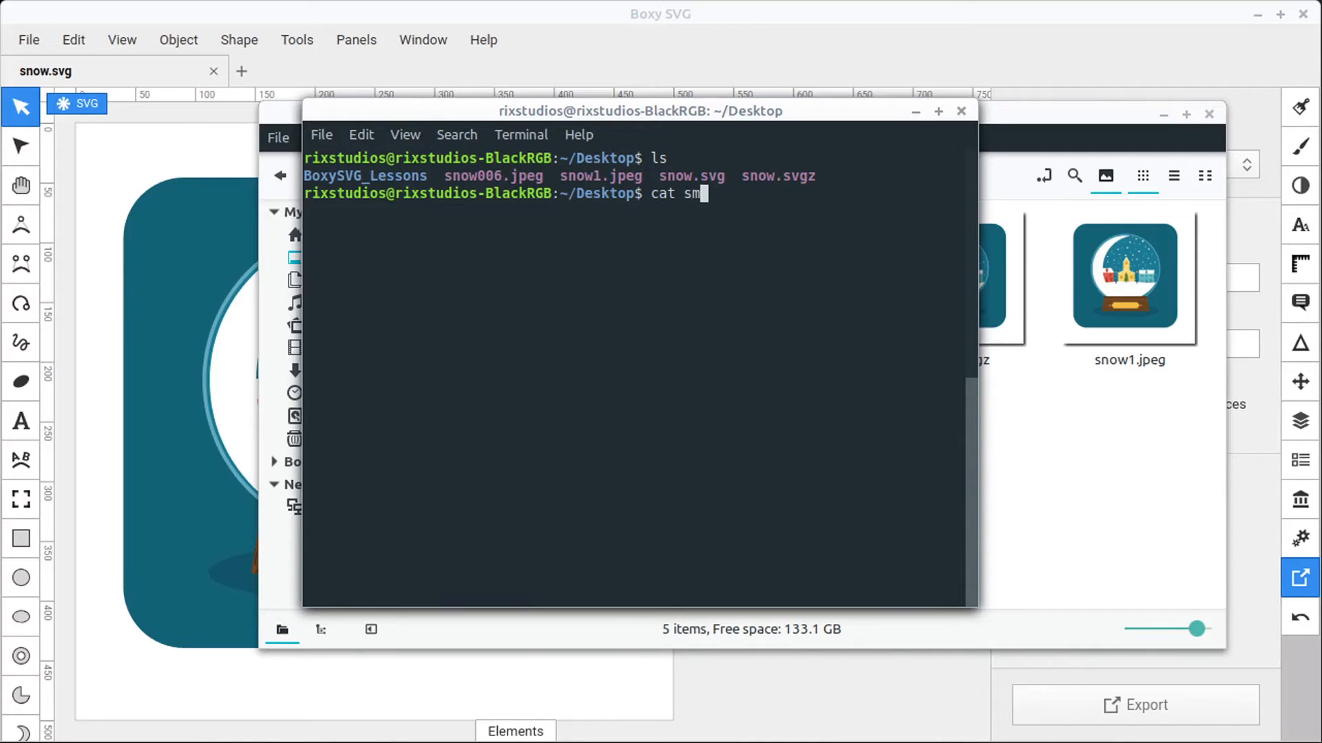
{"action": "type", "text": "now."}
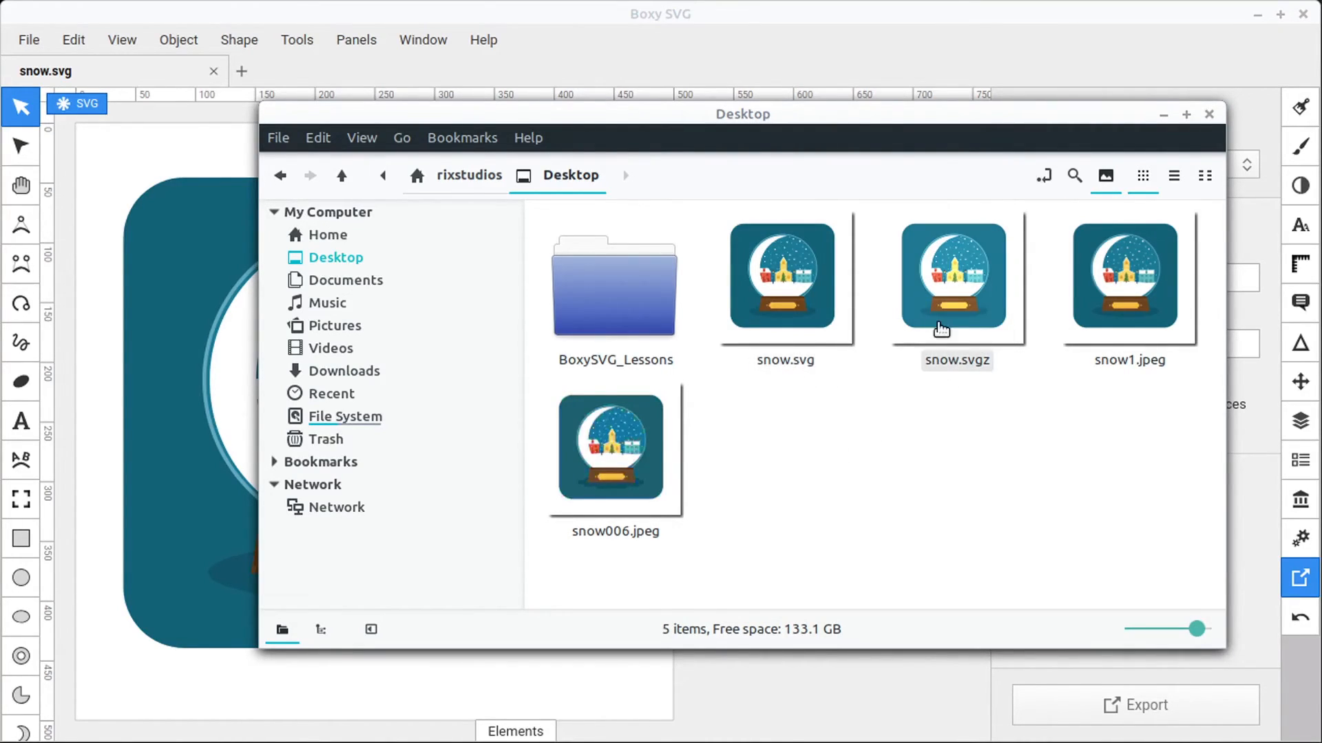
{"action": "mouse_move", "coordinate": [981, 385]}
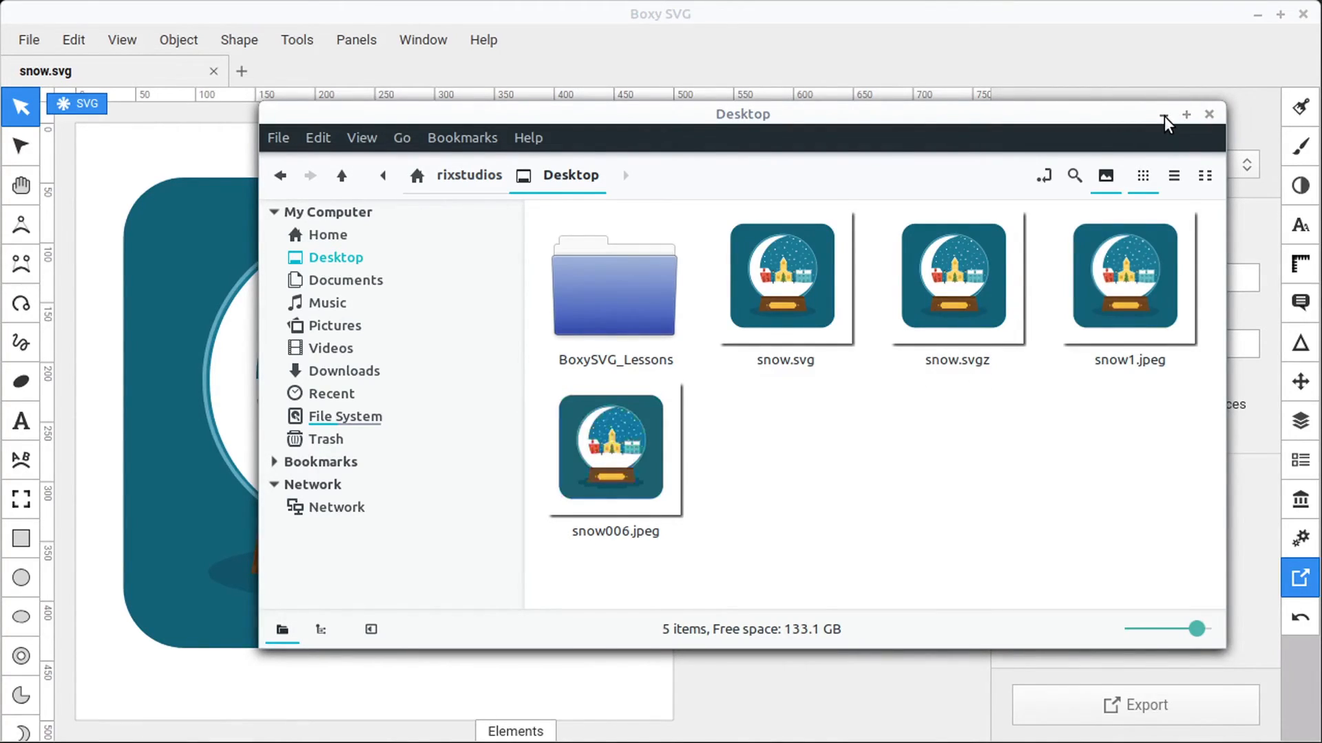
Toggle the SVGZ normalize options — texts to paths and non-standard namespaces — leaving both off
{"action": "left_click", "coordinate": [1208, 115]}
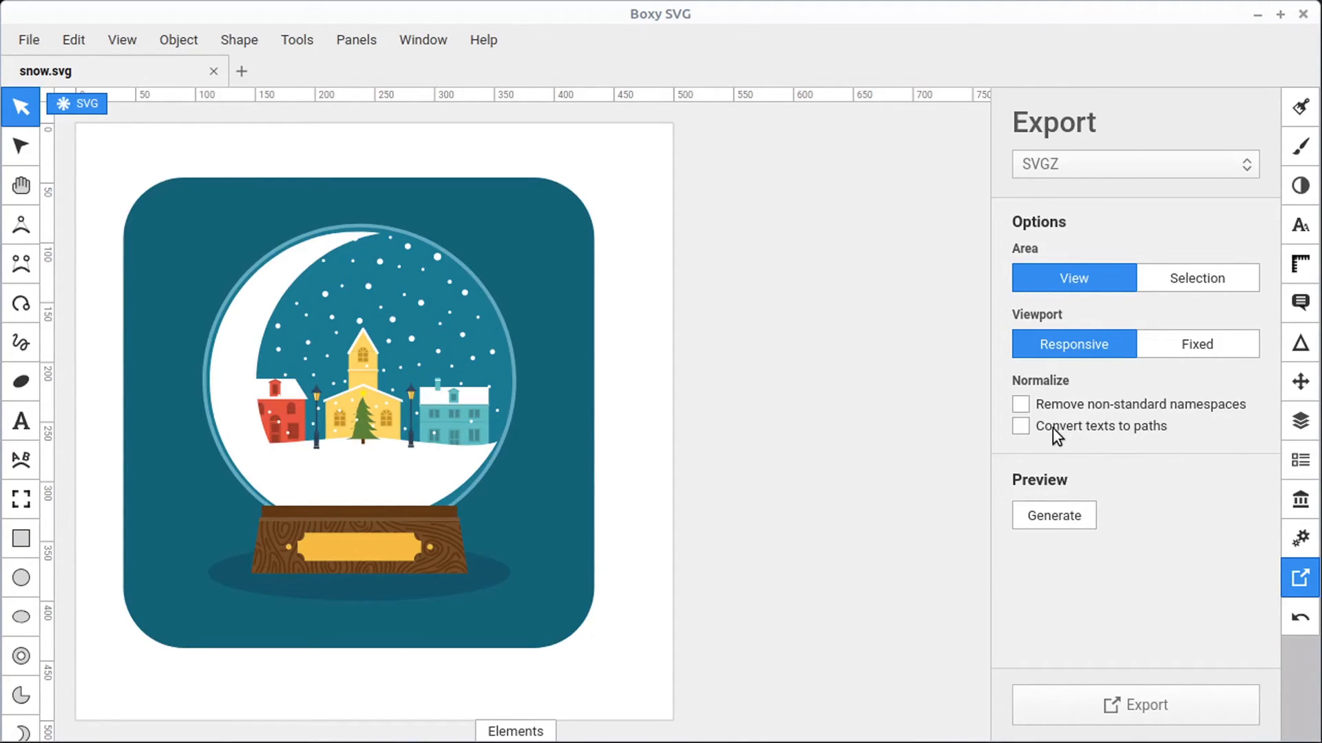
{"action": "left_click", "coordinate": [1020, 427]}
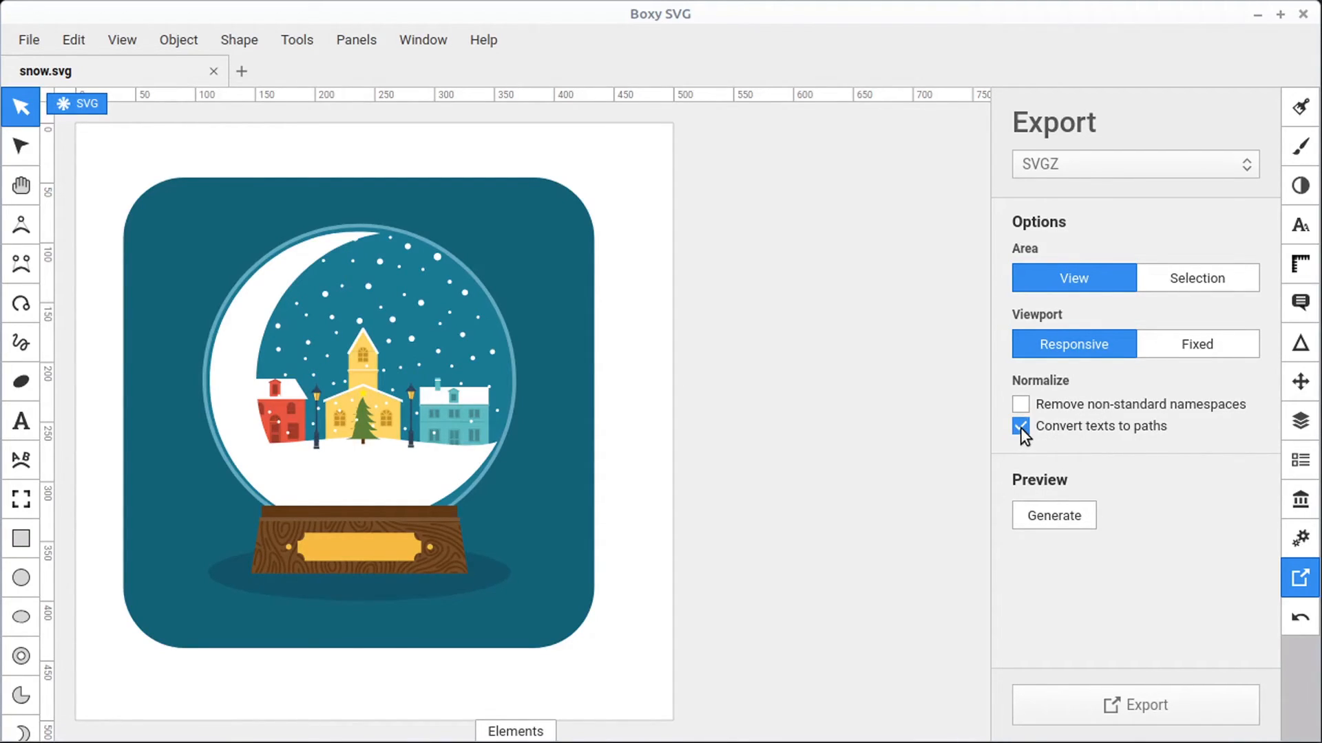
{"action": "left_click", "coordinate": [1020, 405]}
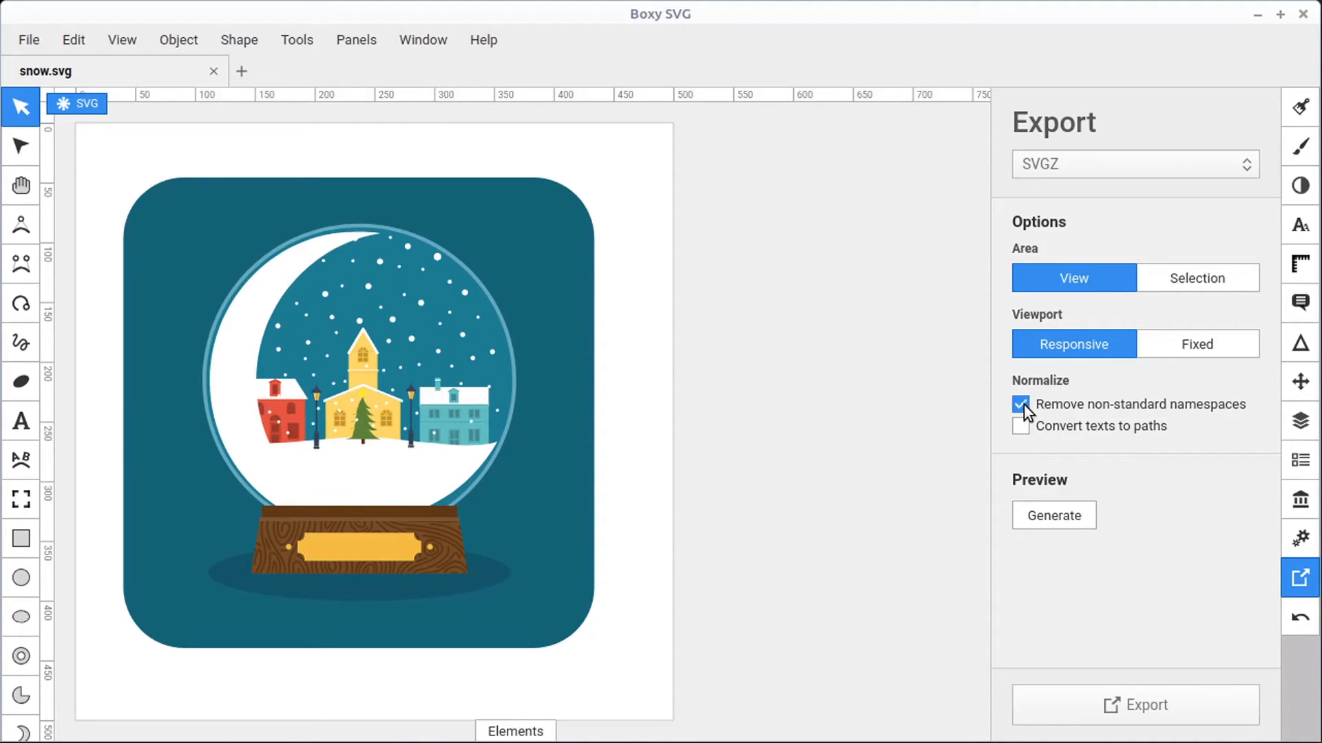
{"action": "left_click", "coordinate": [1020, 405]}
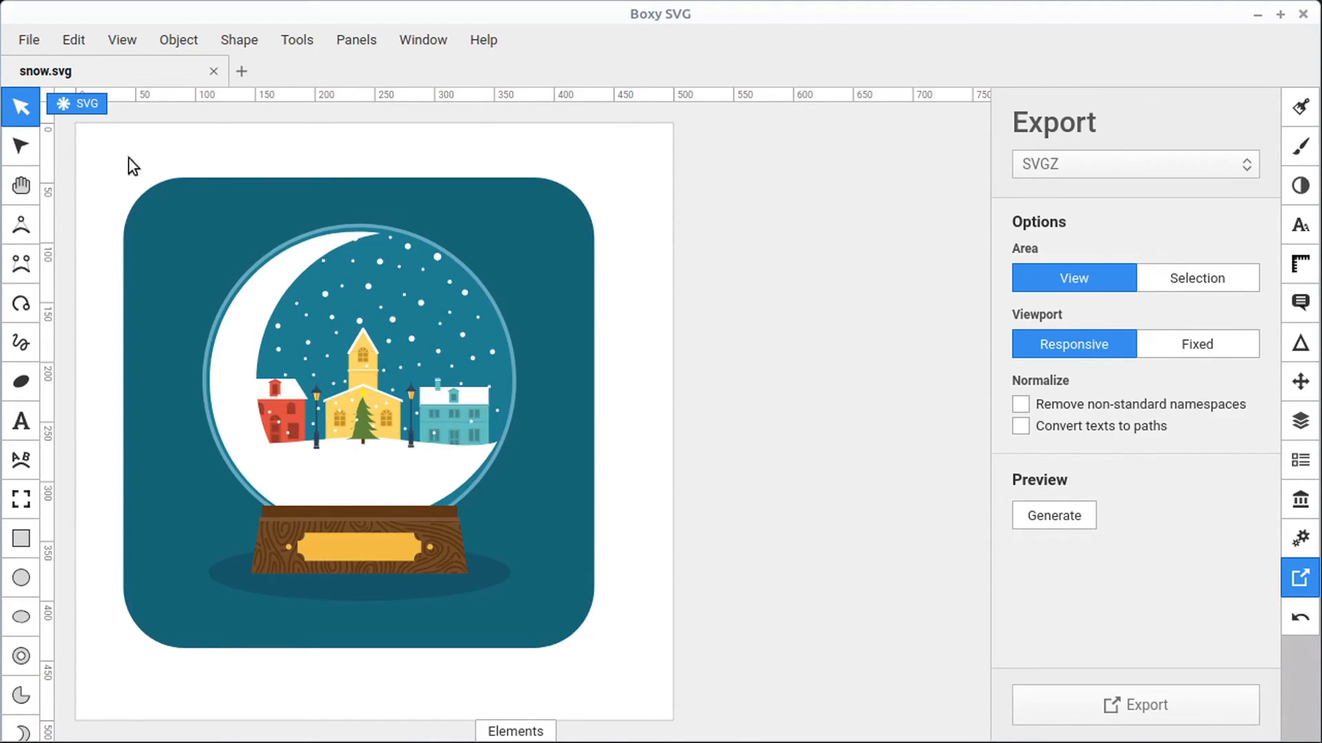
{"action": "mouse_move", "coordinate": [939, 128]}
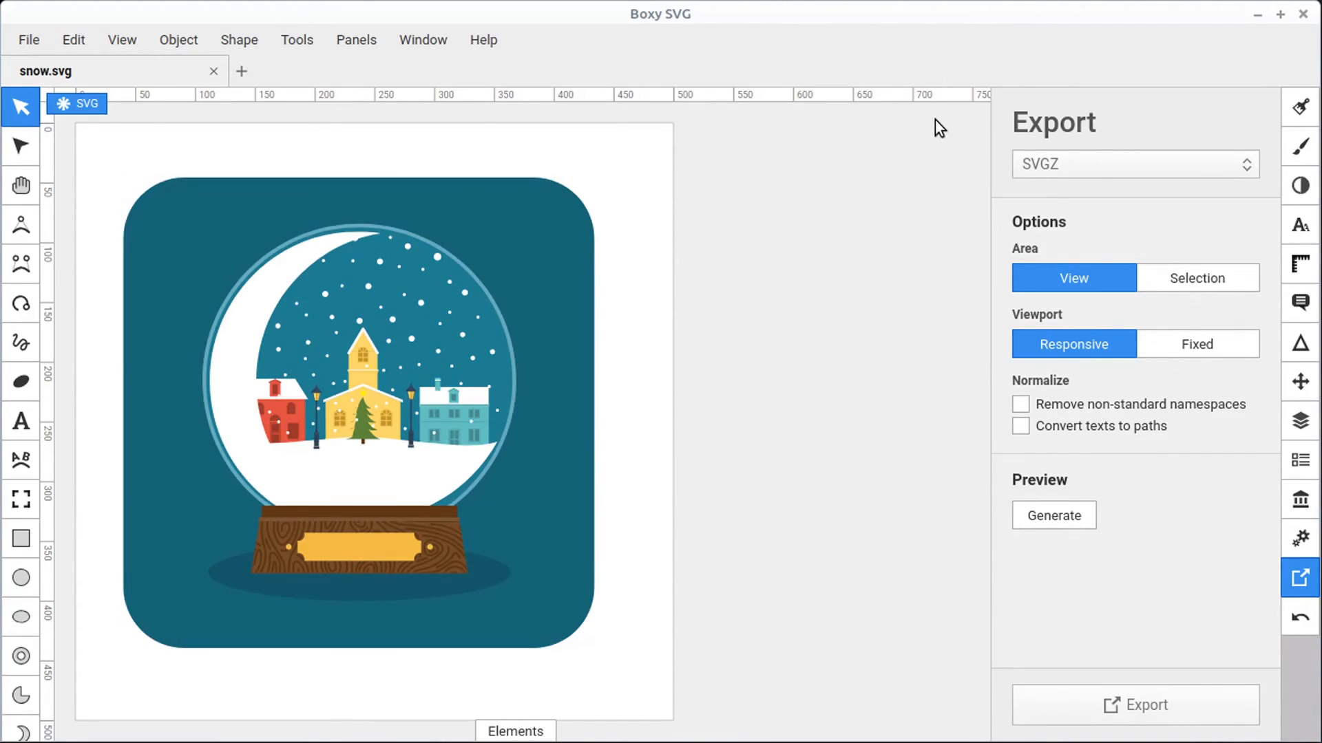
{"action": "mouse_move", "coordinate": [1125, 407]}
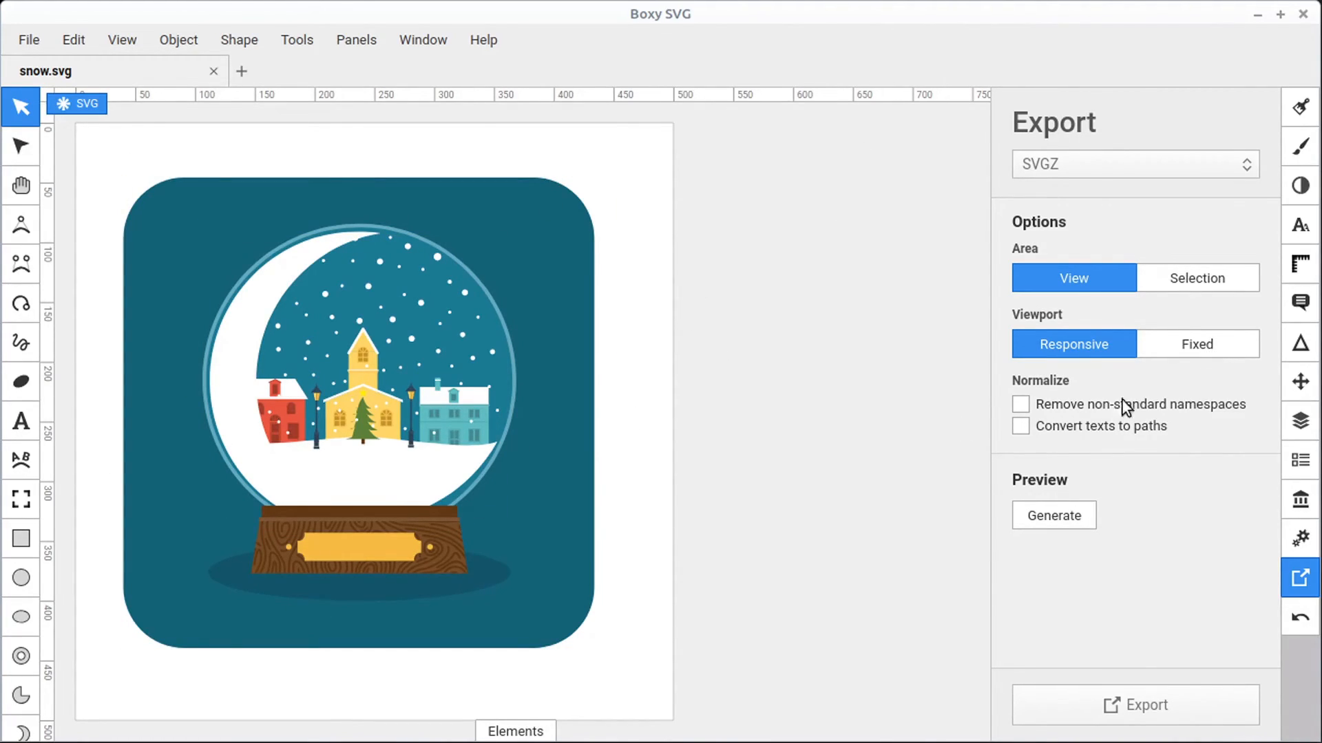
{"action": "left_click", "coordinate": [1198, 344]}
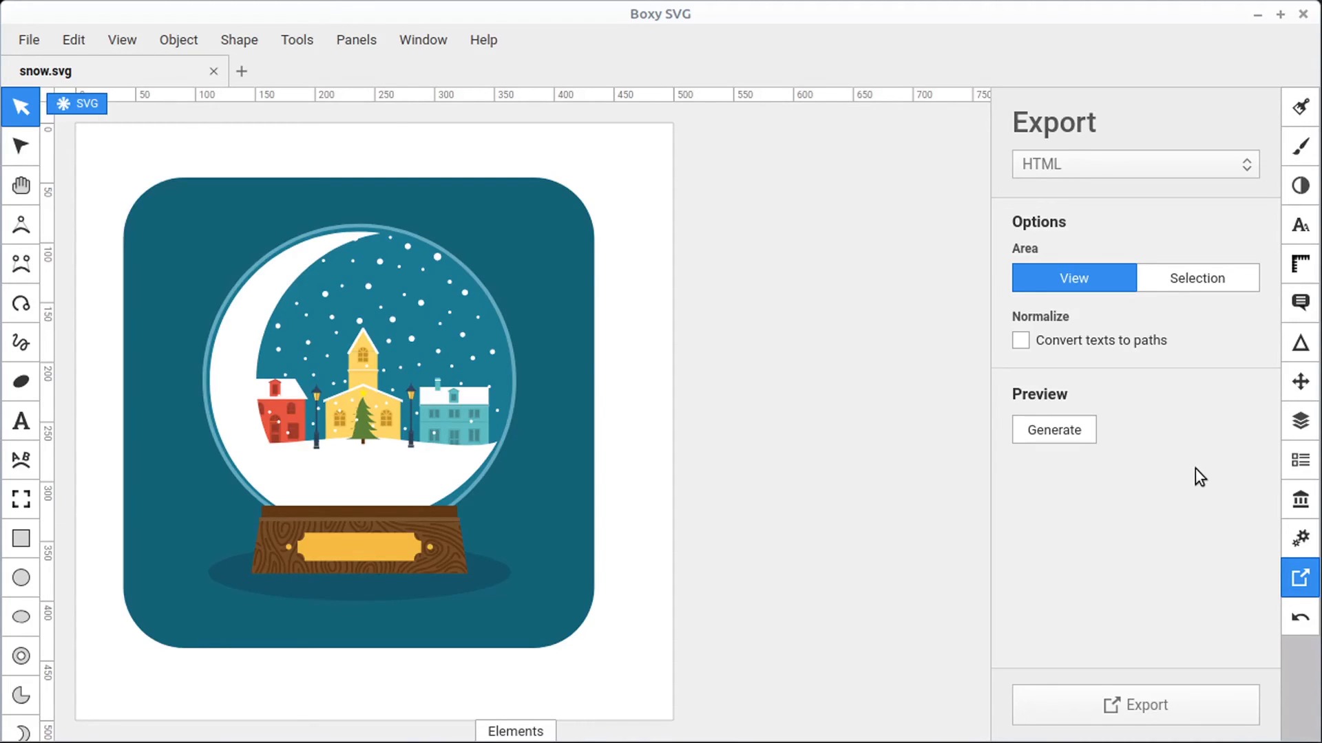
{"action": "mouse_move", "coordinate": [1118, 198]}
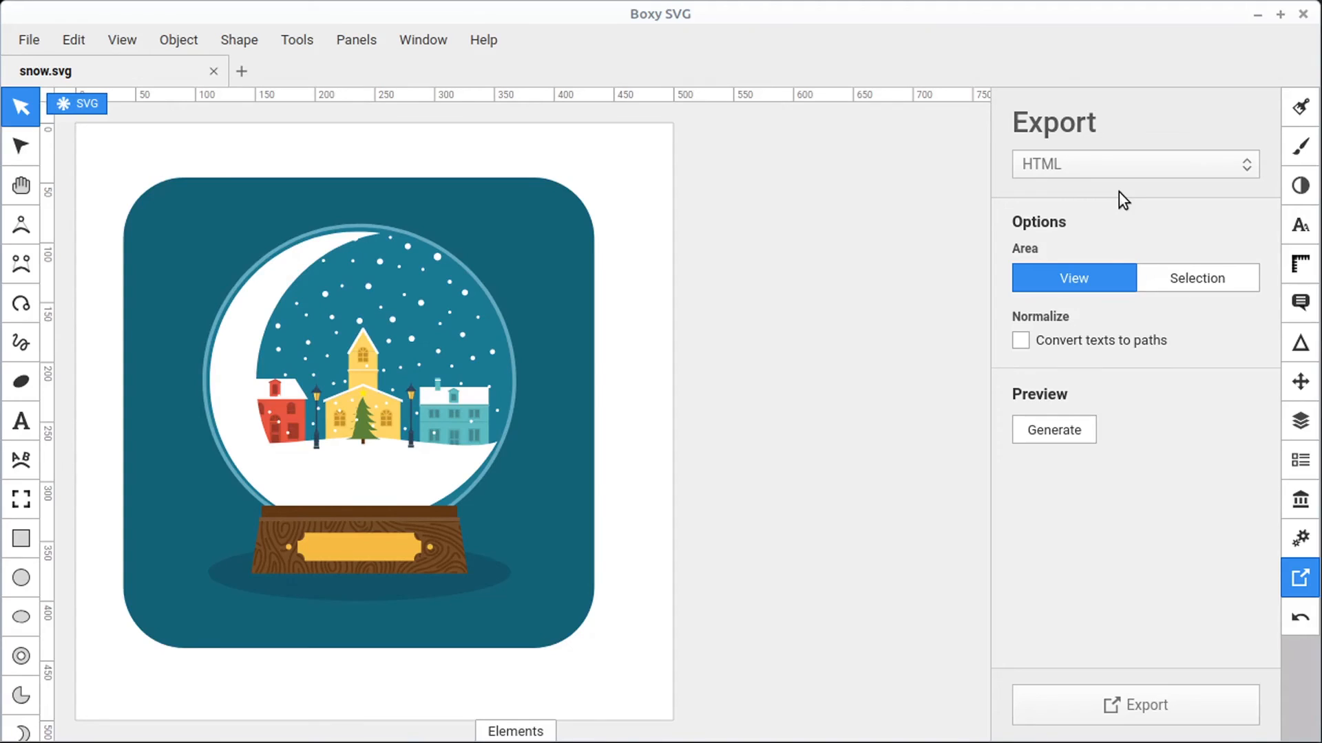
Choose PDF as the export format, showing 13.229 cm width and height with background options
{"action": "left_click", "coordinate": [1135, 165]}
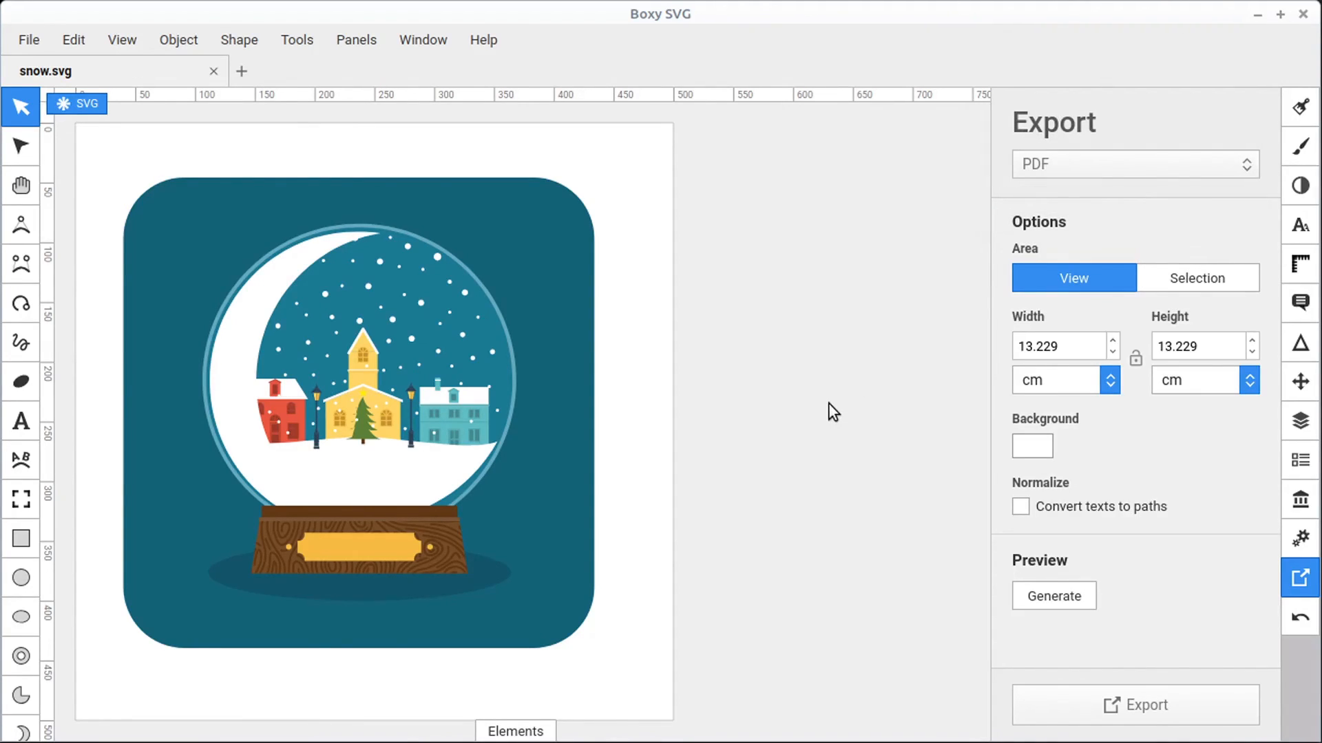
{"action": "mouse_move", "coordinate": [1112, 370]}
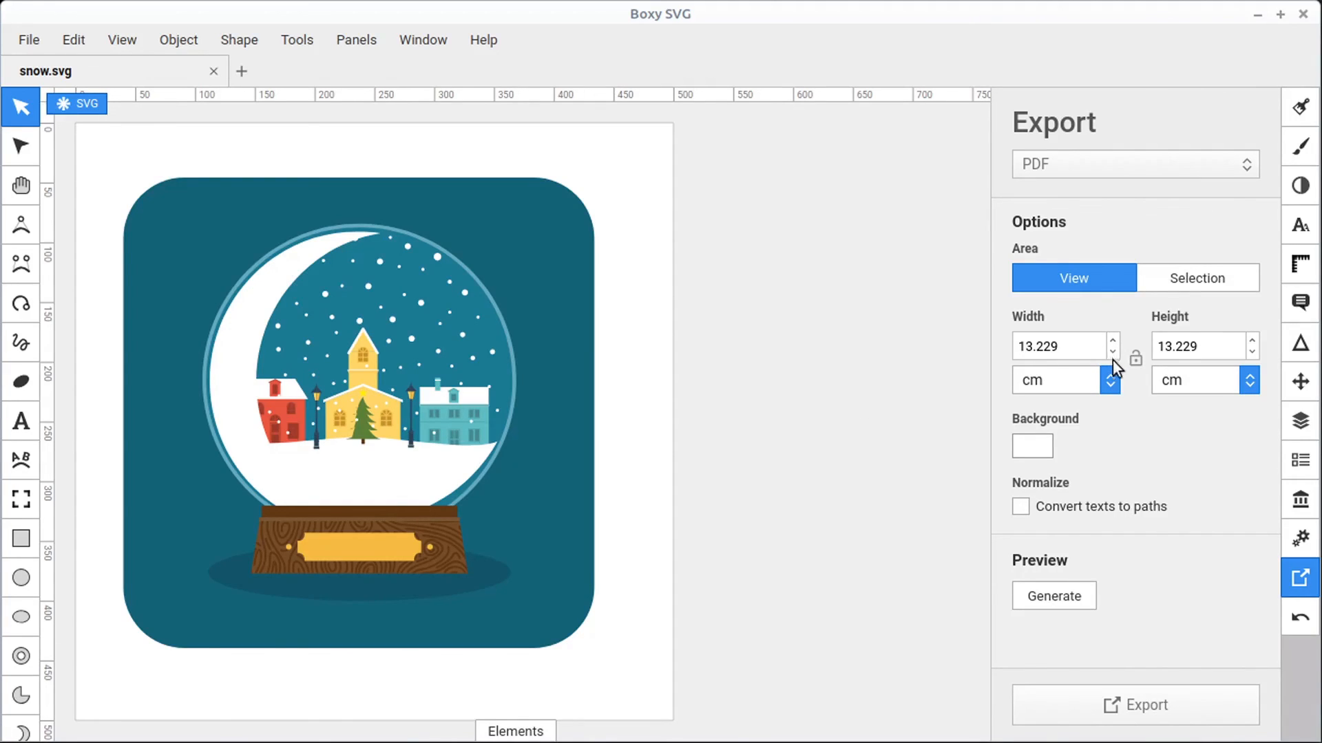
{"action": "mouse_move", "coordinate": [1099, 541]}
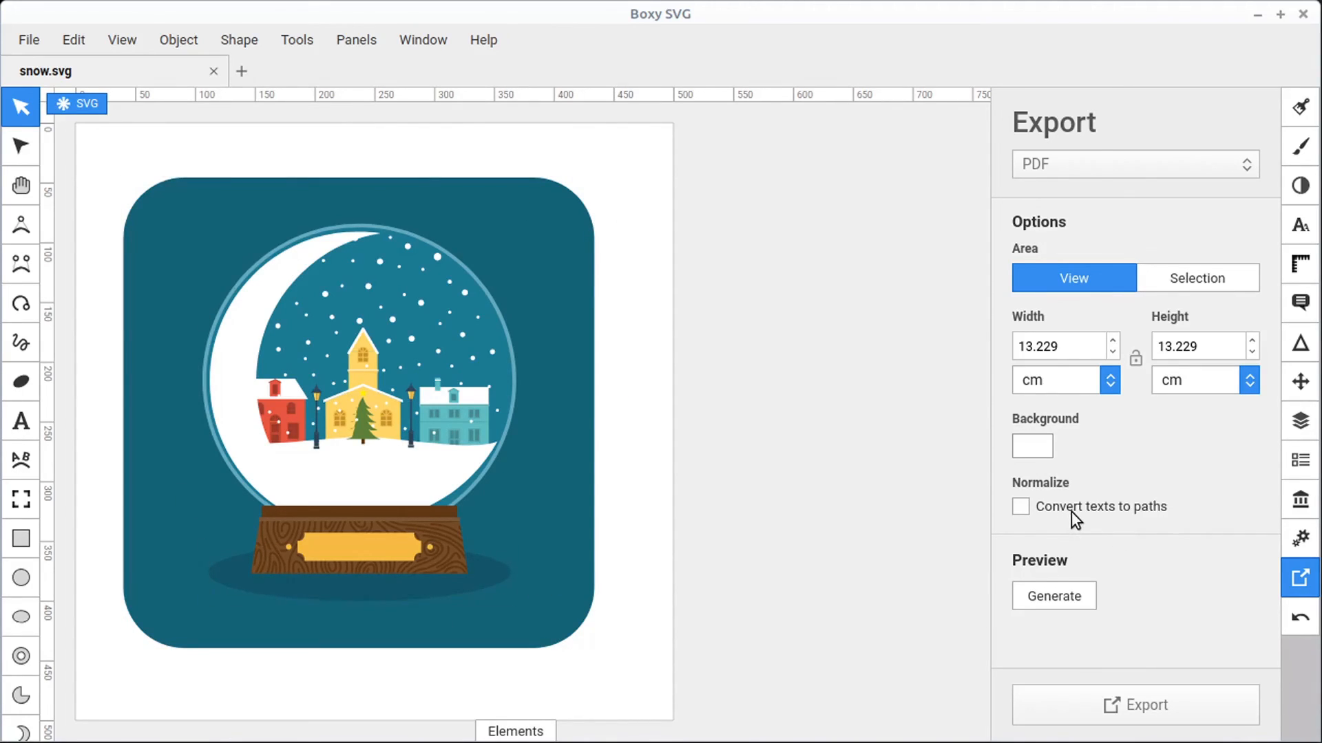
{"action": "mouse_move", "coordinate": [647, 446]}
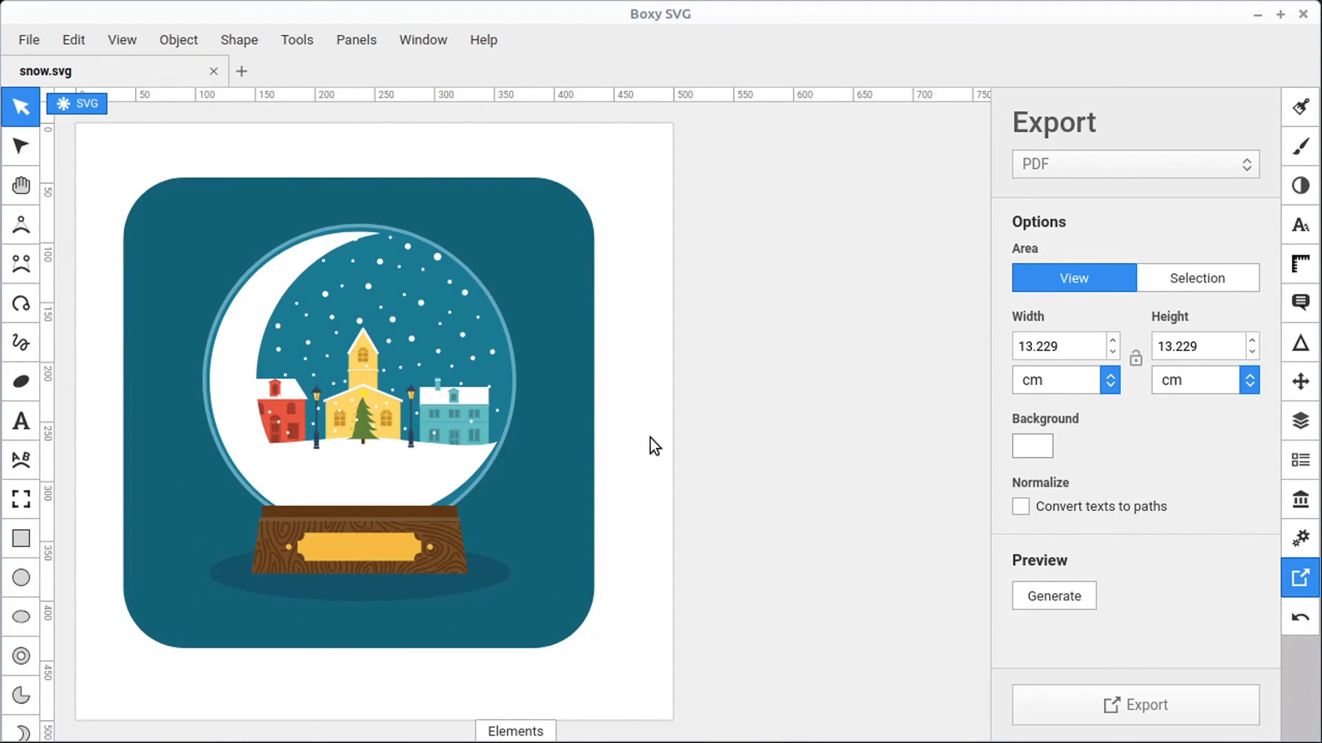